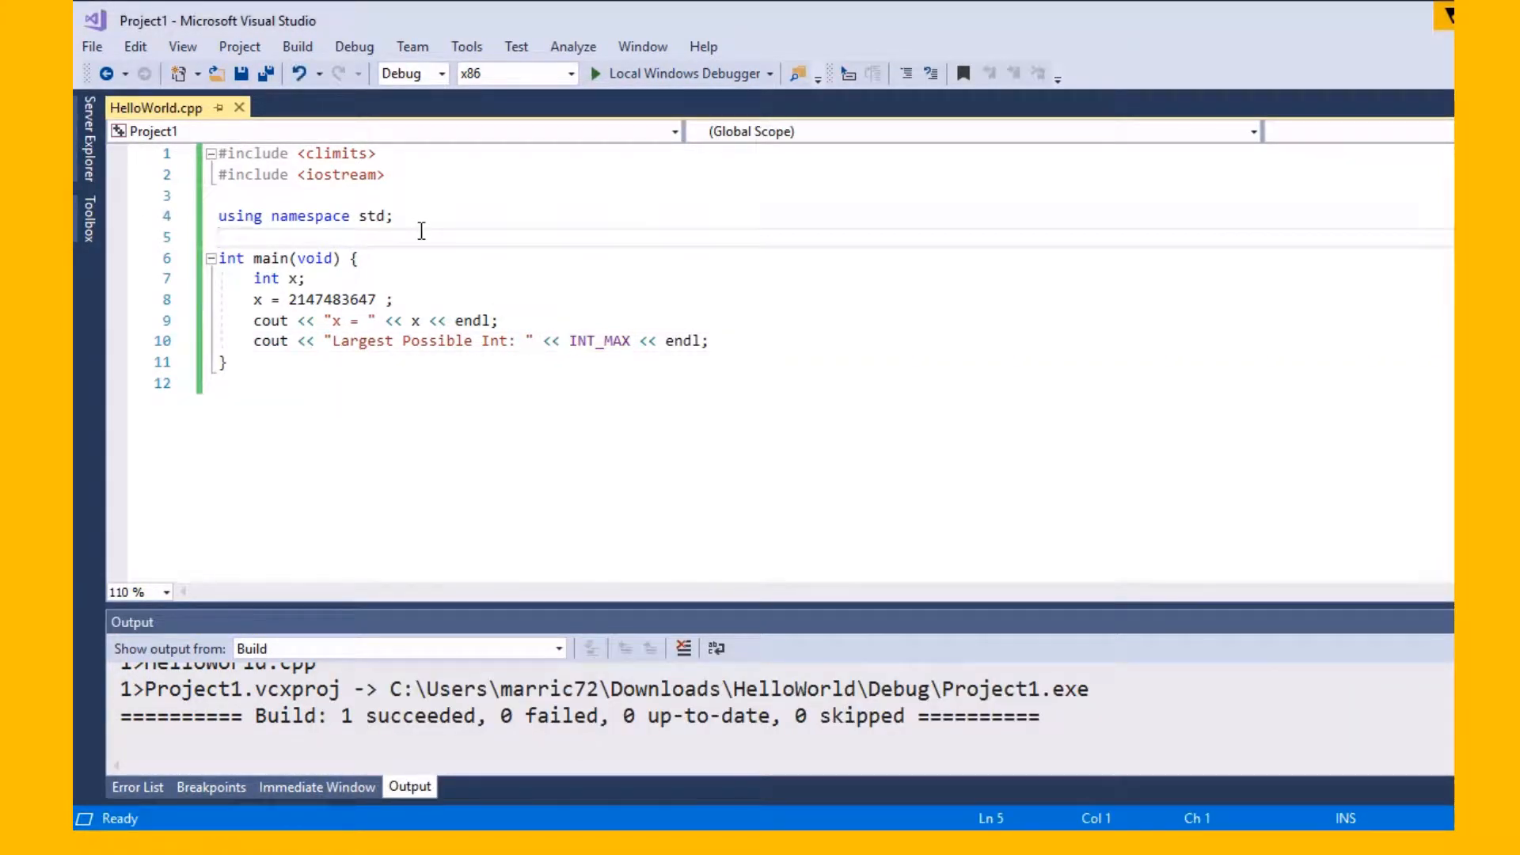
pyautogui.click(219, 236)
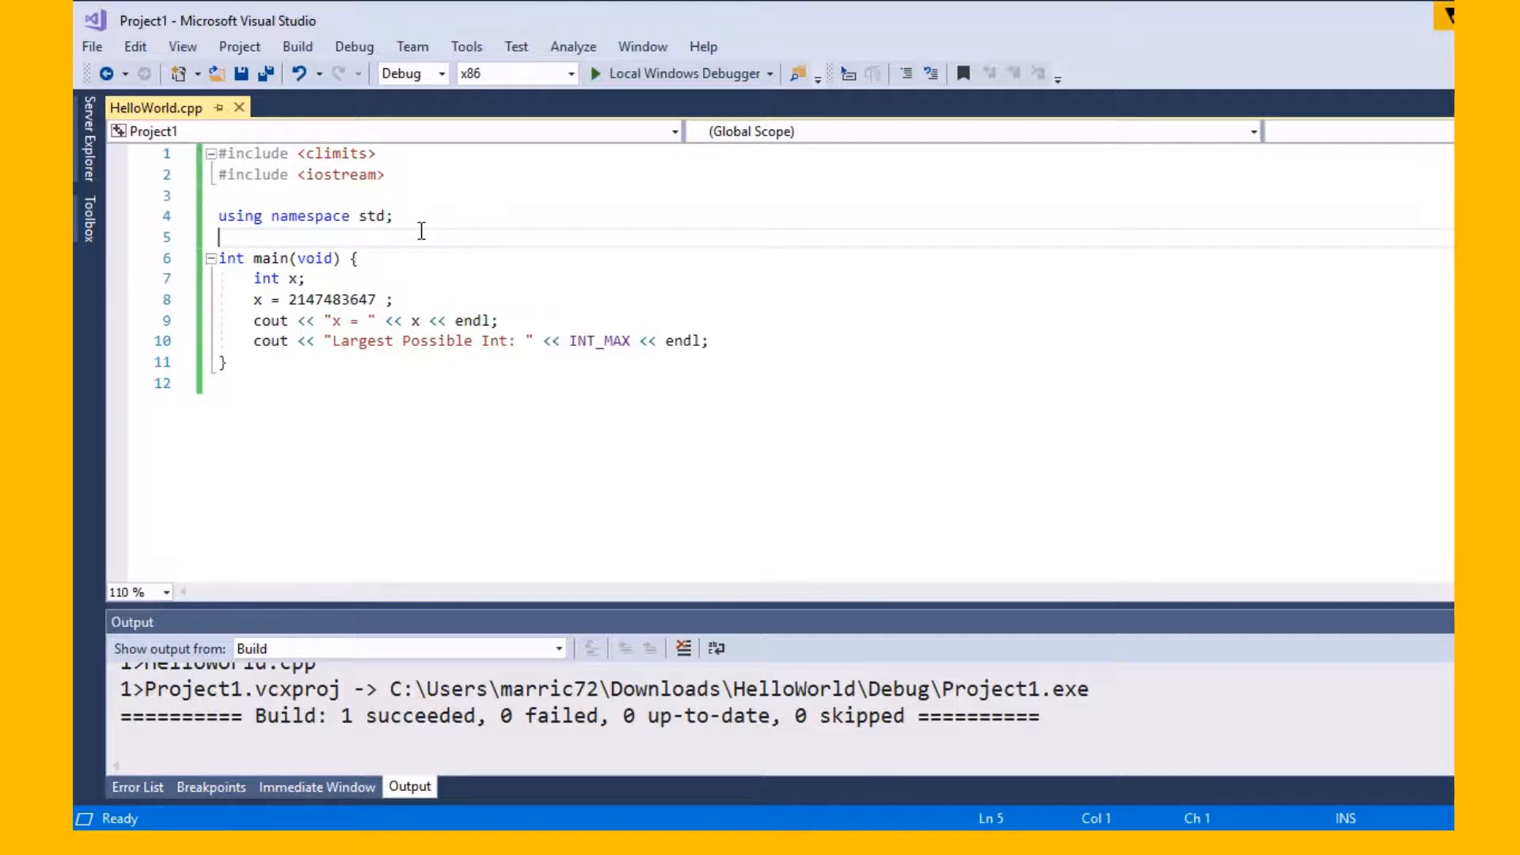
pyautogui.moveTo(356, 243)
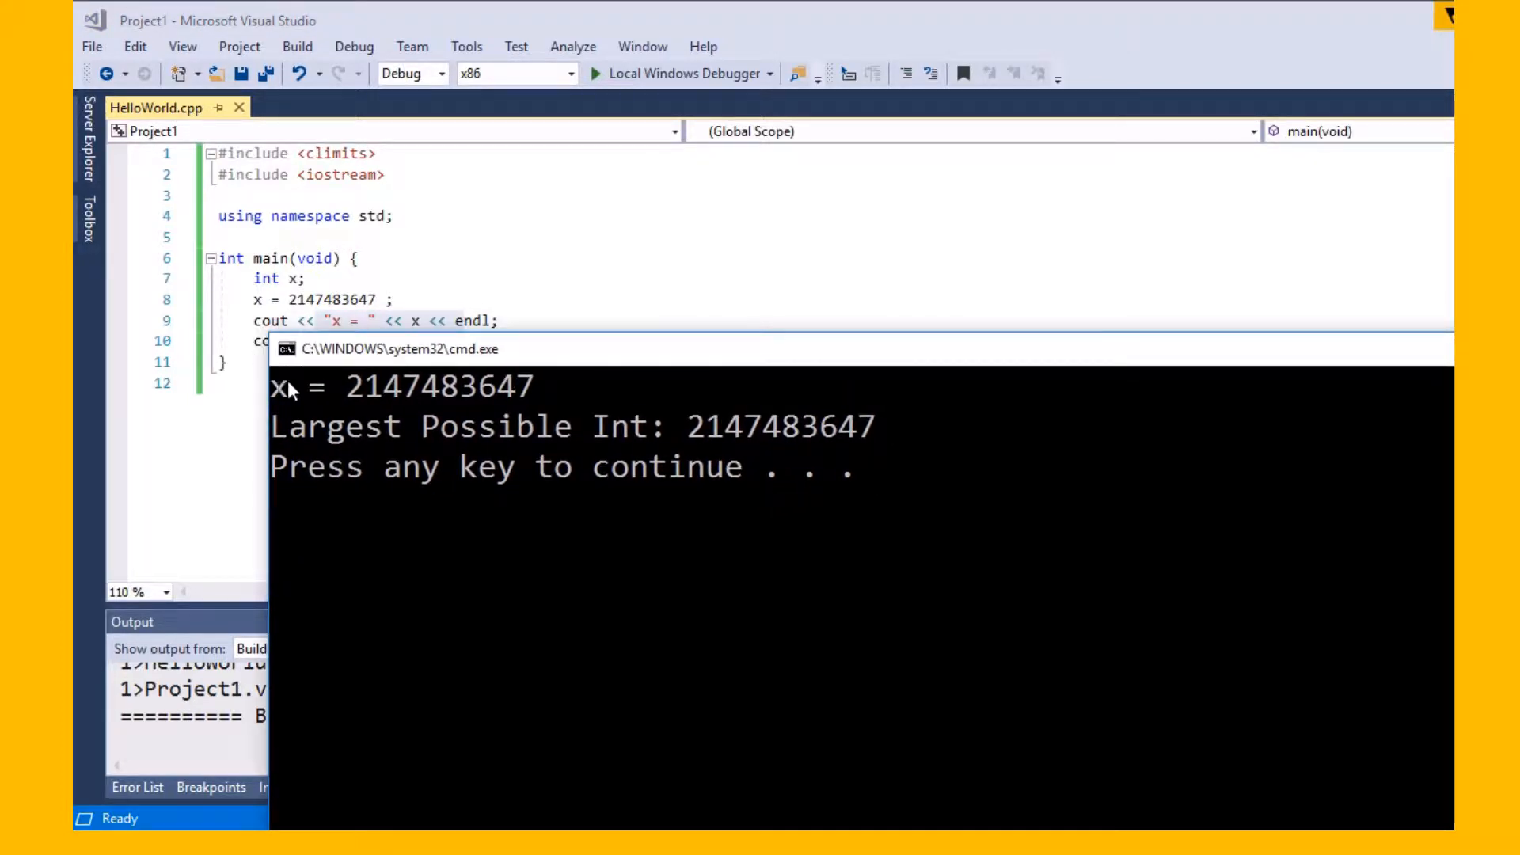
pyautogui.moveTo(502, 356)
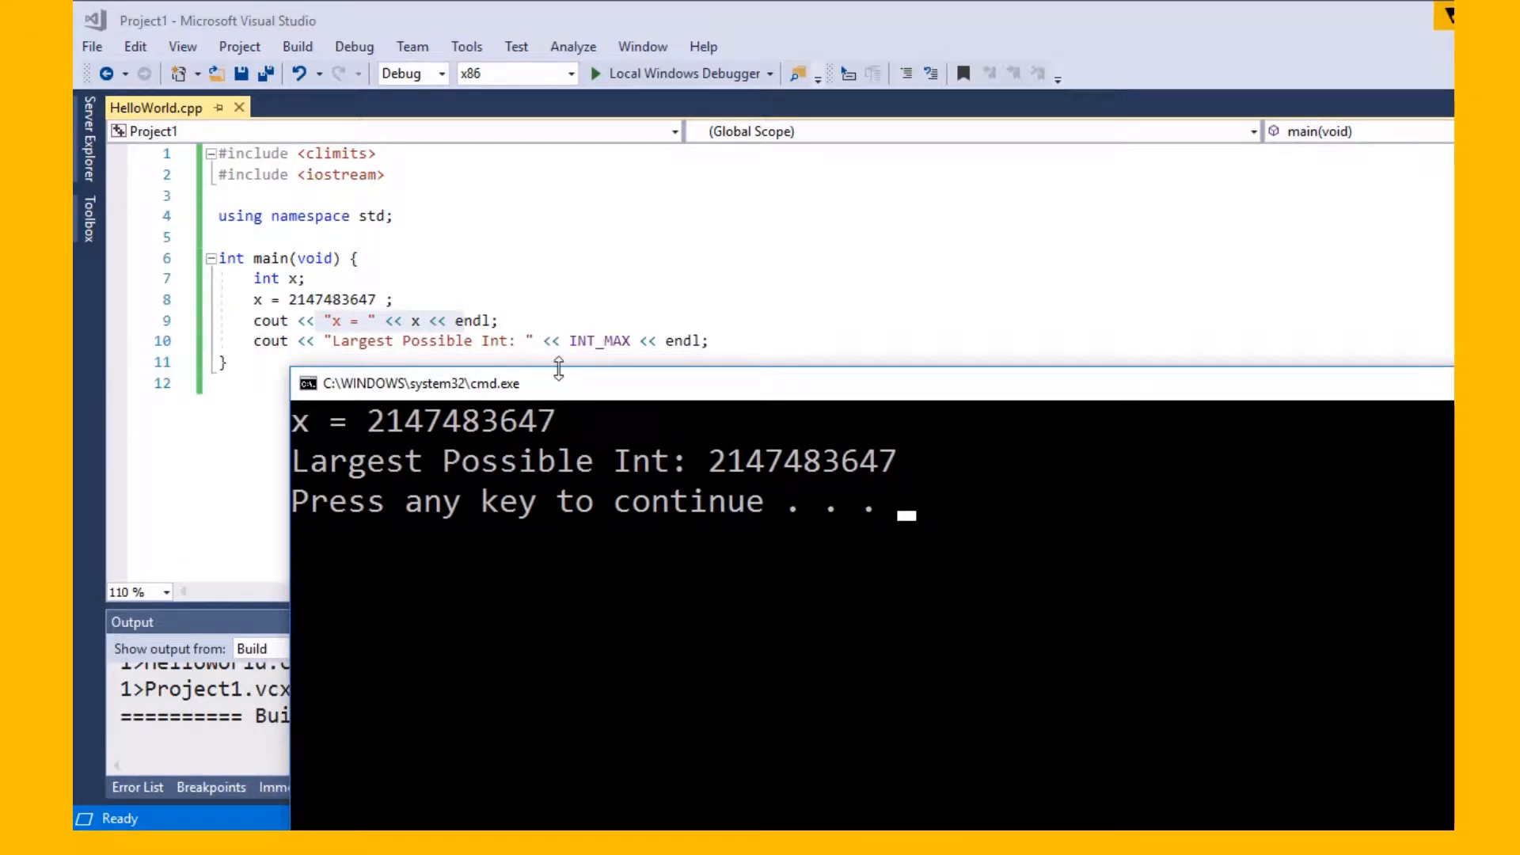
pyautogui.moveTo(566, 341)
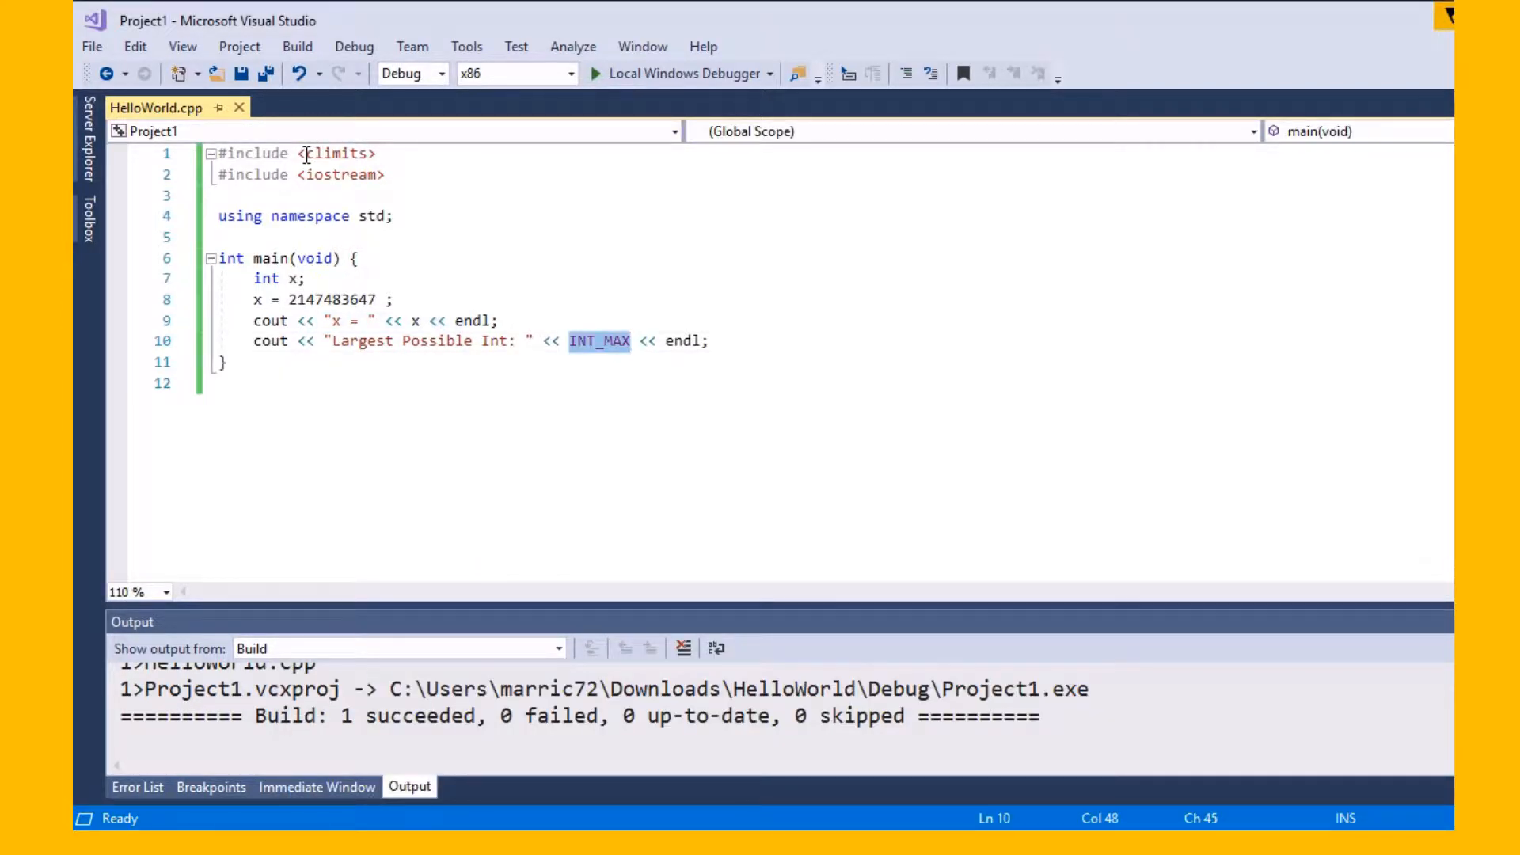
pyautogui.click(341, 153)
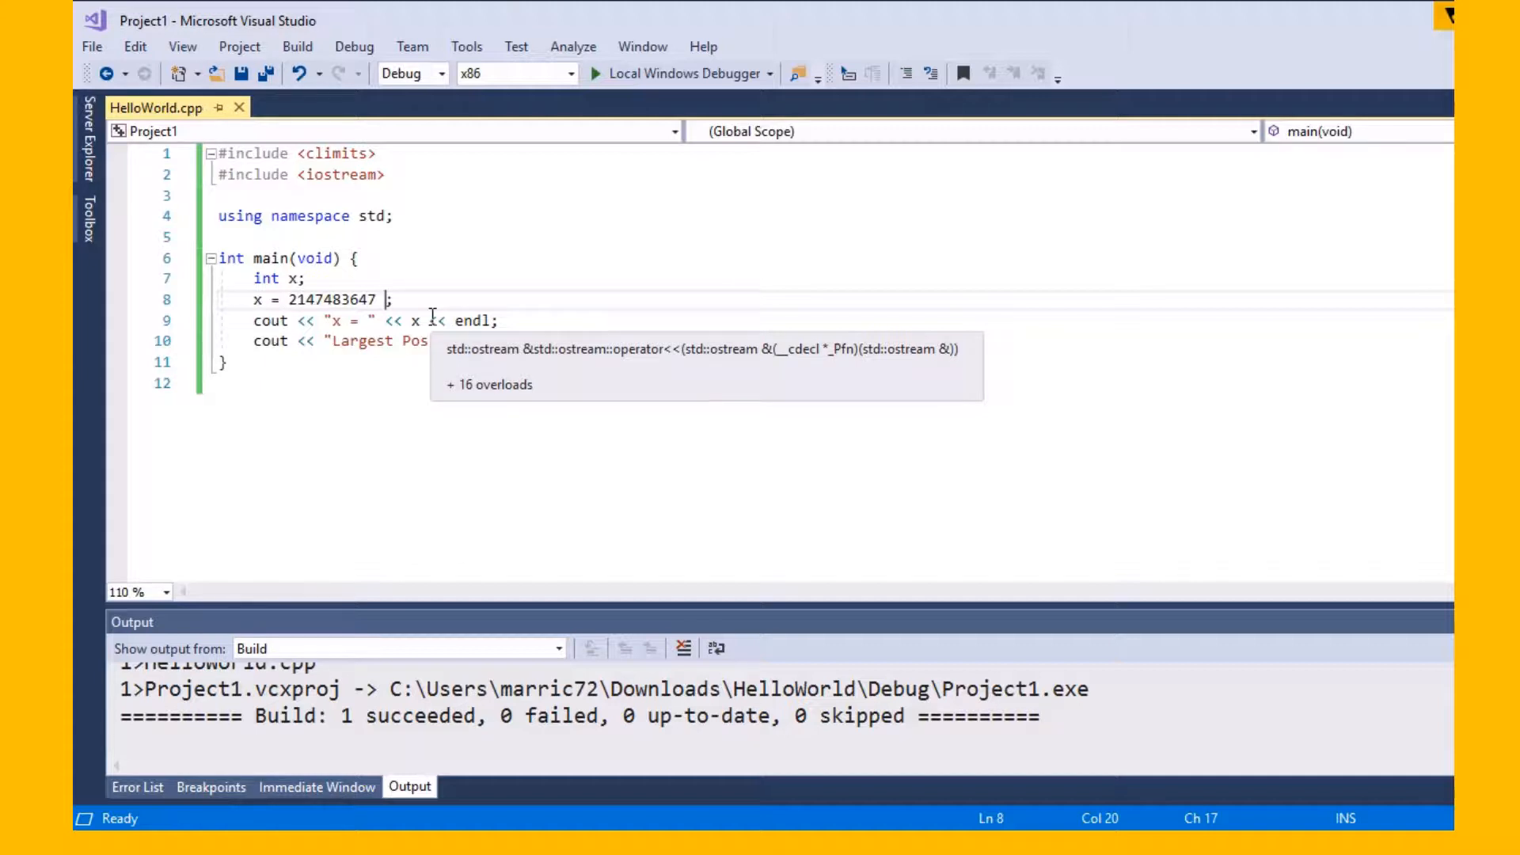
pyautogui.write('+ 1')
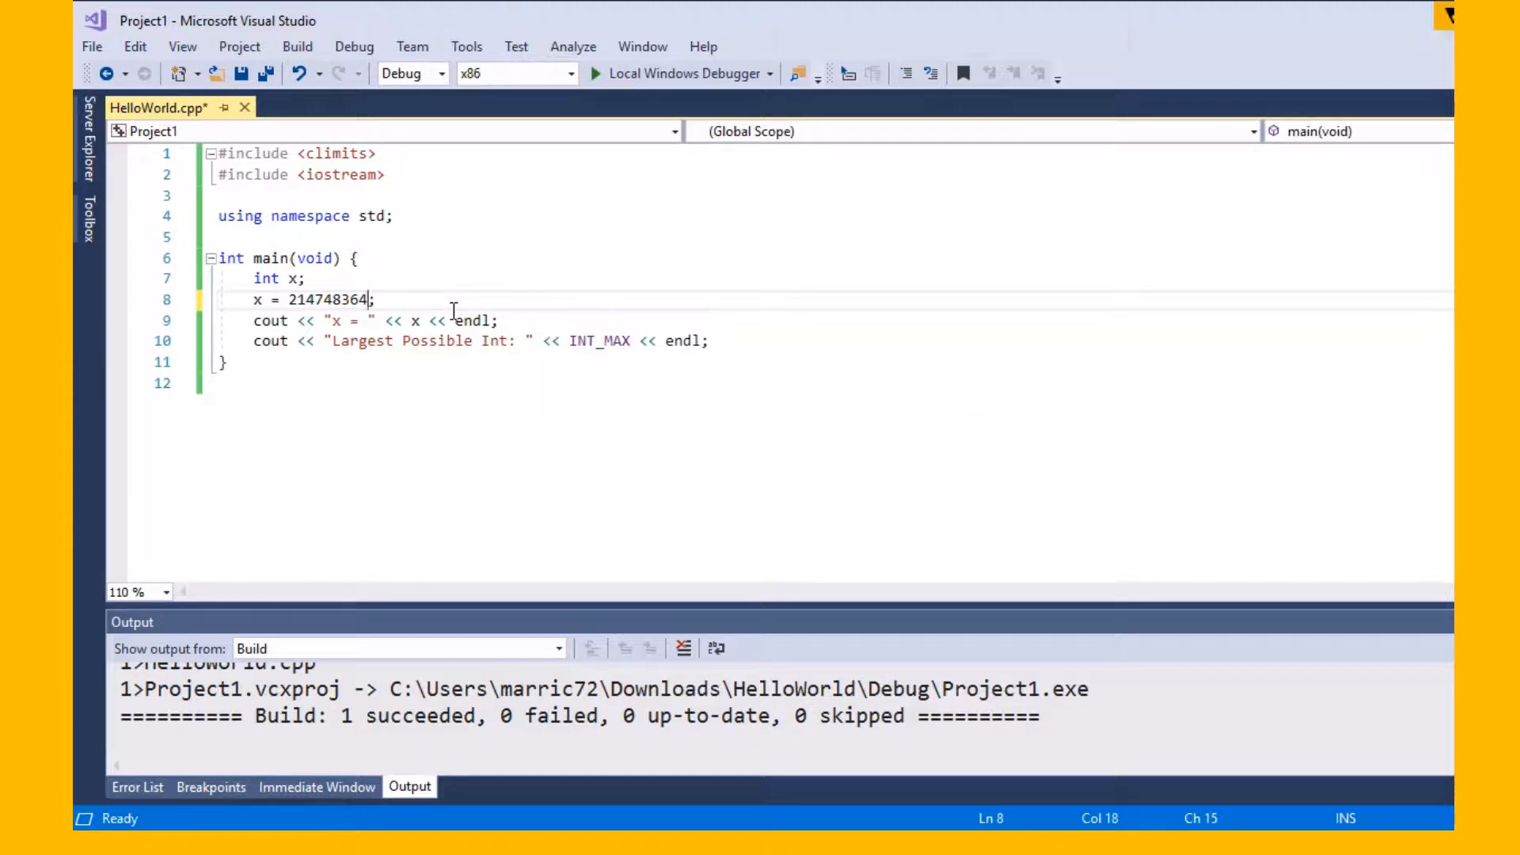
pyautogui.click(353, 46)
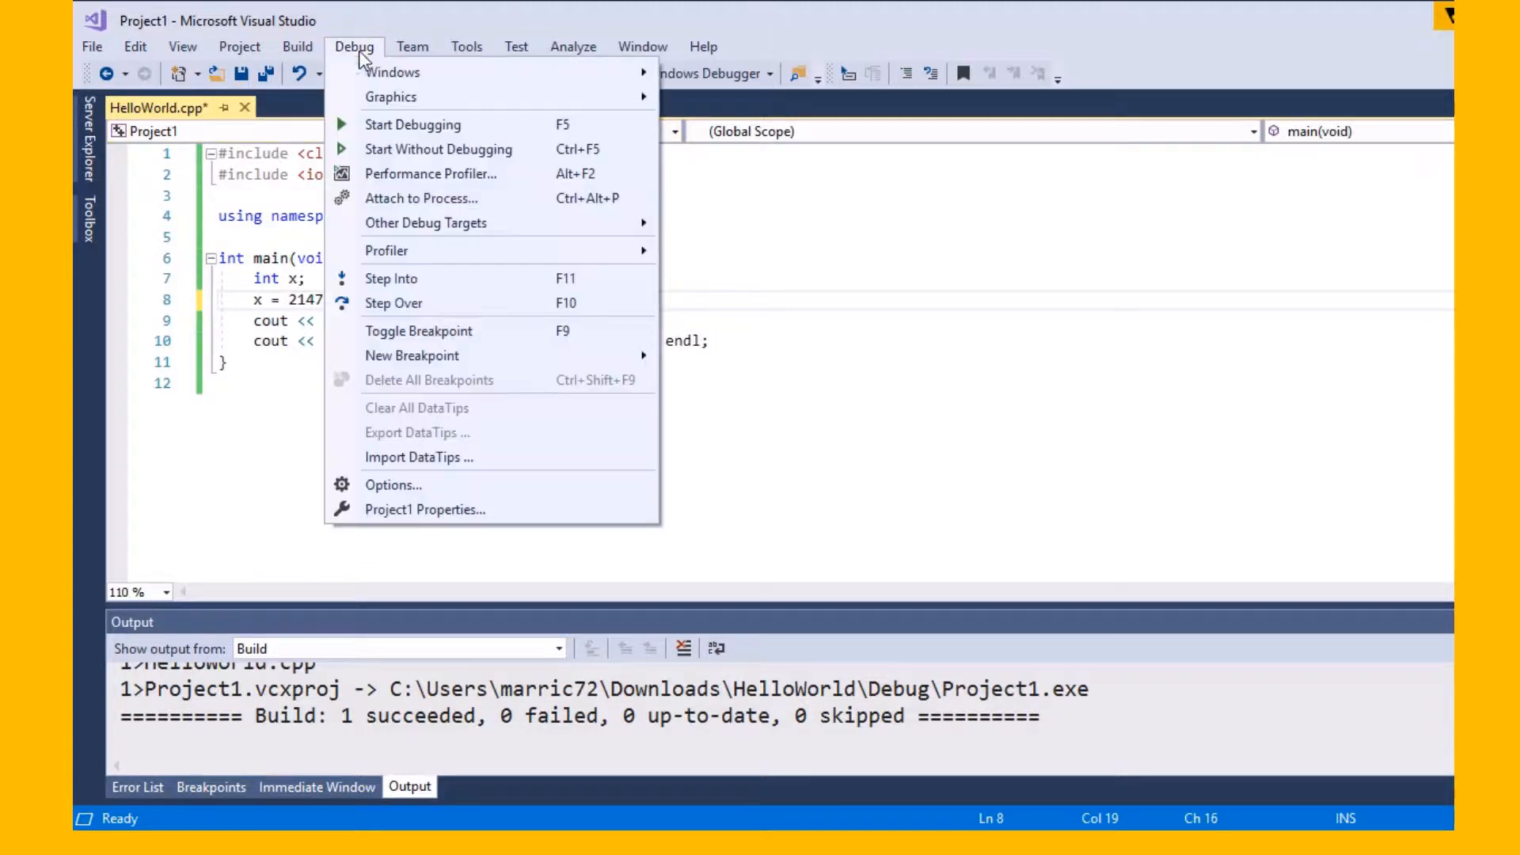
pyautogui.click(413, 123)
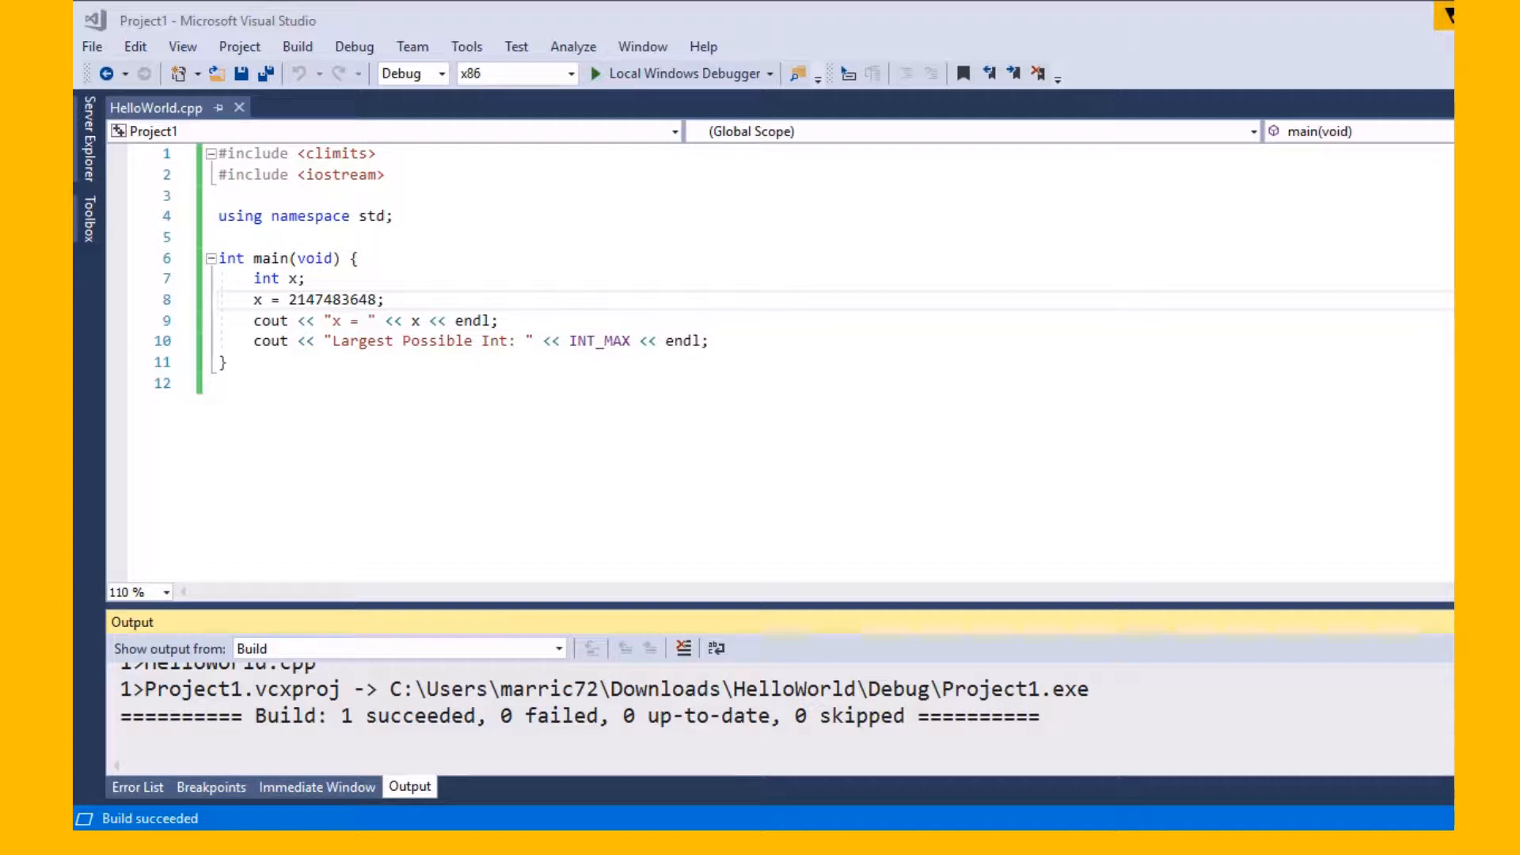
pyautogui.click(600, 73)
pyautogui.write('unsigned ')
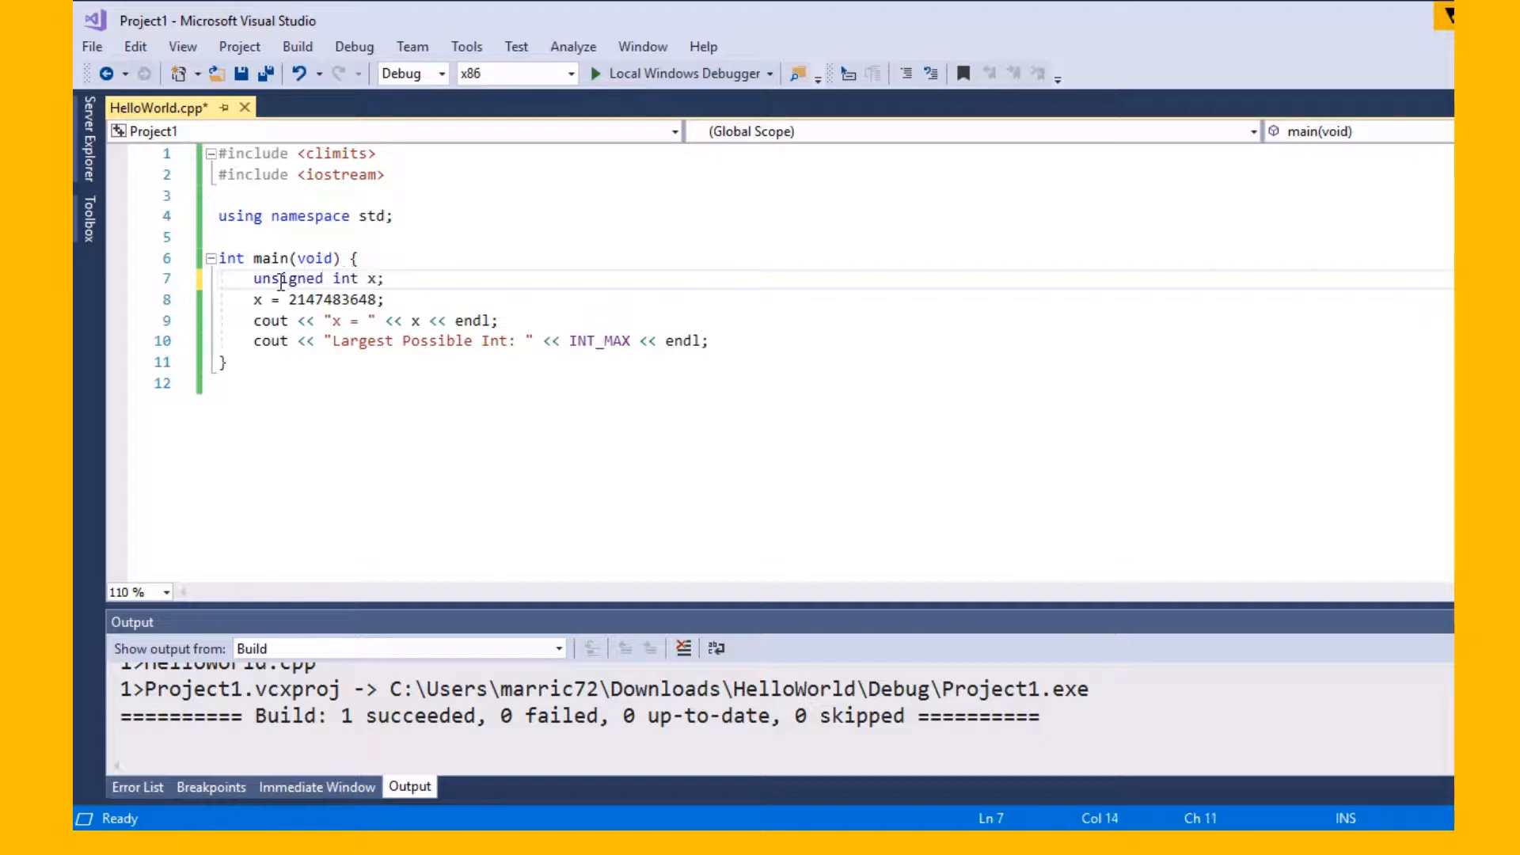
pyautogui.click(353, 45)
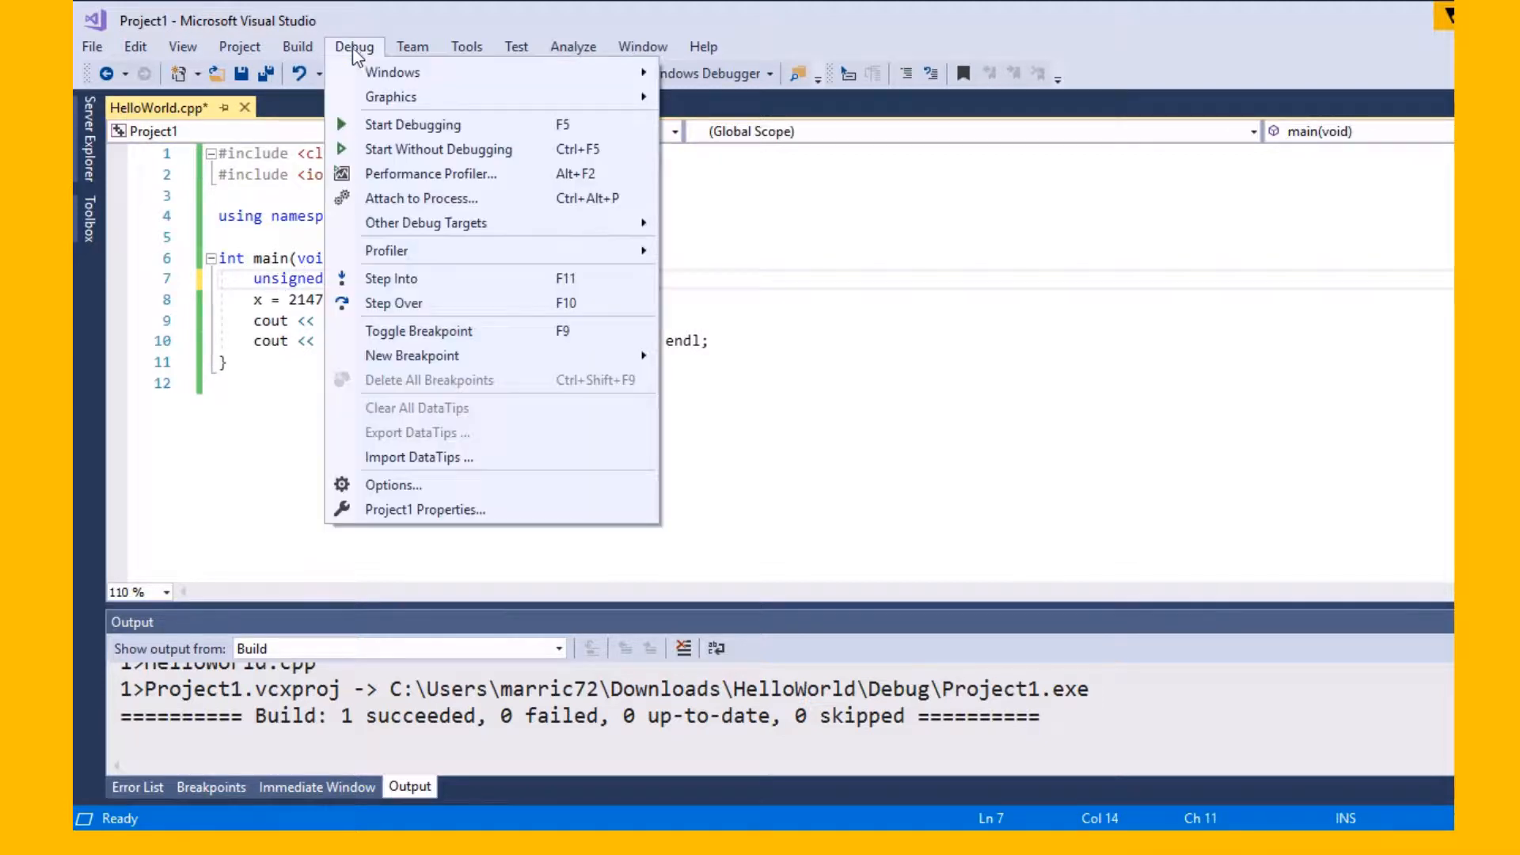
pyautogui.click(414, 123)
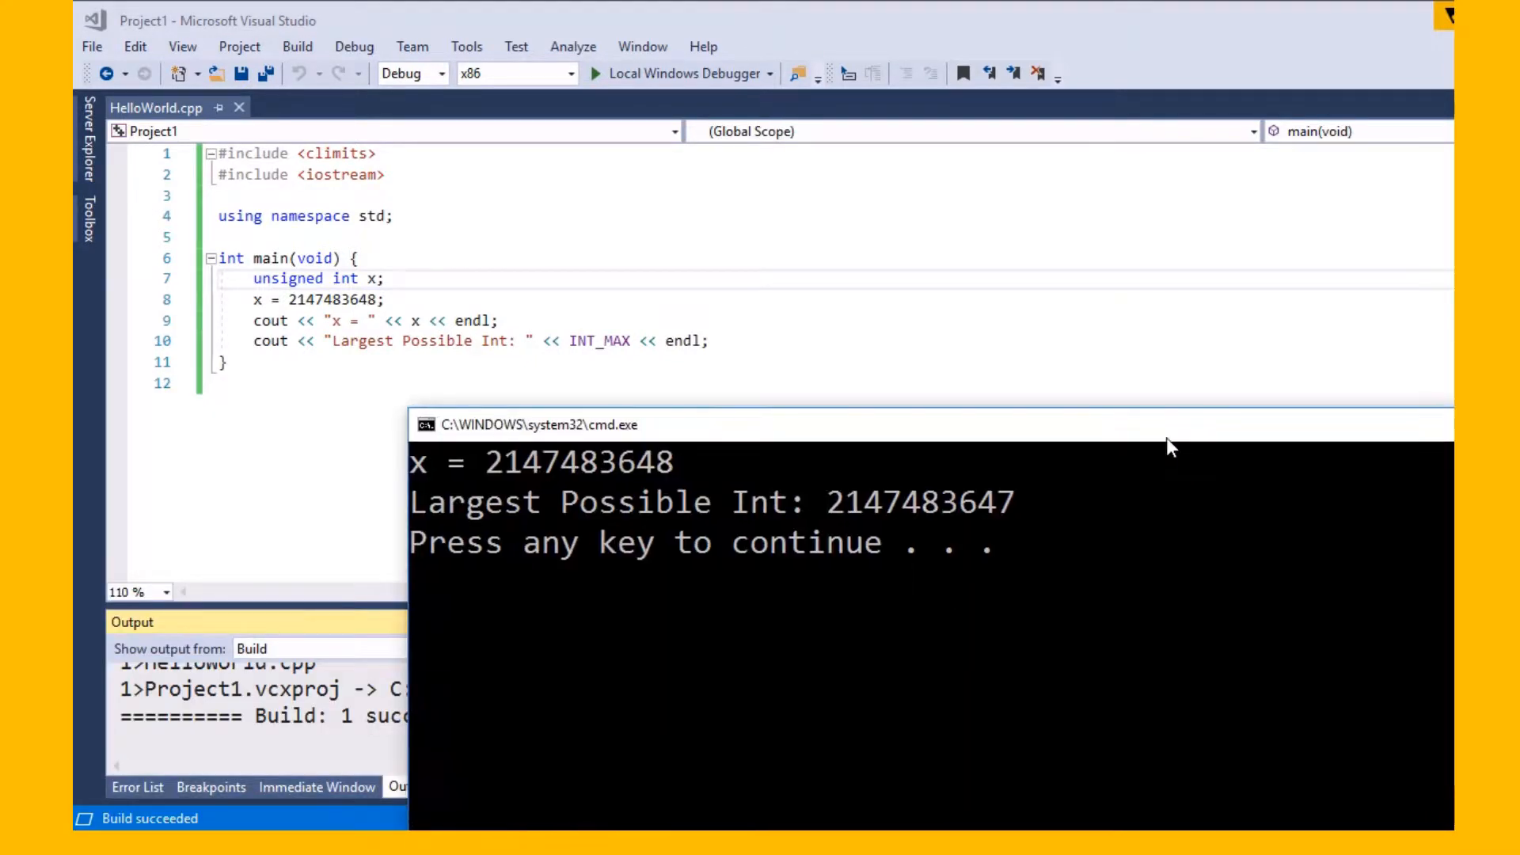
pyautogui.moveTo(679, 469)
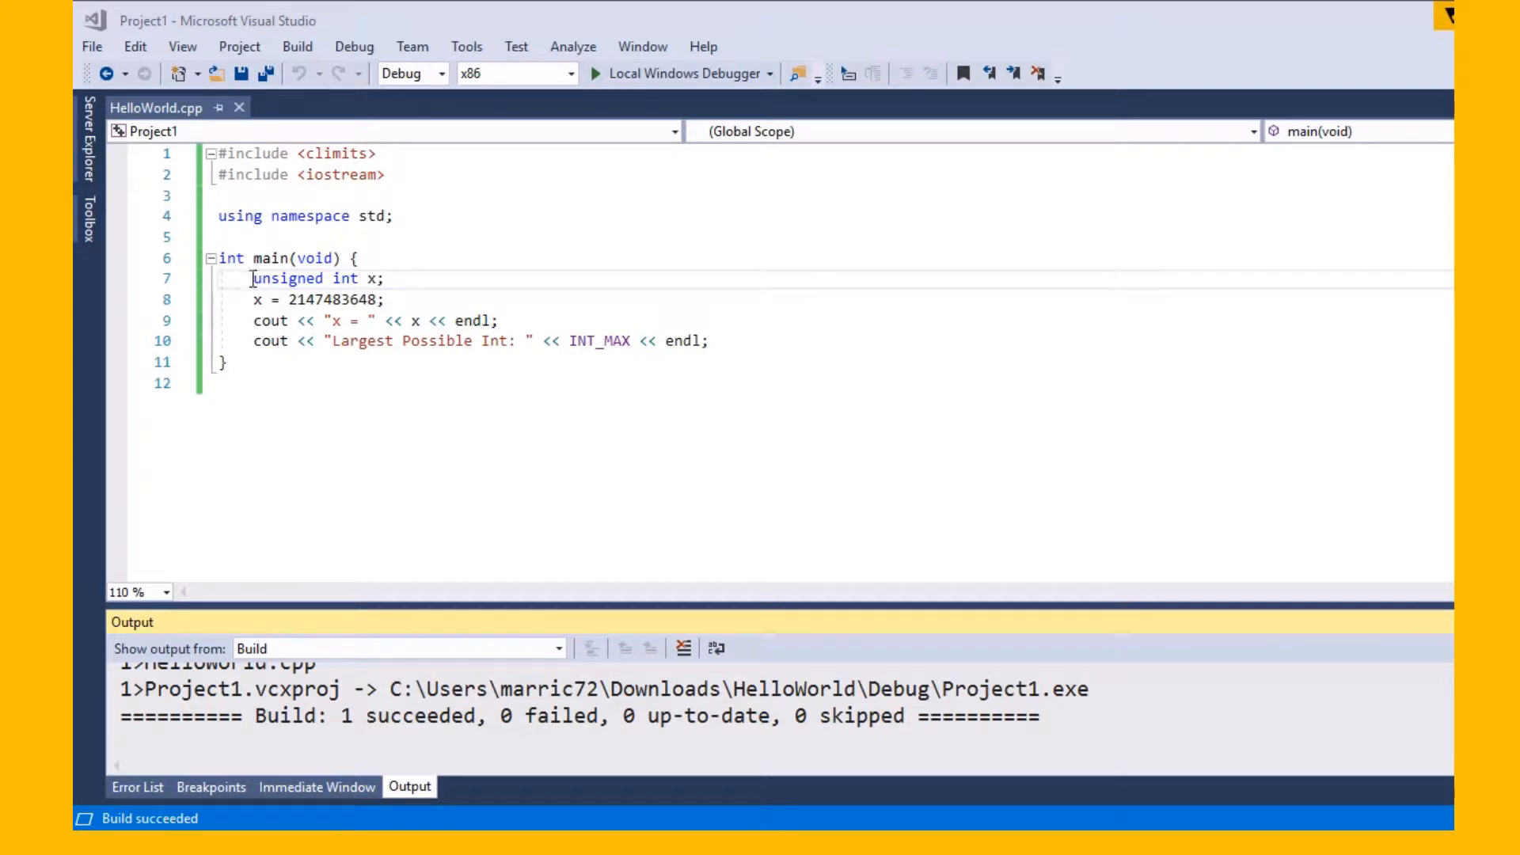
# Make x a plain int, replace the old lines with a "Please enter age" prompt and cin >> x
pyautogui.doubleClick(288, 279)
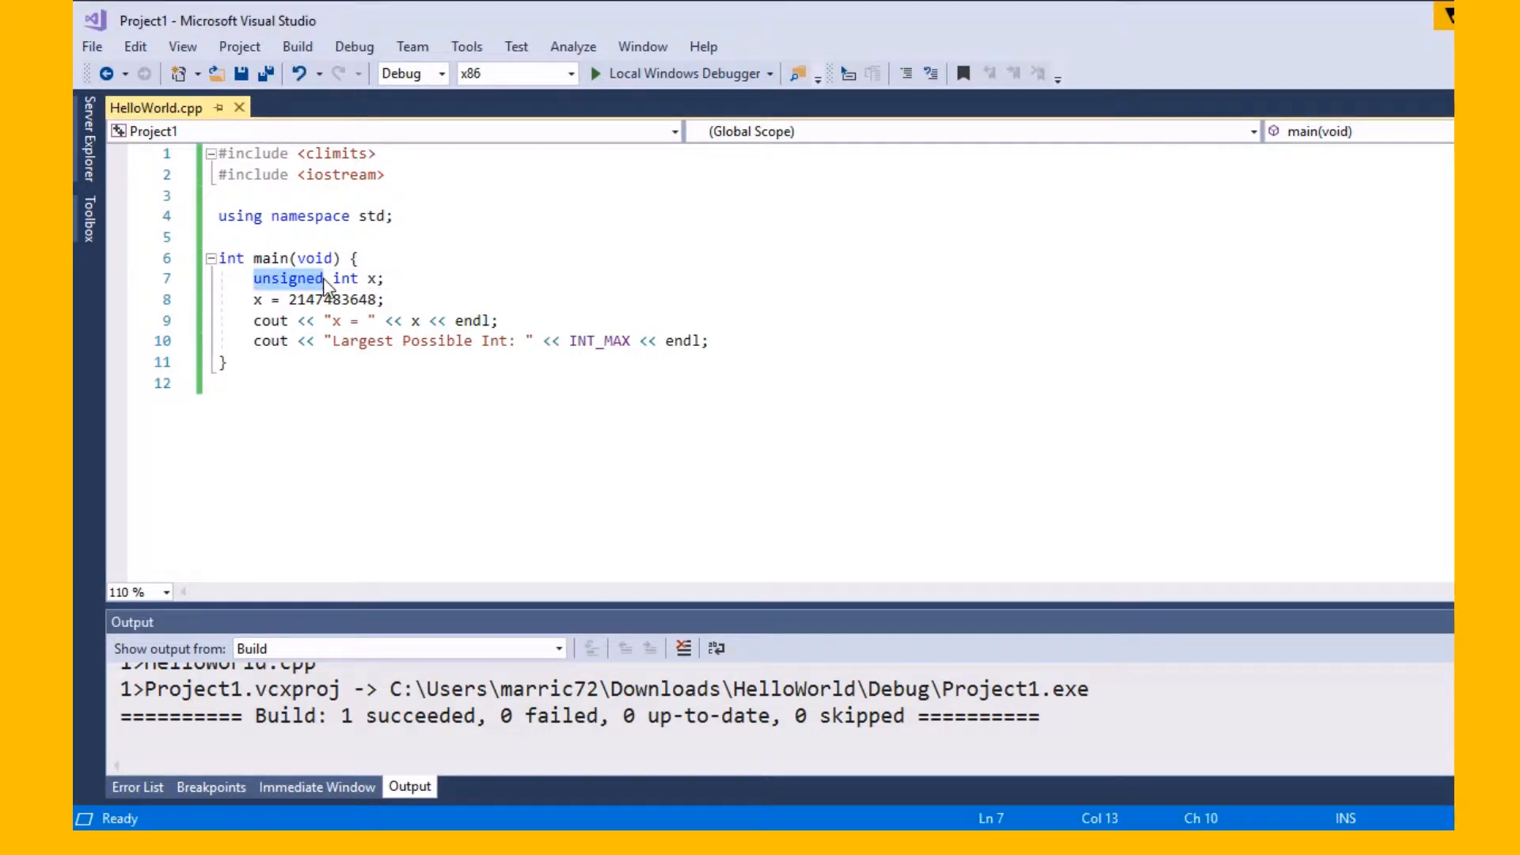
pyautogui.press('Delete')
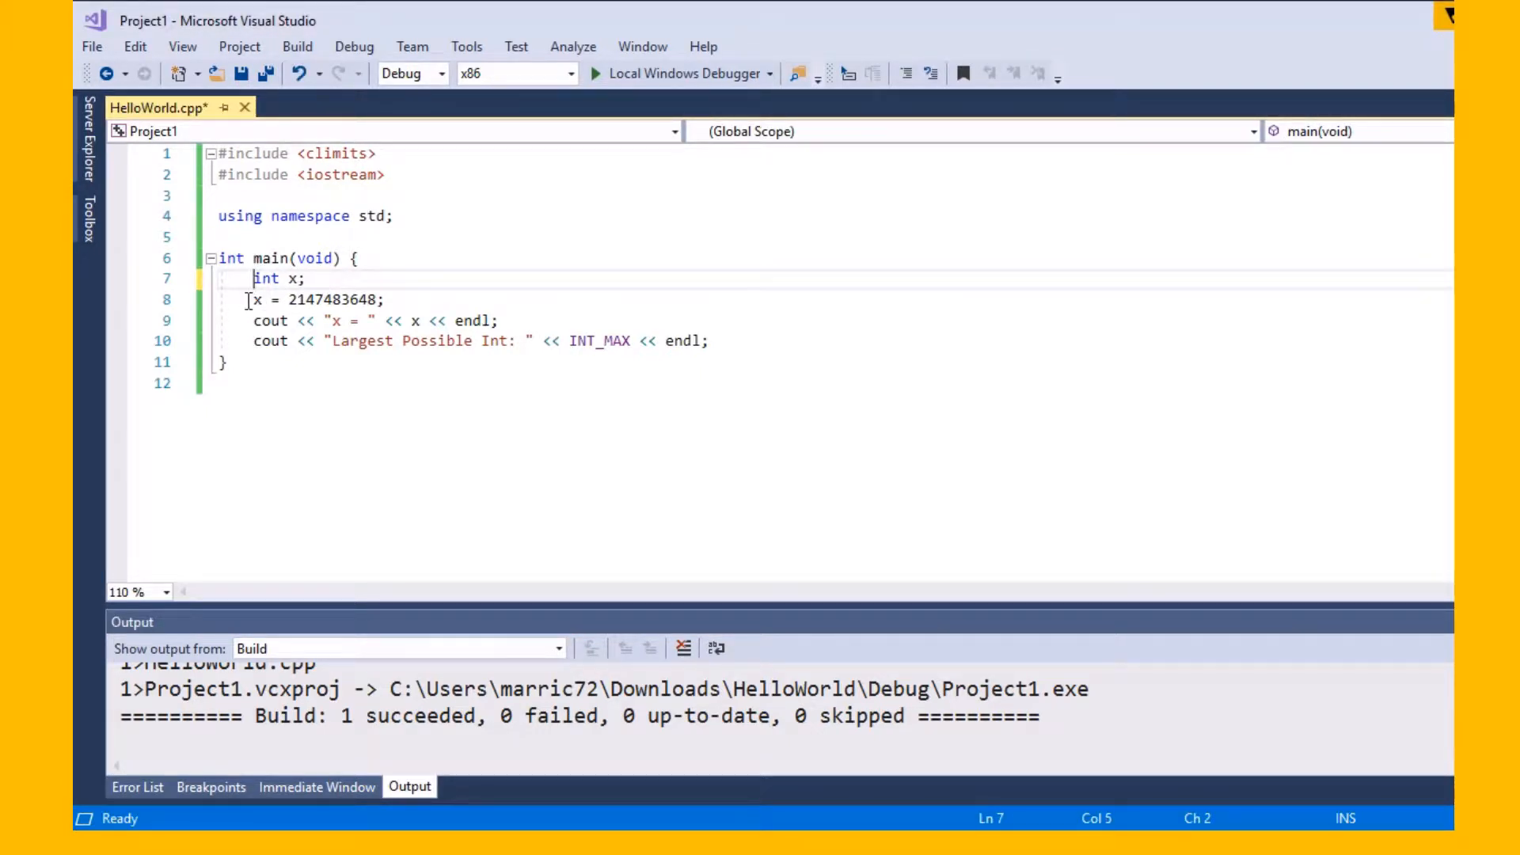
pyautogui.moveTo(255, 299); pyautogui.dragTo(499, 320)
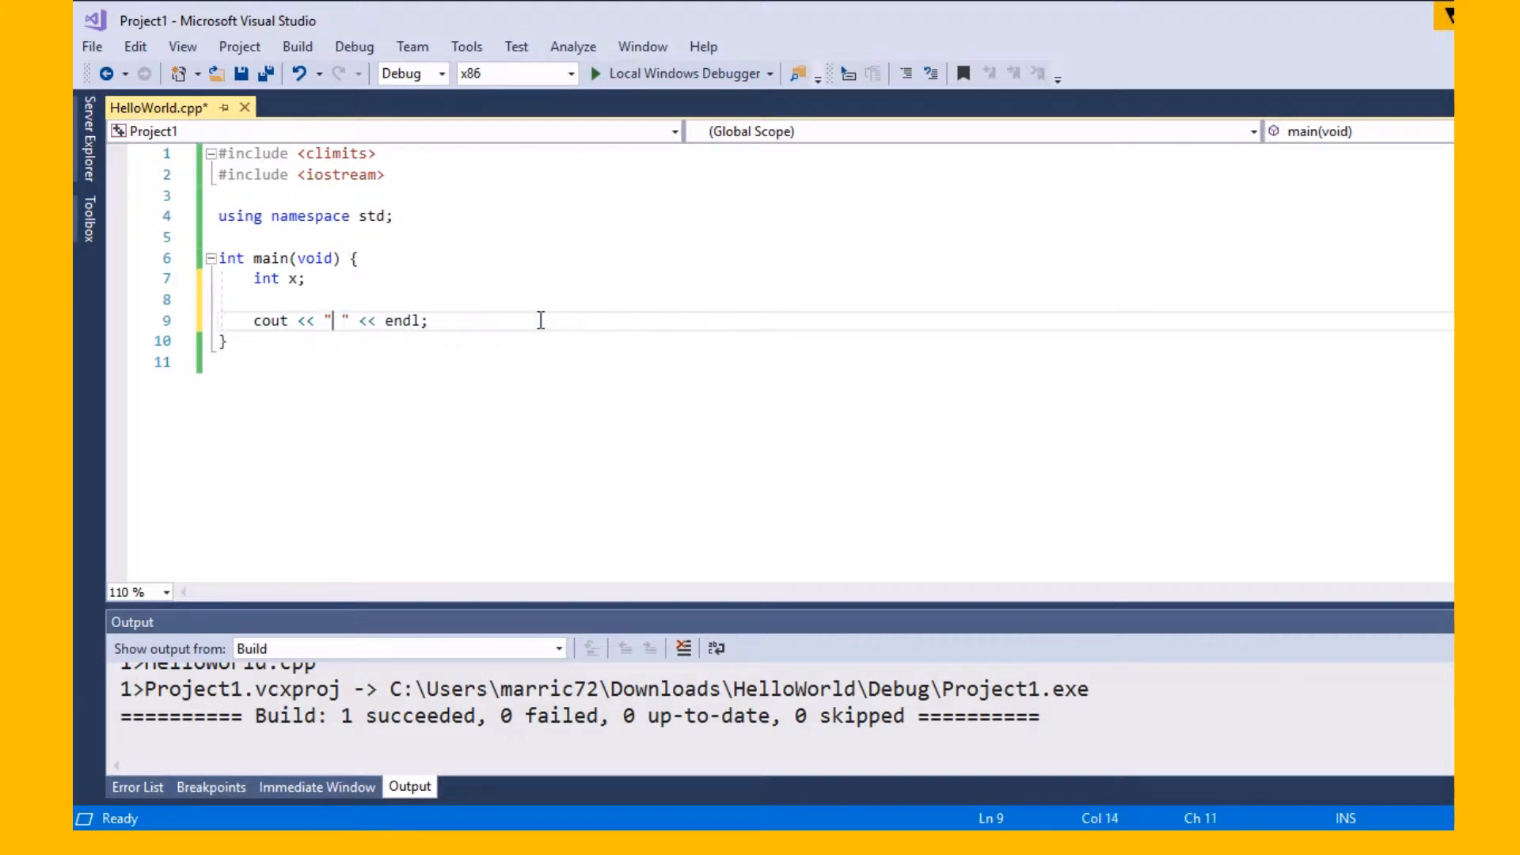
pyautogui.write('Please enter age:')
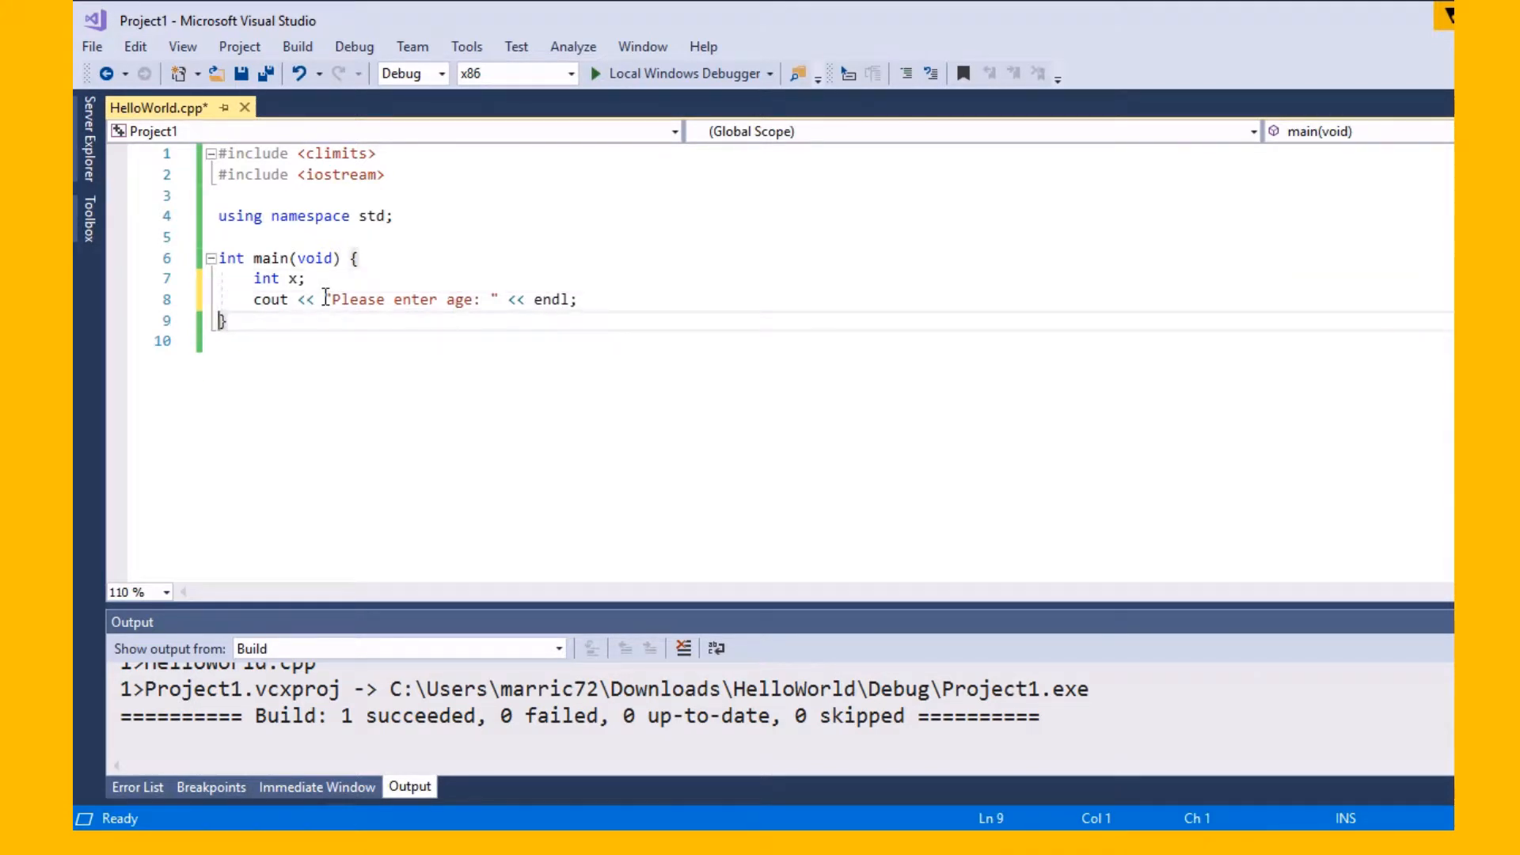
pyautogui.press('enter')
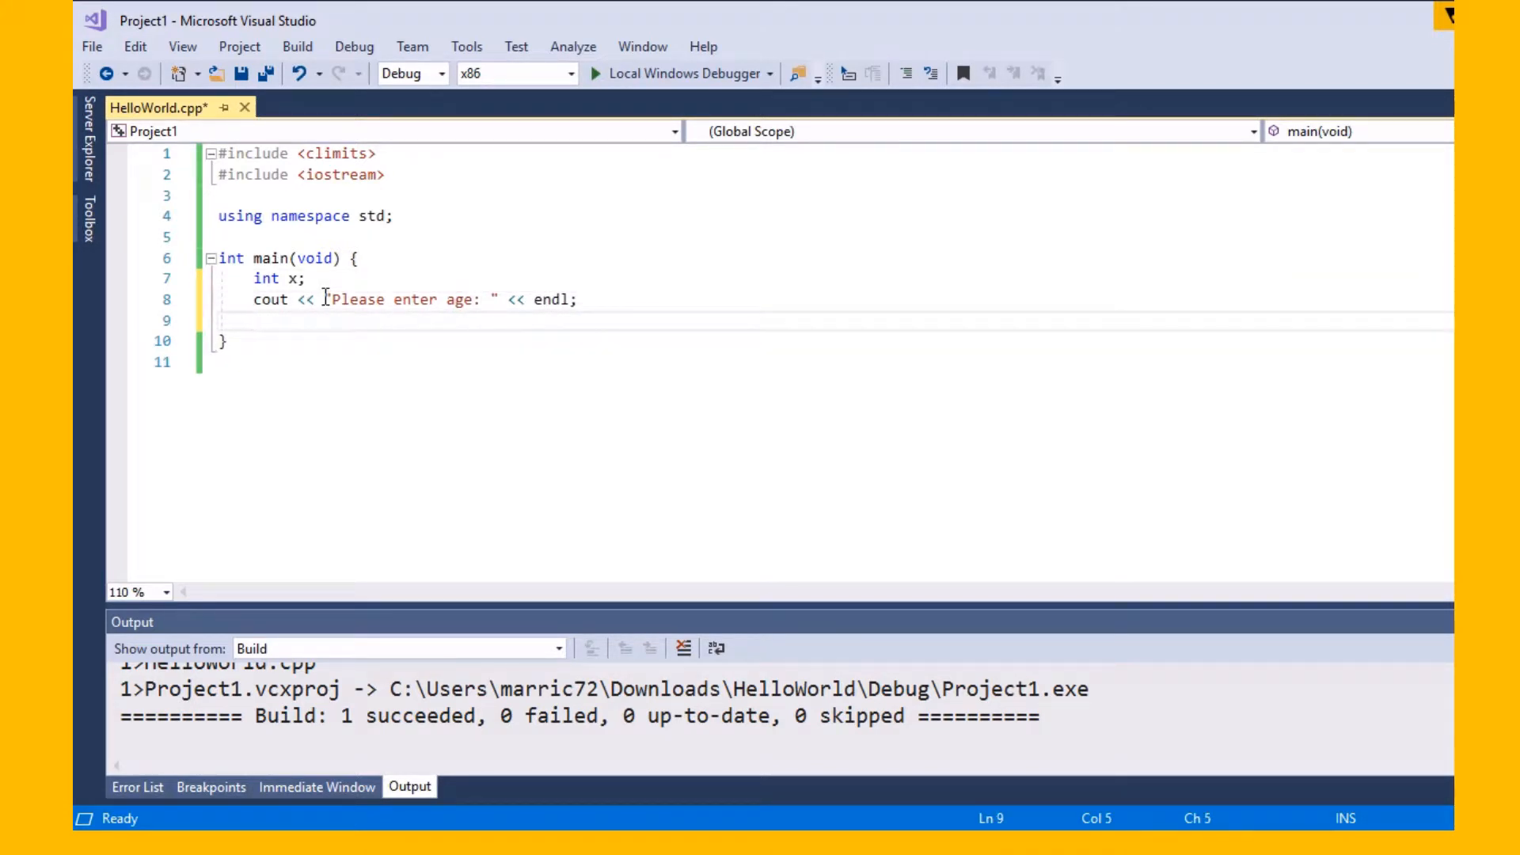
pyautogui.write('cin>>')
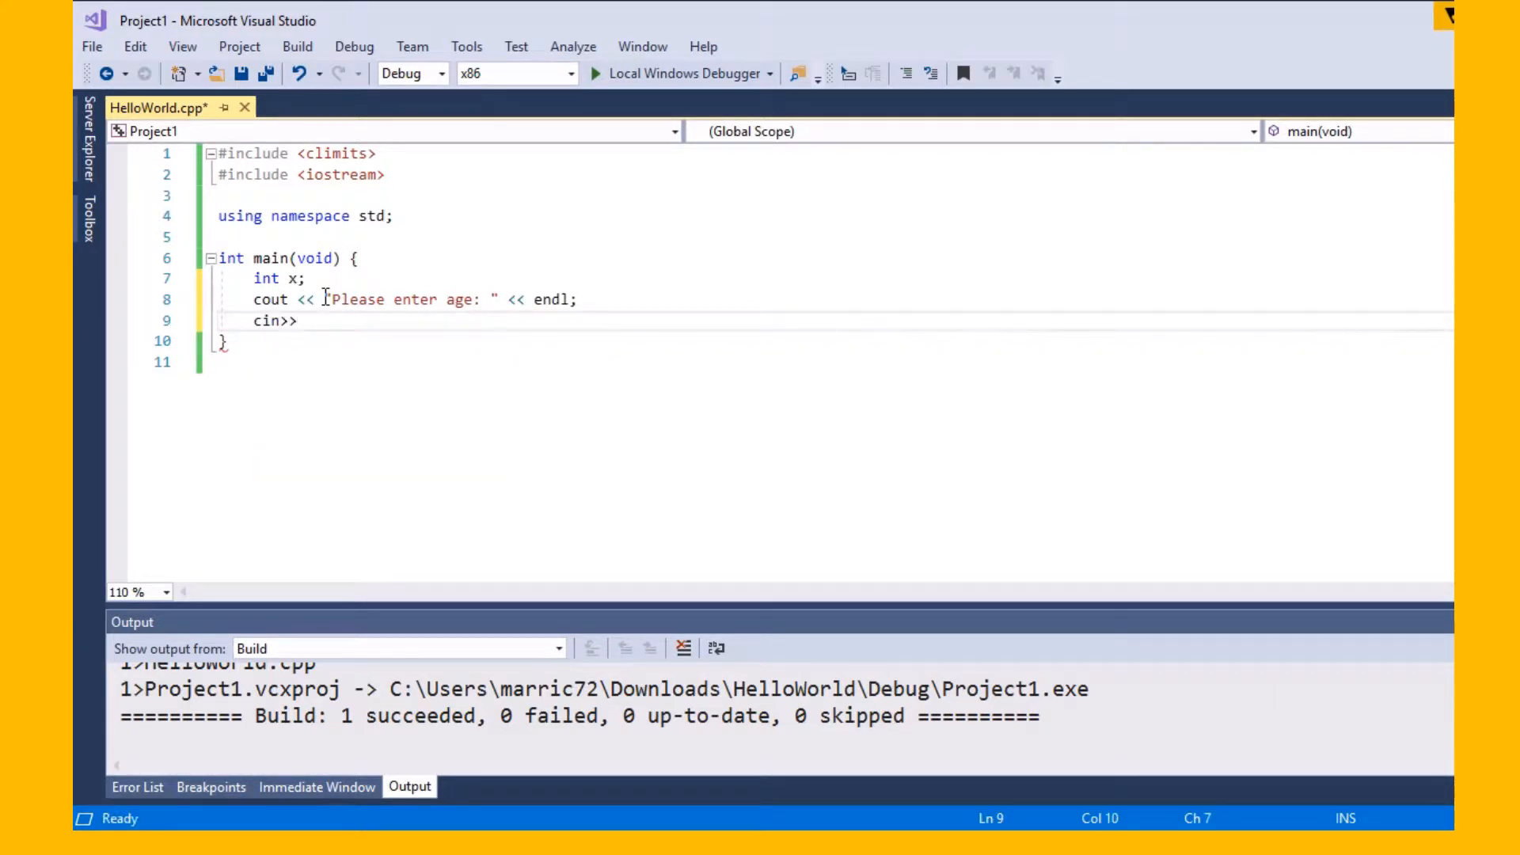
# Add the cout << "x=" << x << endl; output line
pyautogui.click(297, 321)
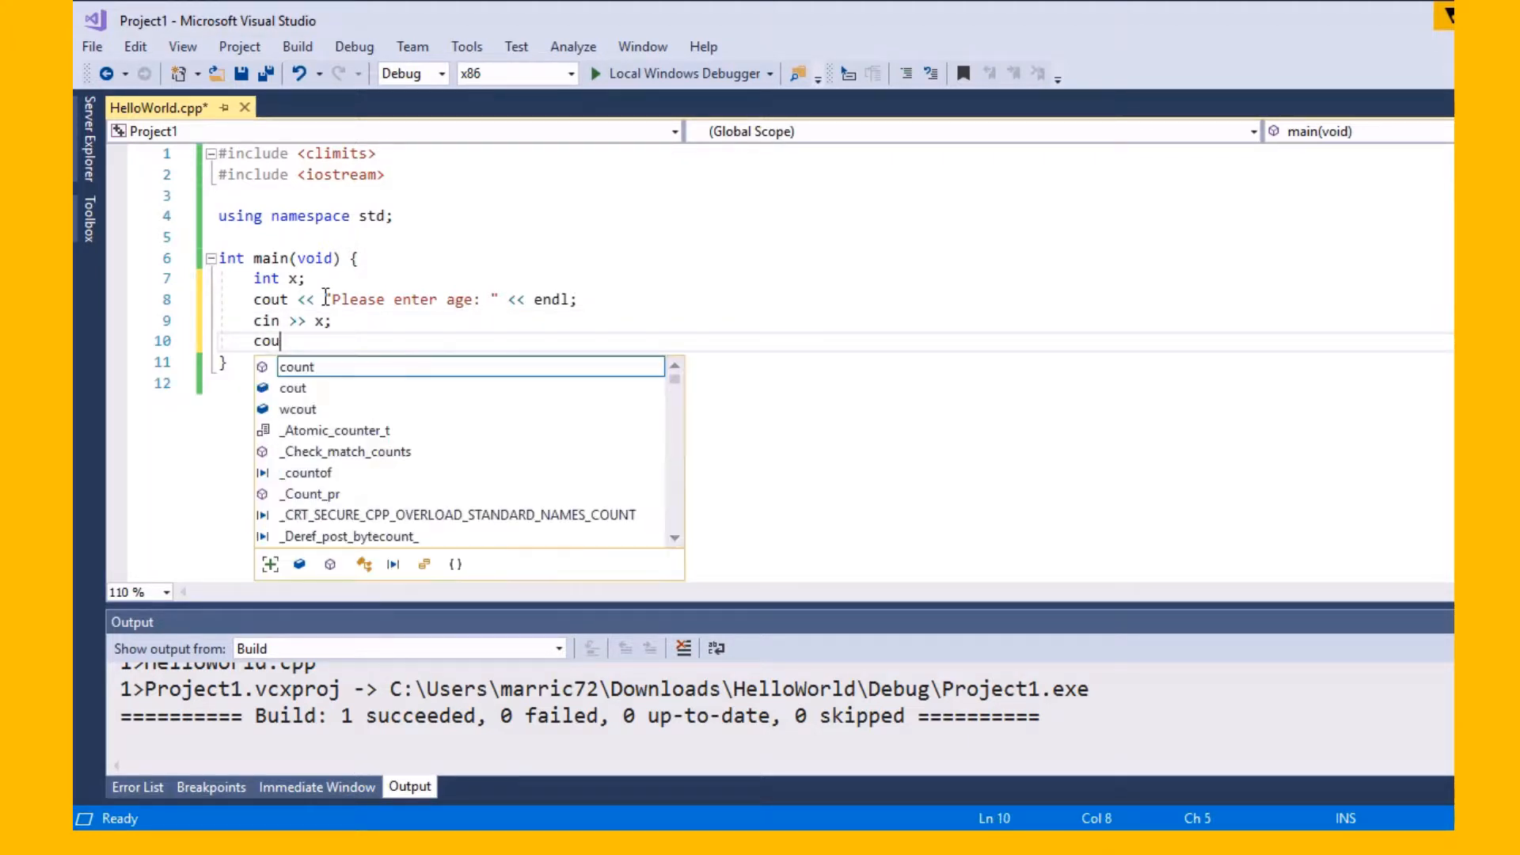
pyautogui.write('t<<""')
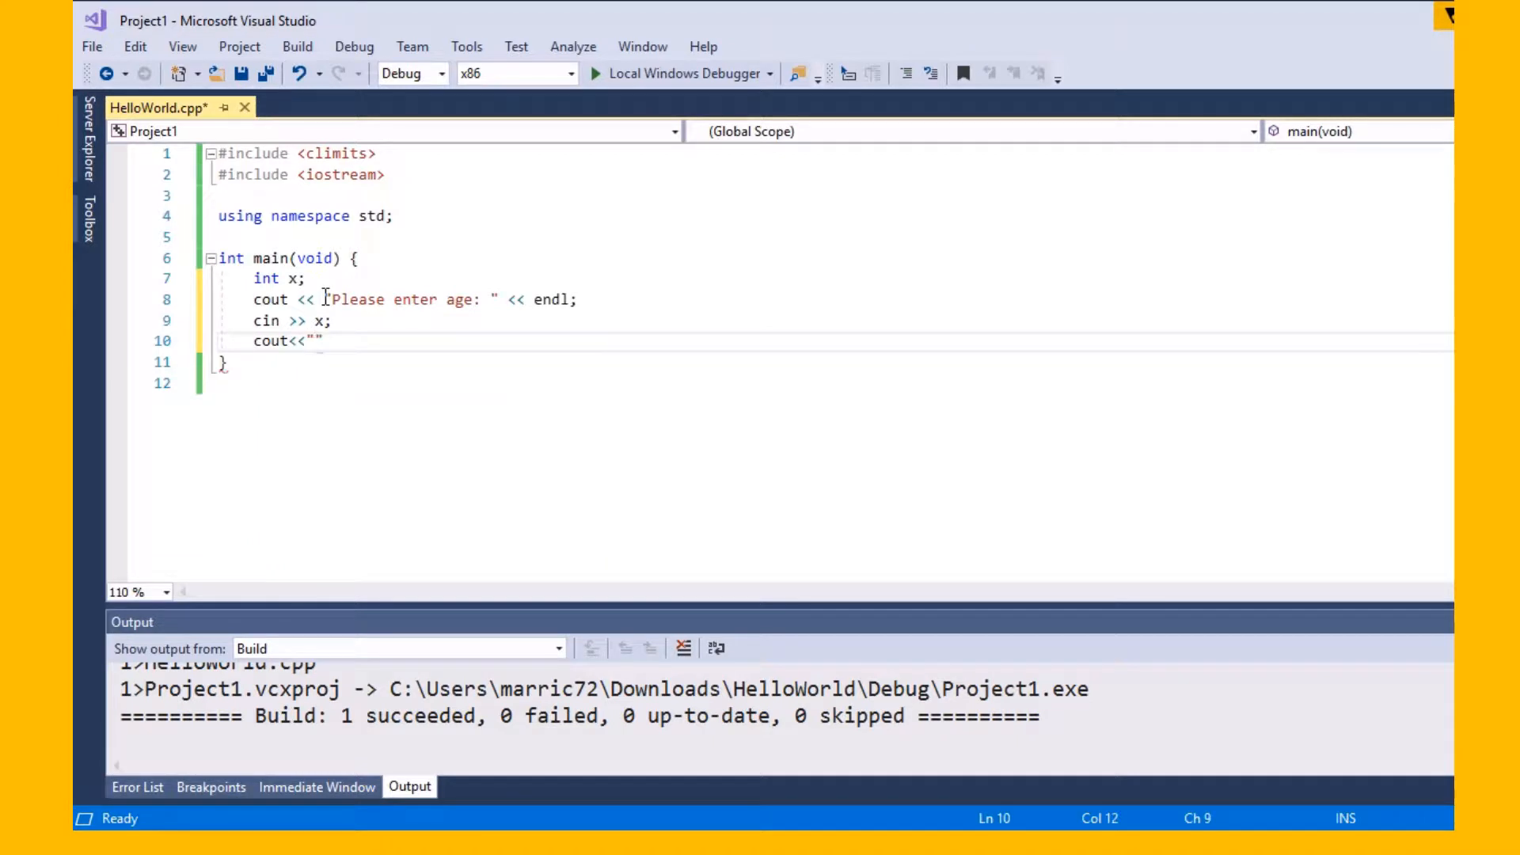
pyautogui.write('x="<')
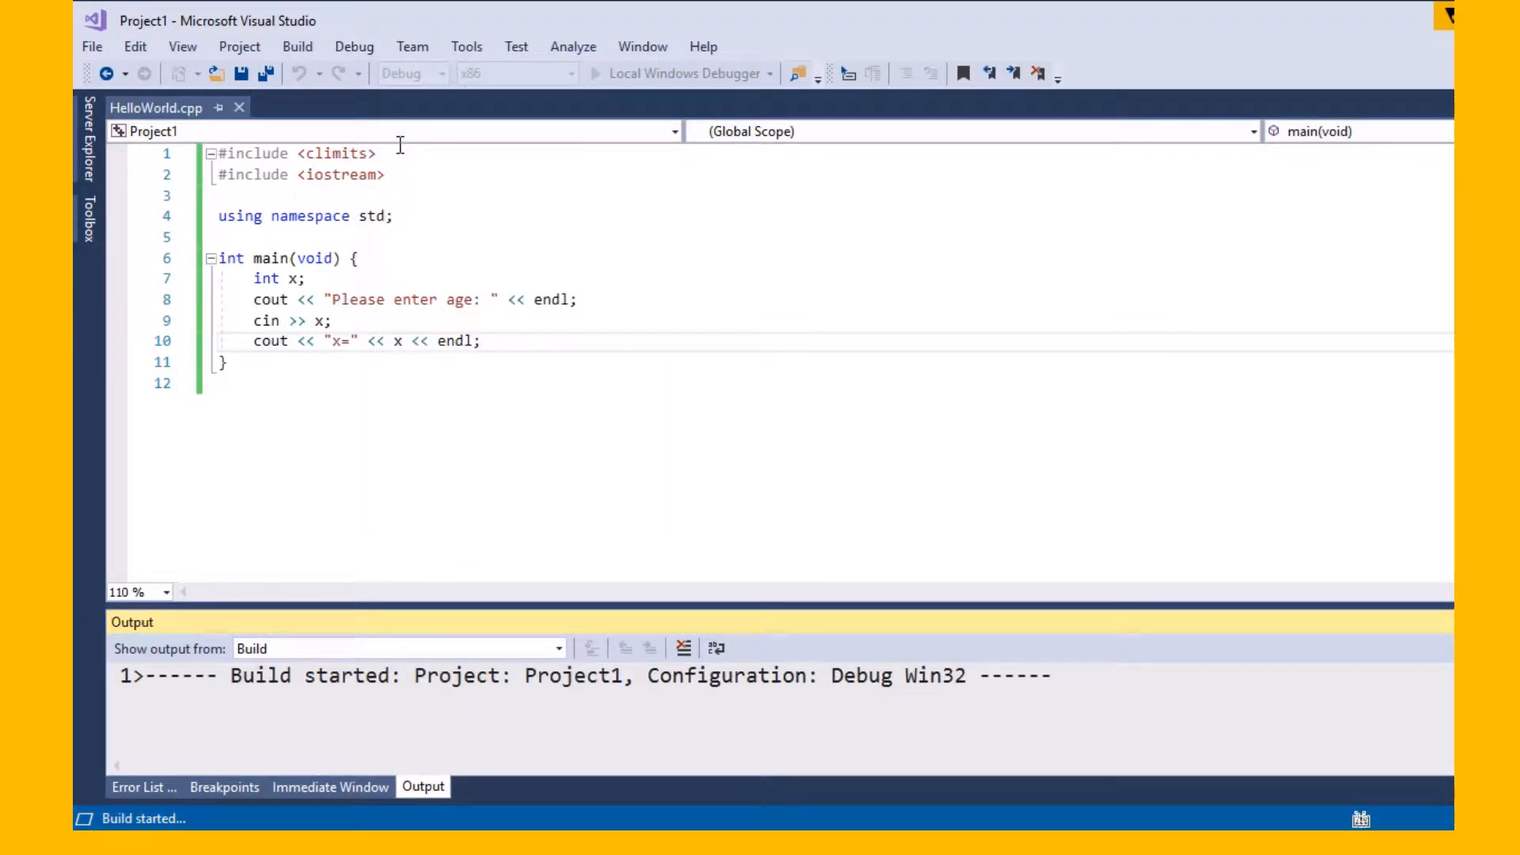
pyautogui.moveTo(359, 299)
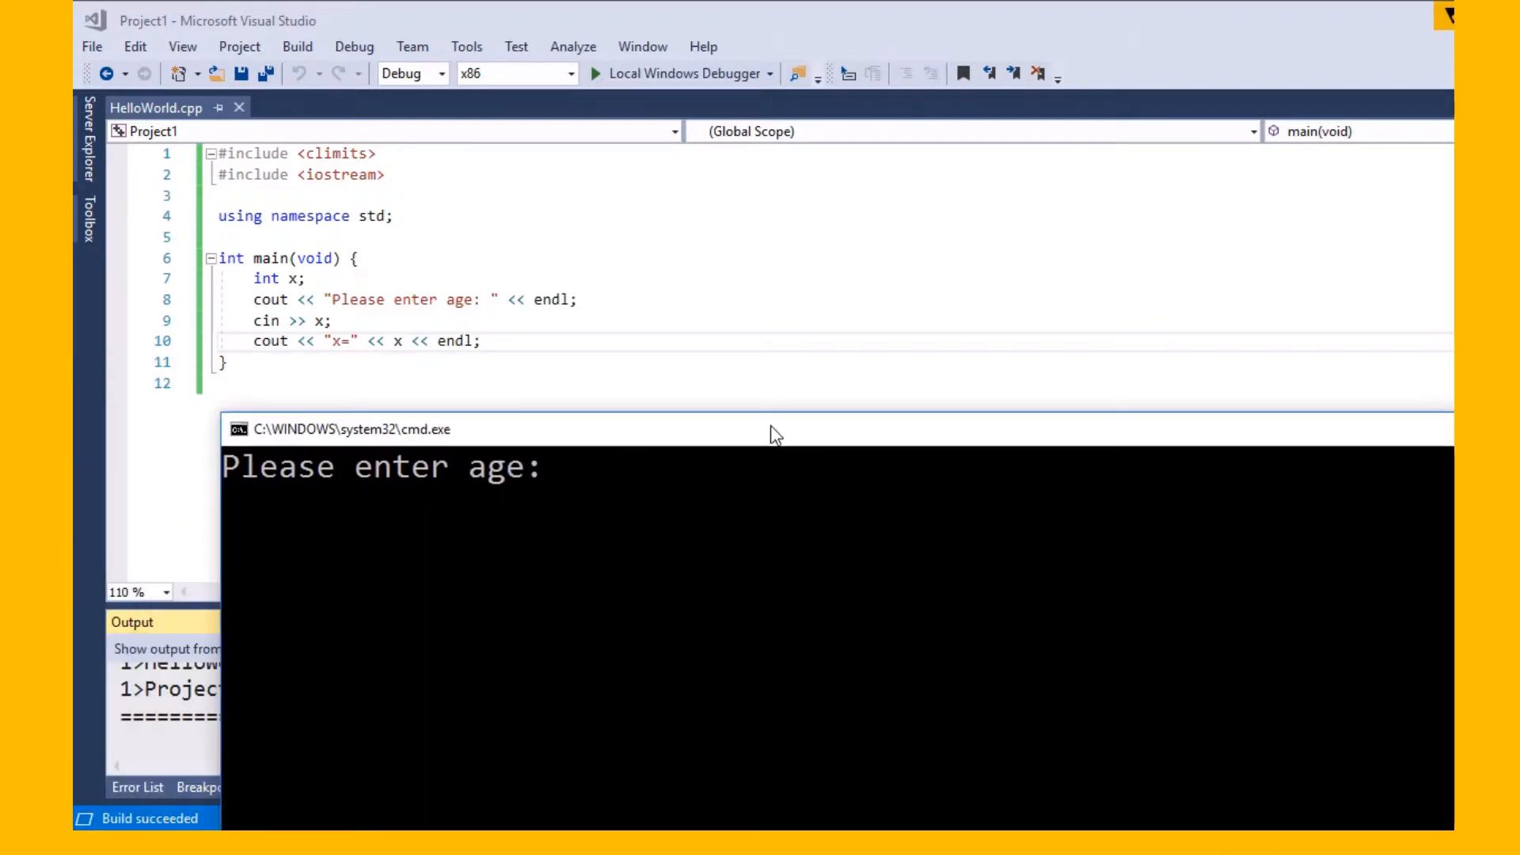
# Answer 45 at the age prompt, see x=45, and close the console
pyautogui.click(418, 509)
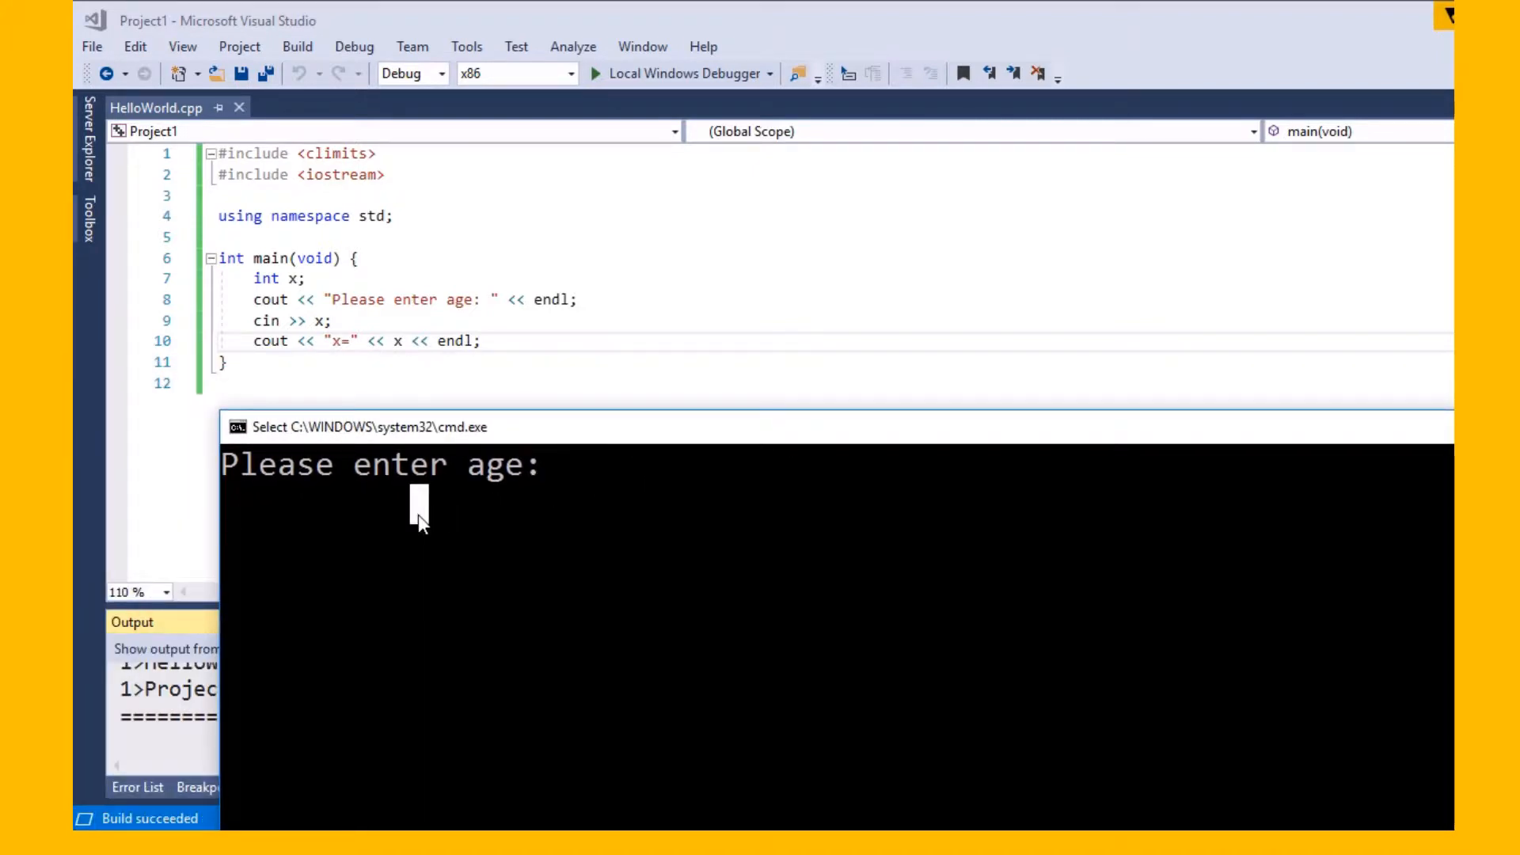
pyautogui.write('45')
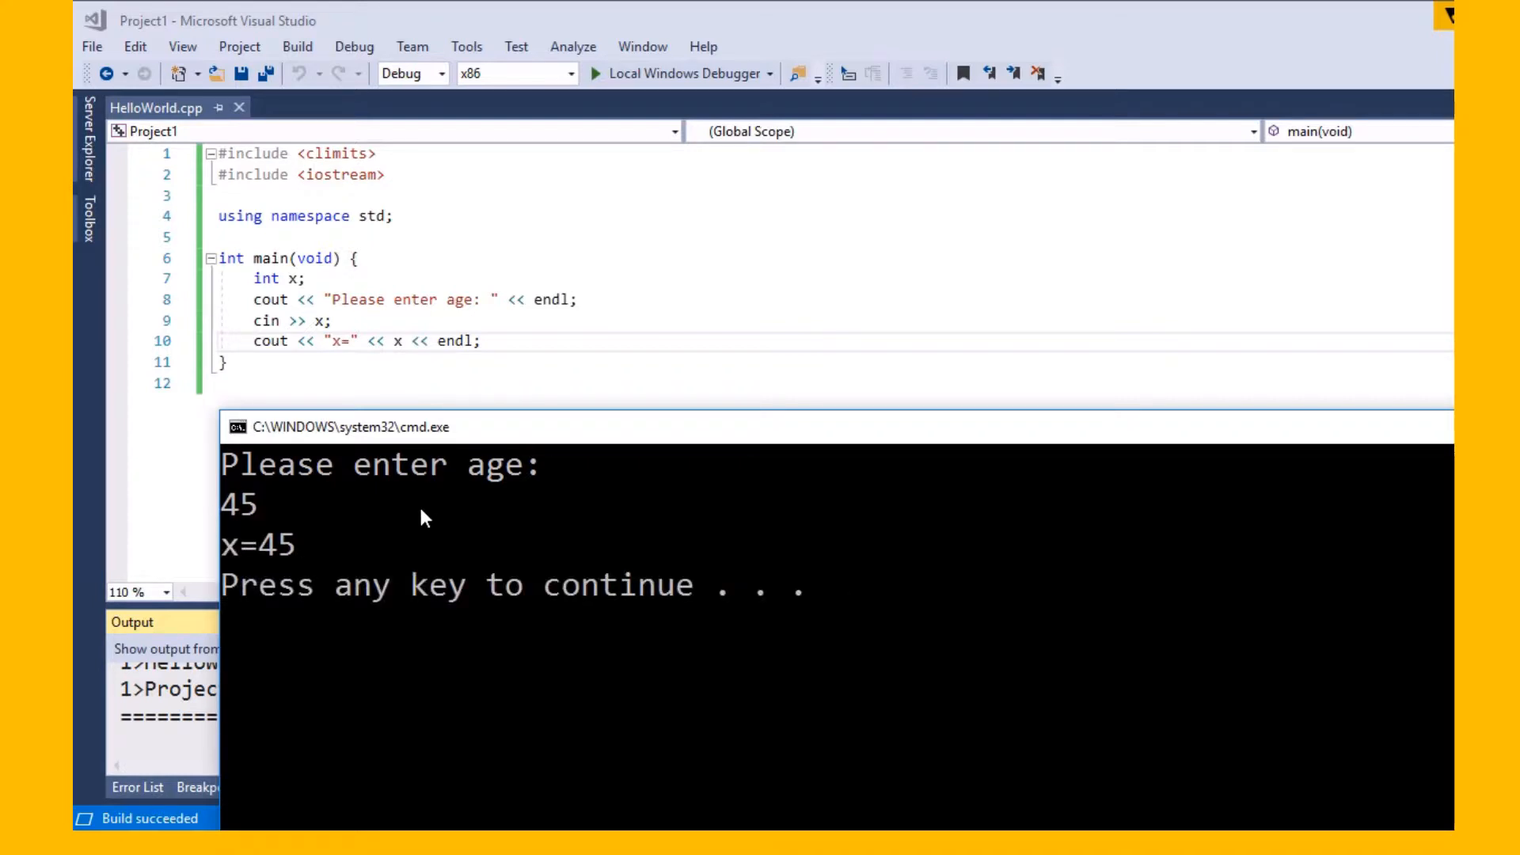
pyautogui.click(354, 46)
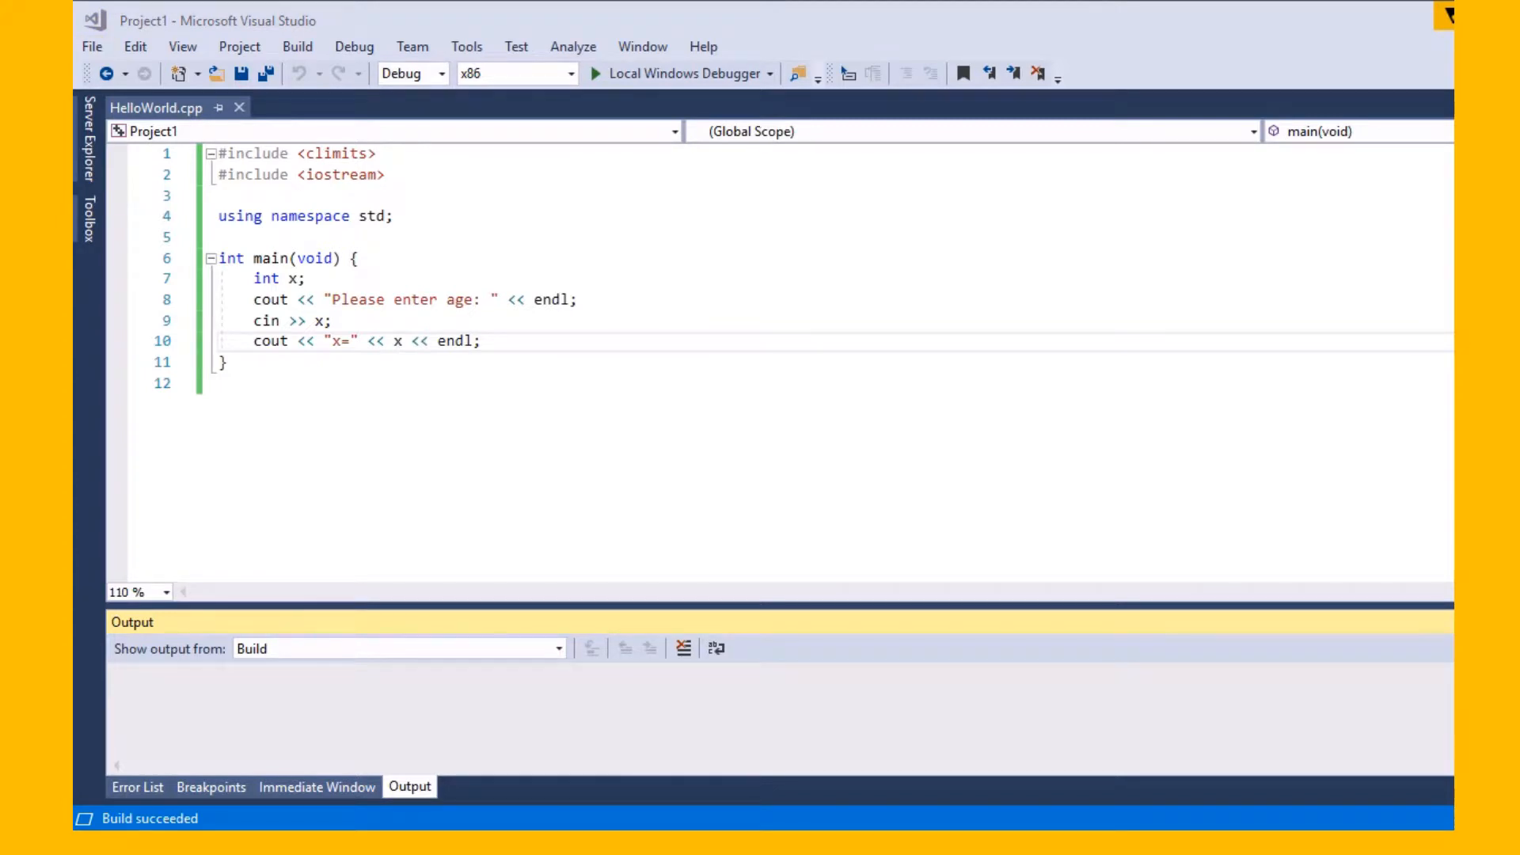
# Answer the word ten in the new console to show the garbage x value
pyautogui.click(679, 73)
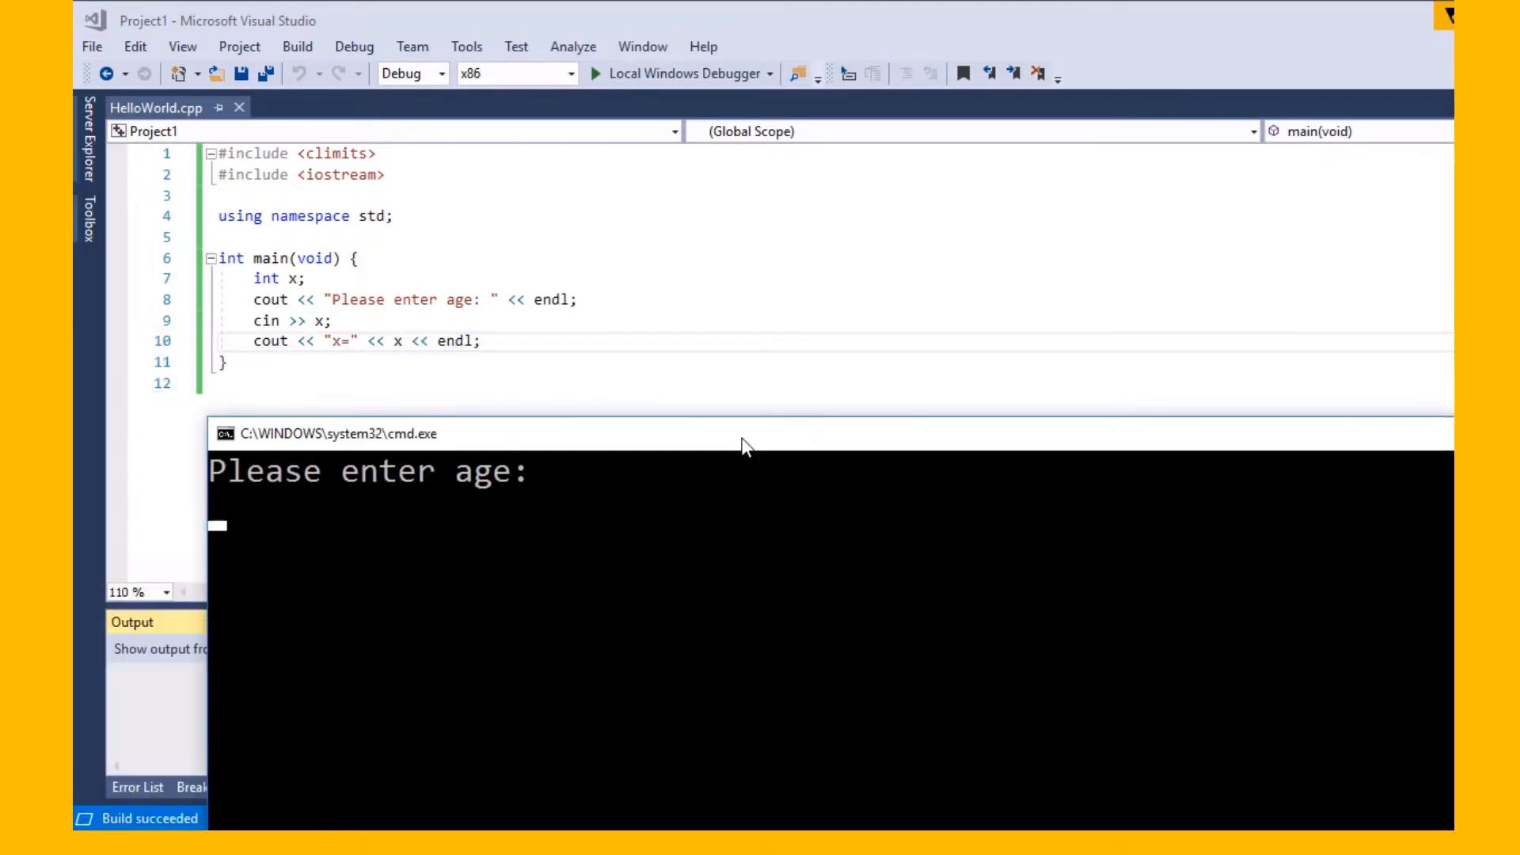
pyautogui.write('ten')
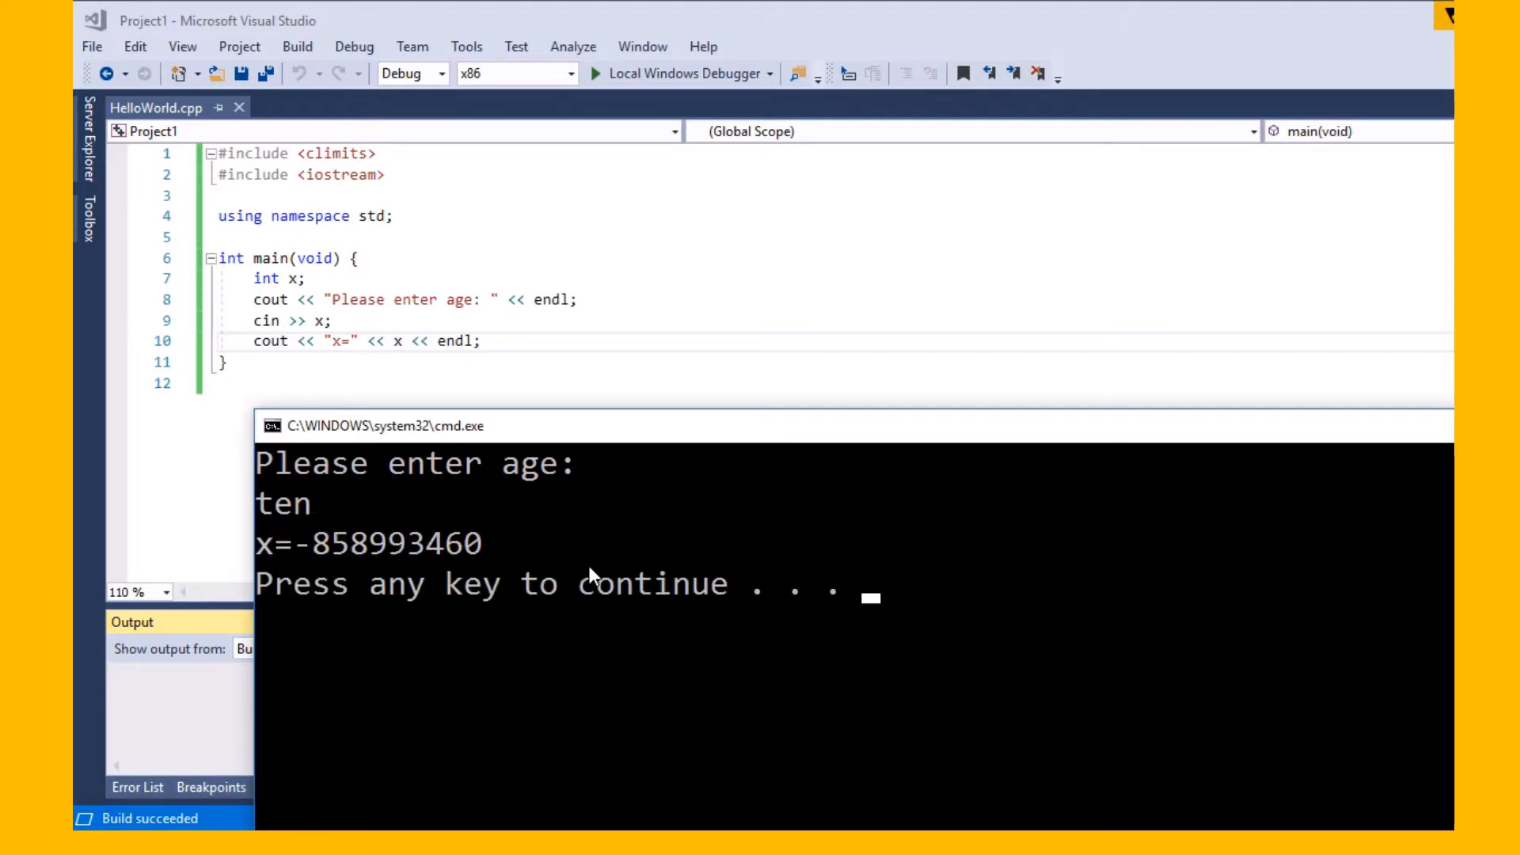
pyautogui.moveTo(447, 590)
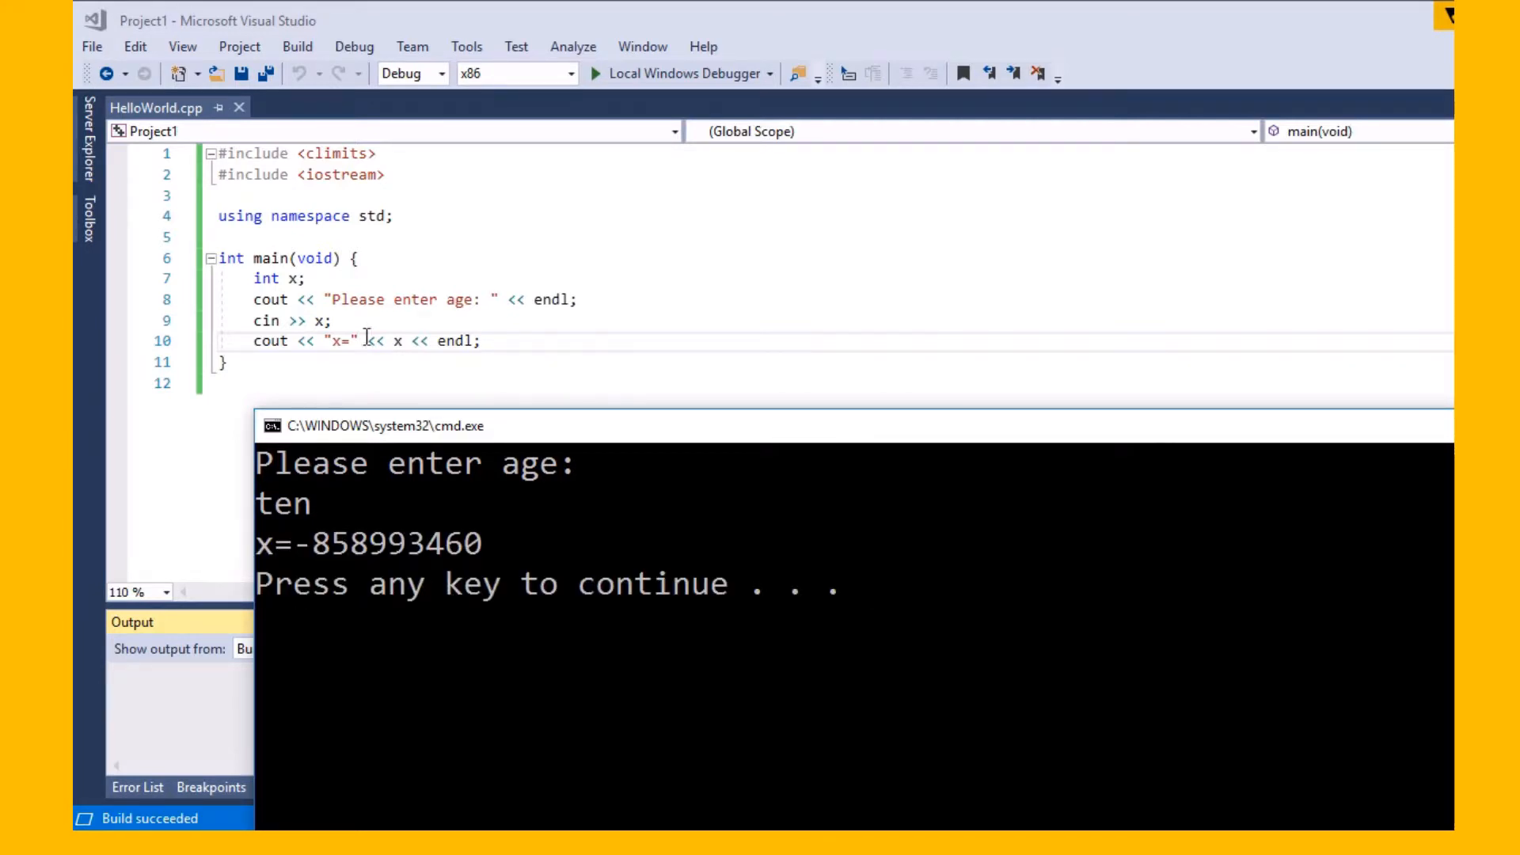
pyautogui.moveTo(338, 342)
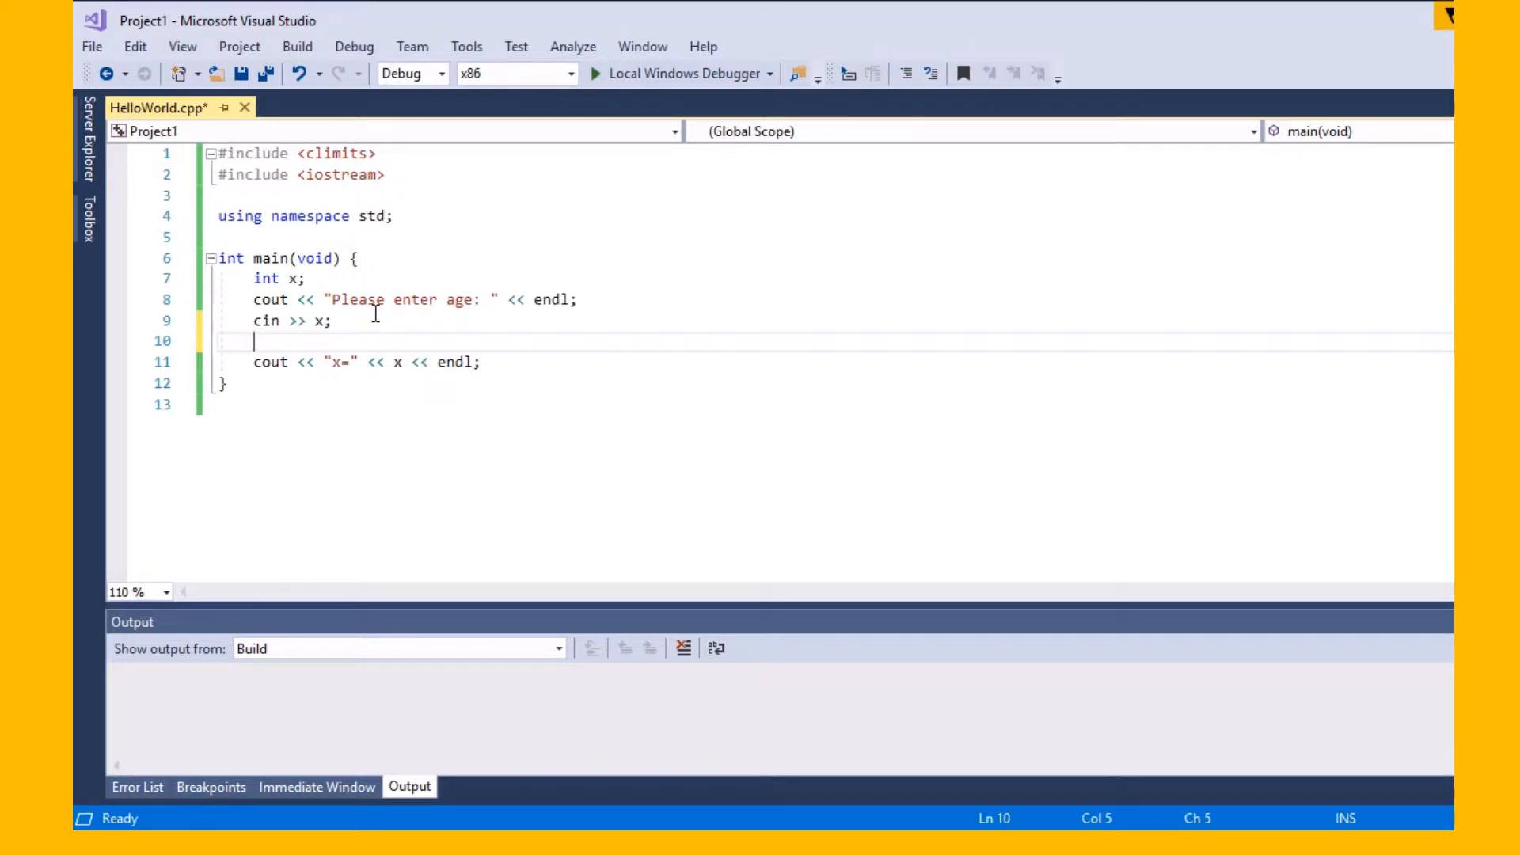
# Write a while (cin.fail()) loop whose body starts with cin.clear();
pyautogui.write('while(')
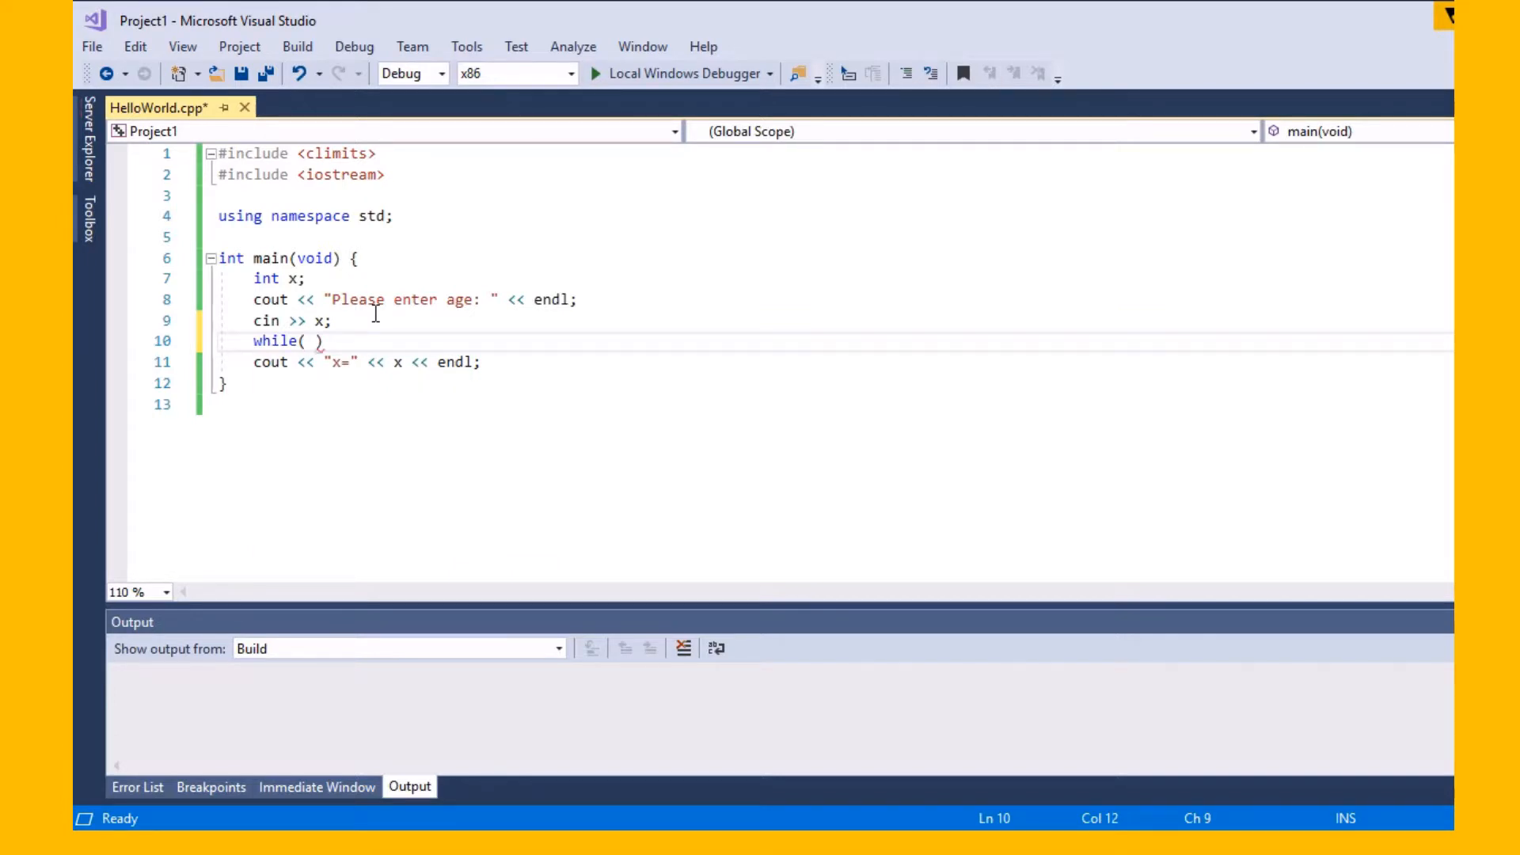
pyautogui.write('cin.')
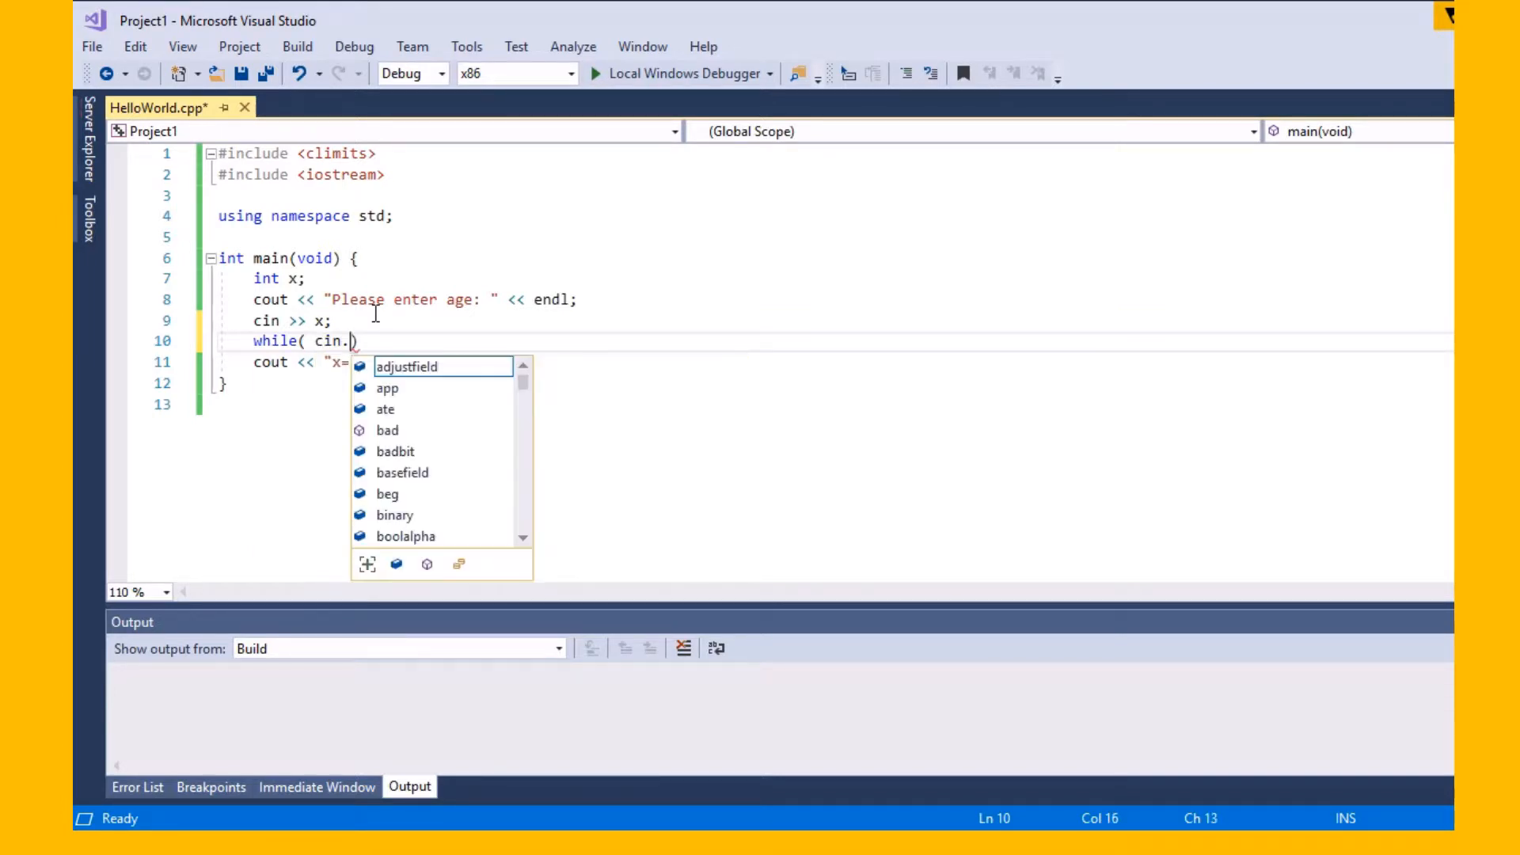
pyautogui.write('fail')
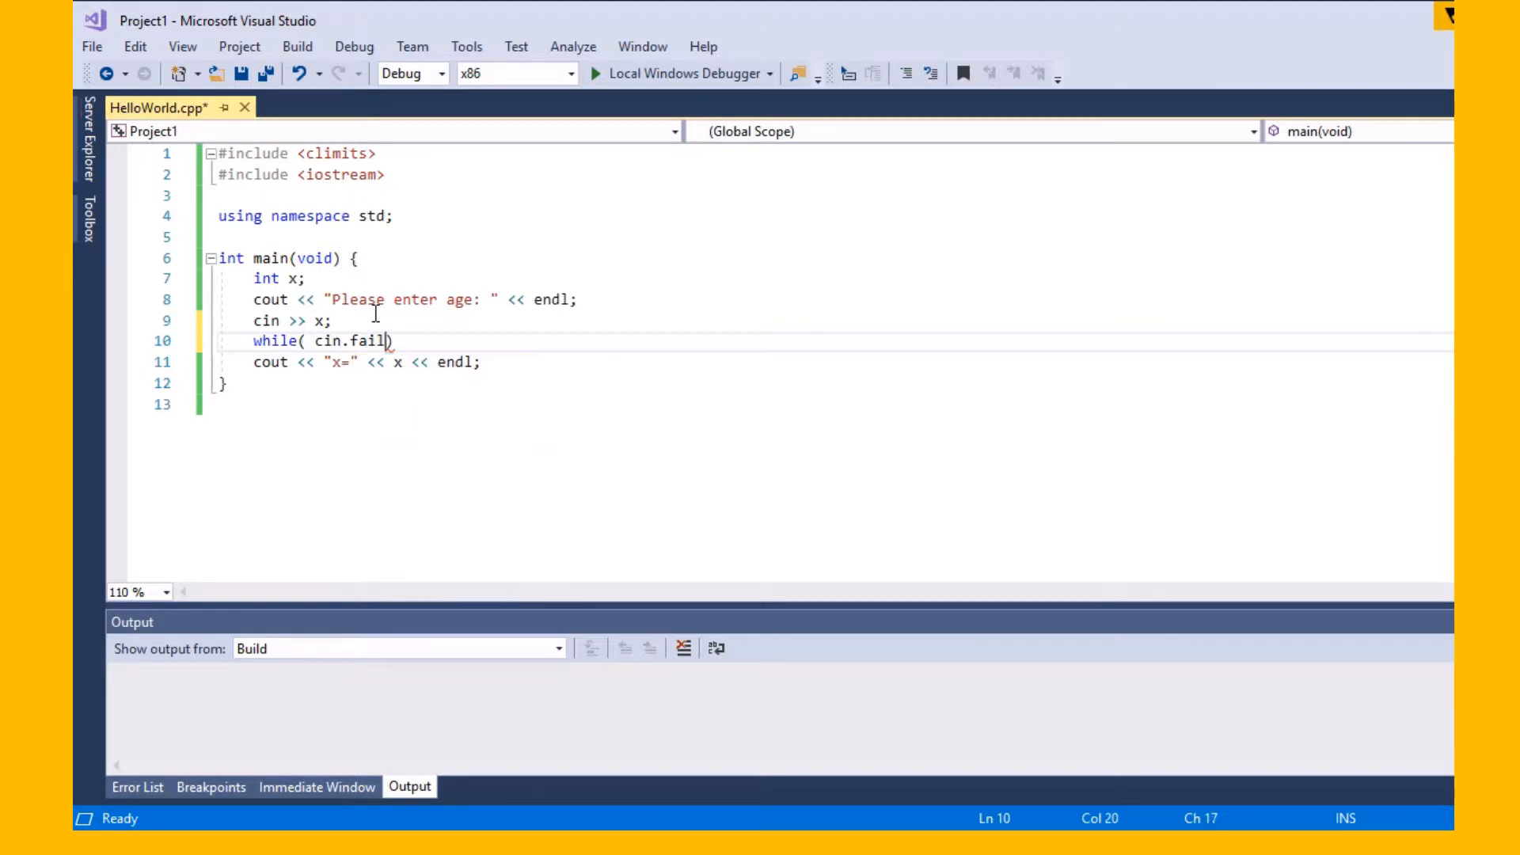
pyautogui.write('() {}')
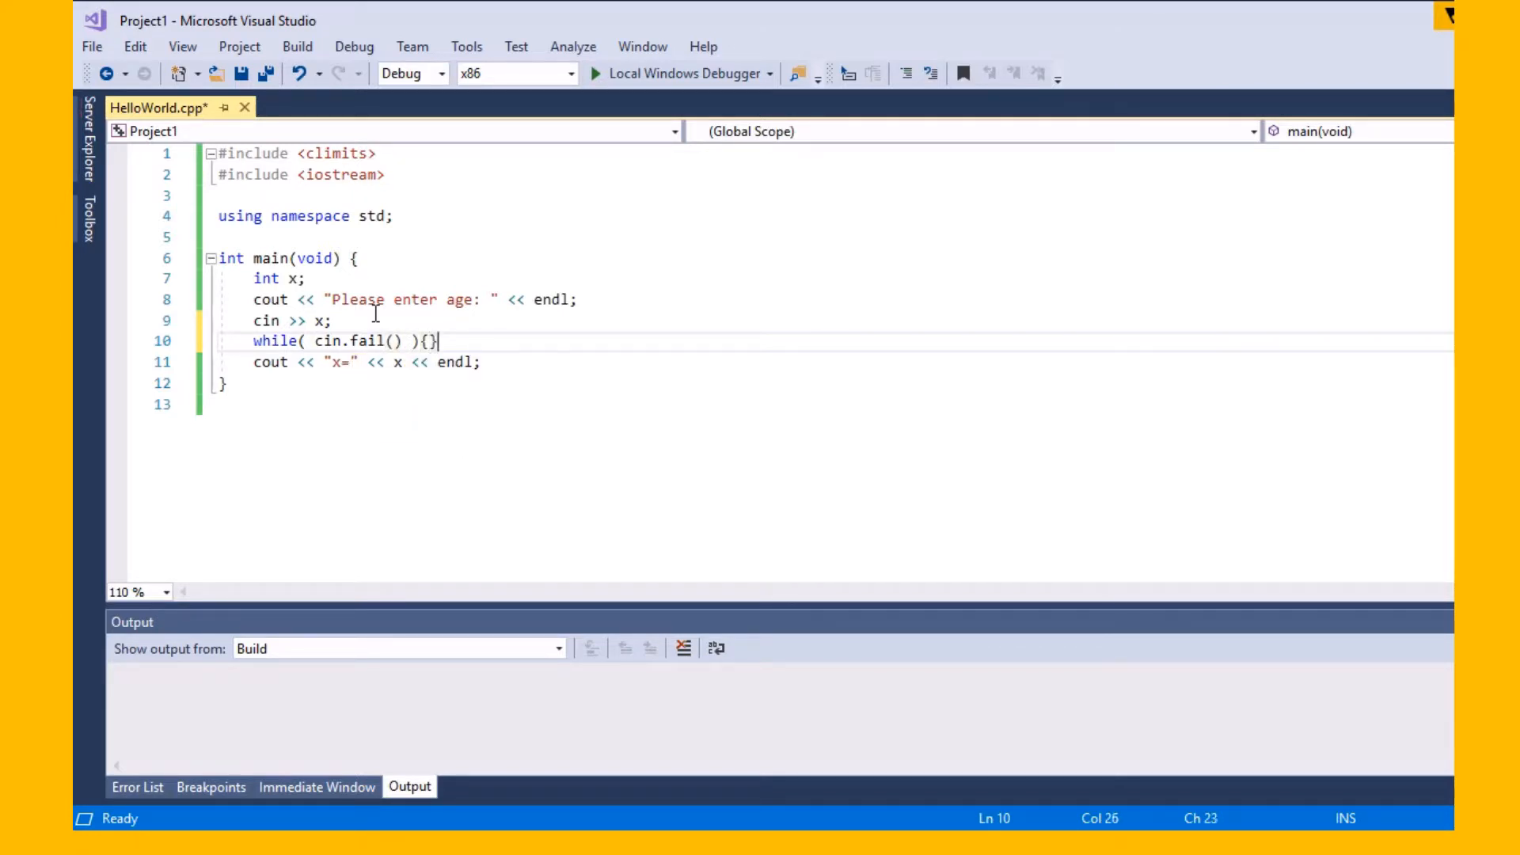
pyautogui.press('Backspace')
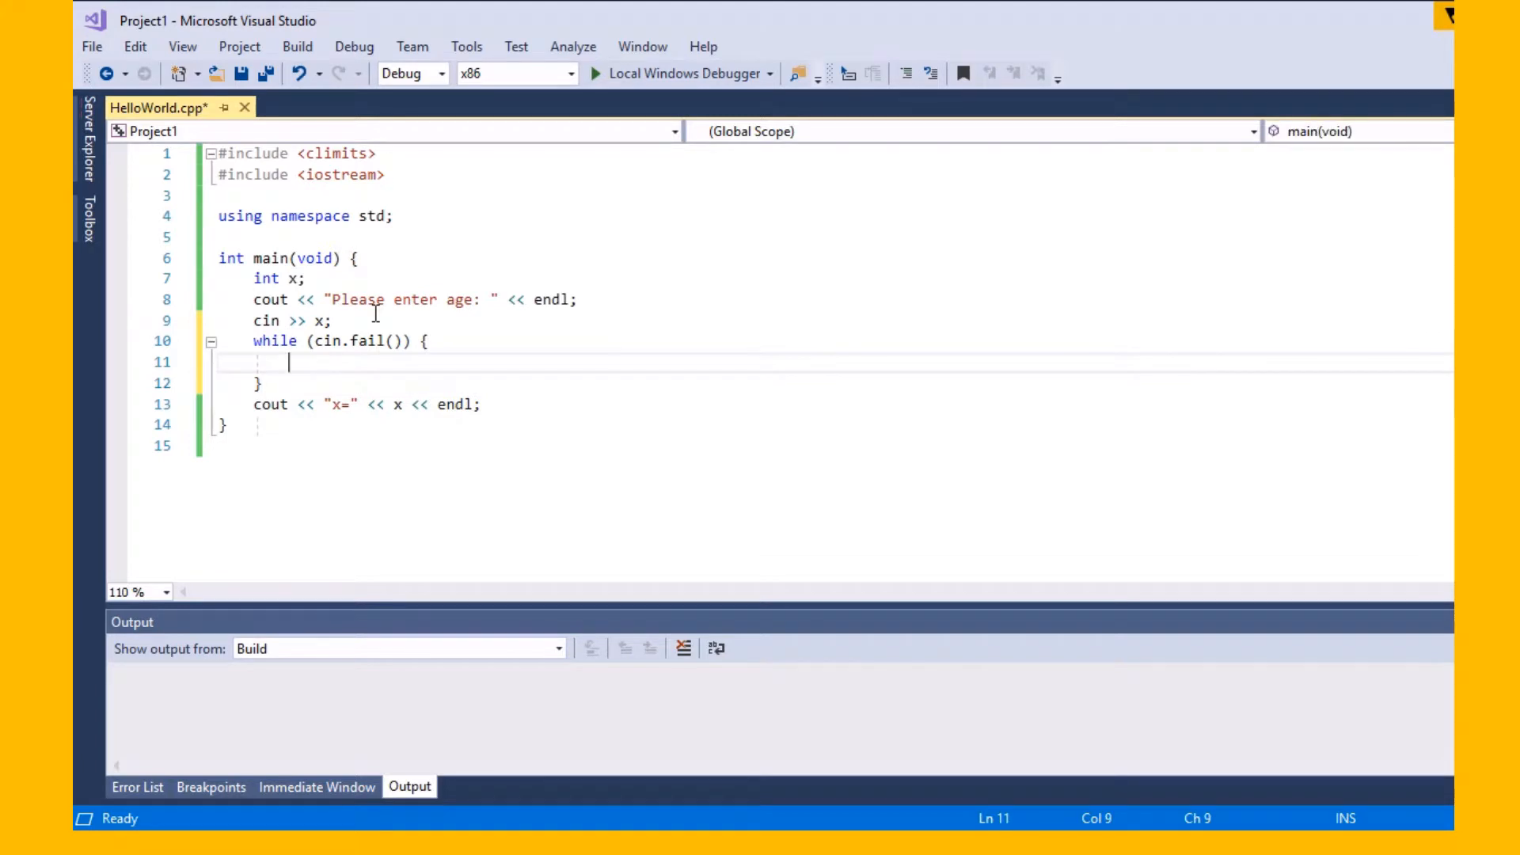
pyautogui.write('cin.')
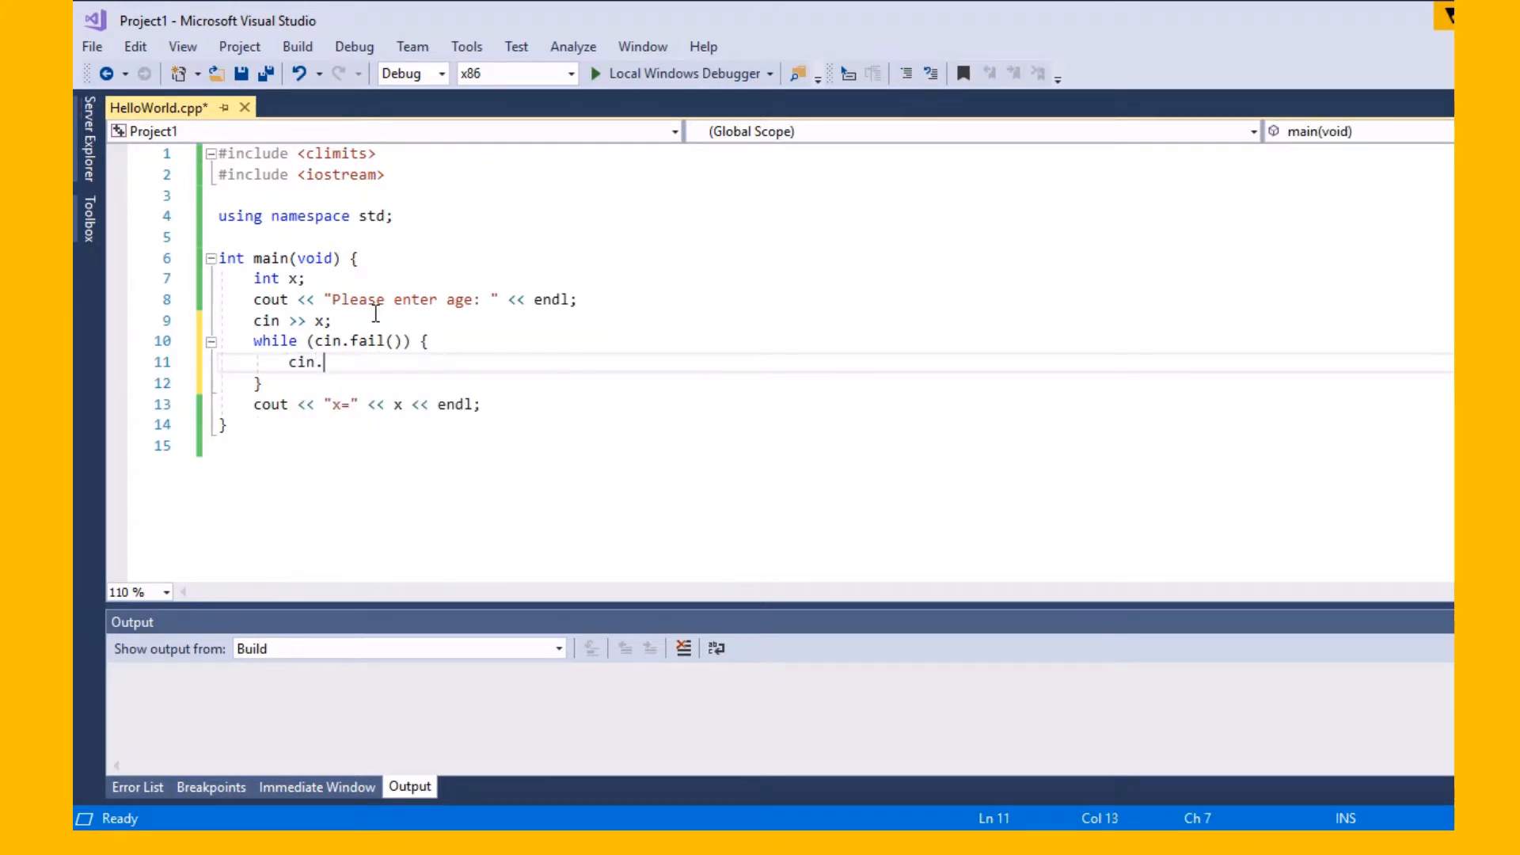
pyautogui.write('clear()')
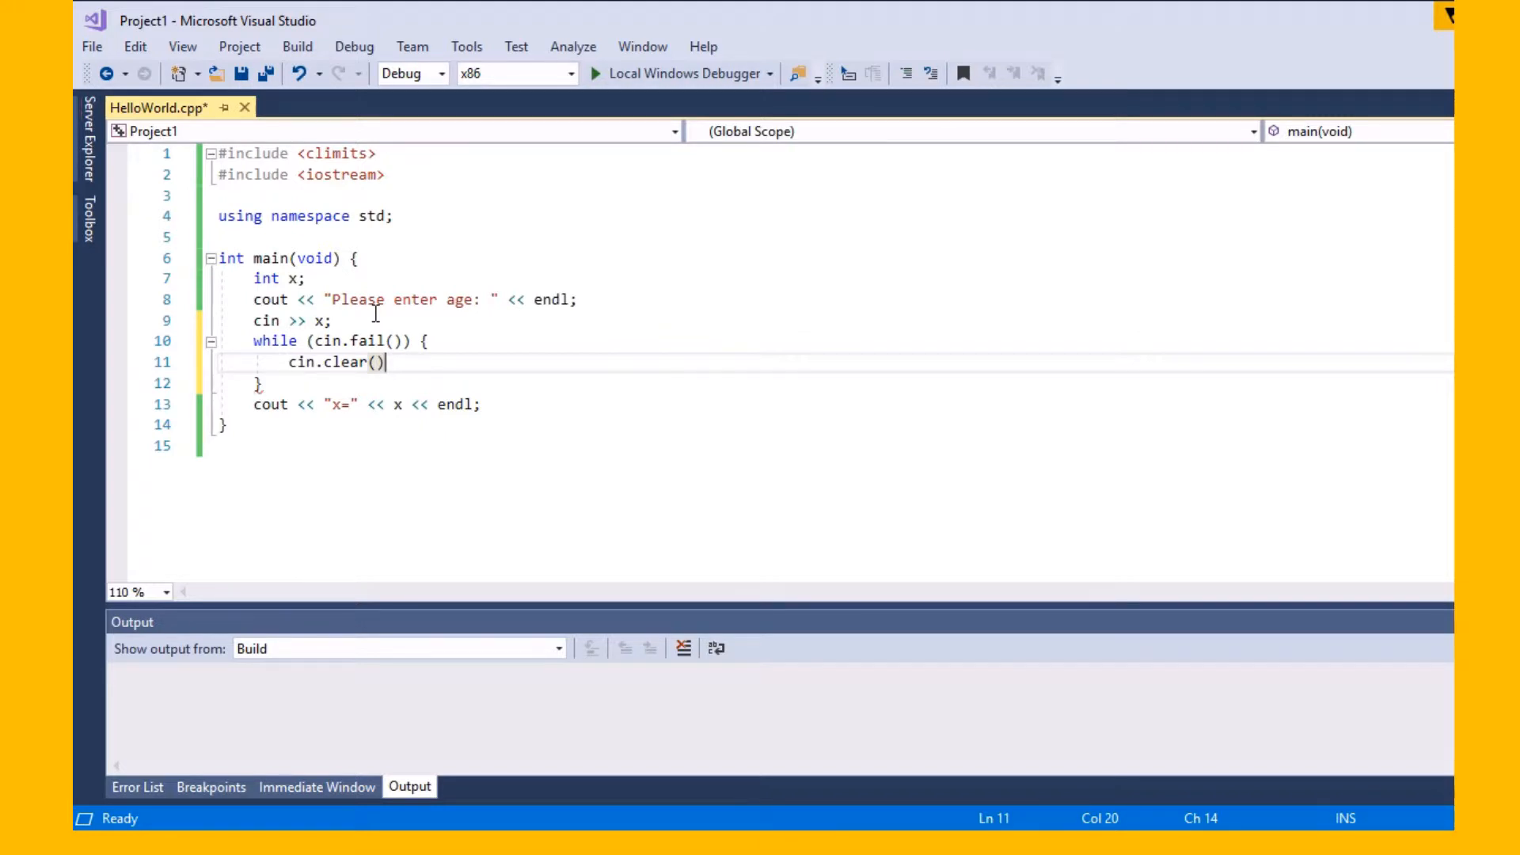
pyautogui.press('Return')
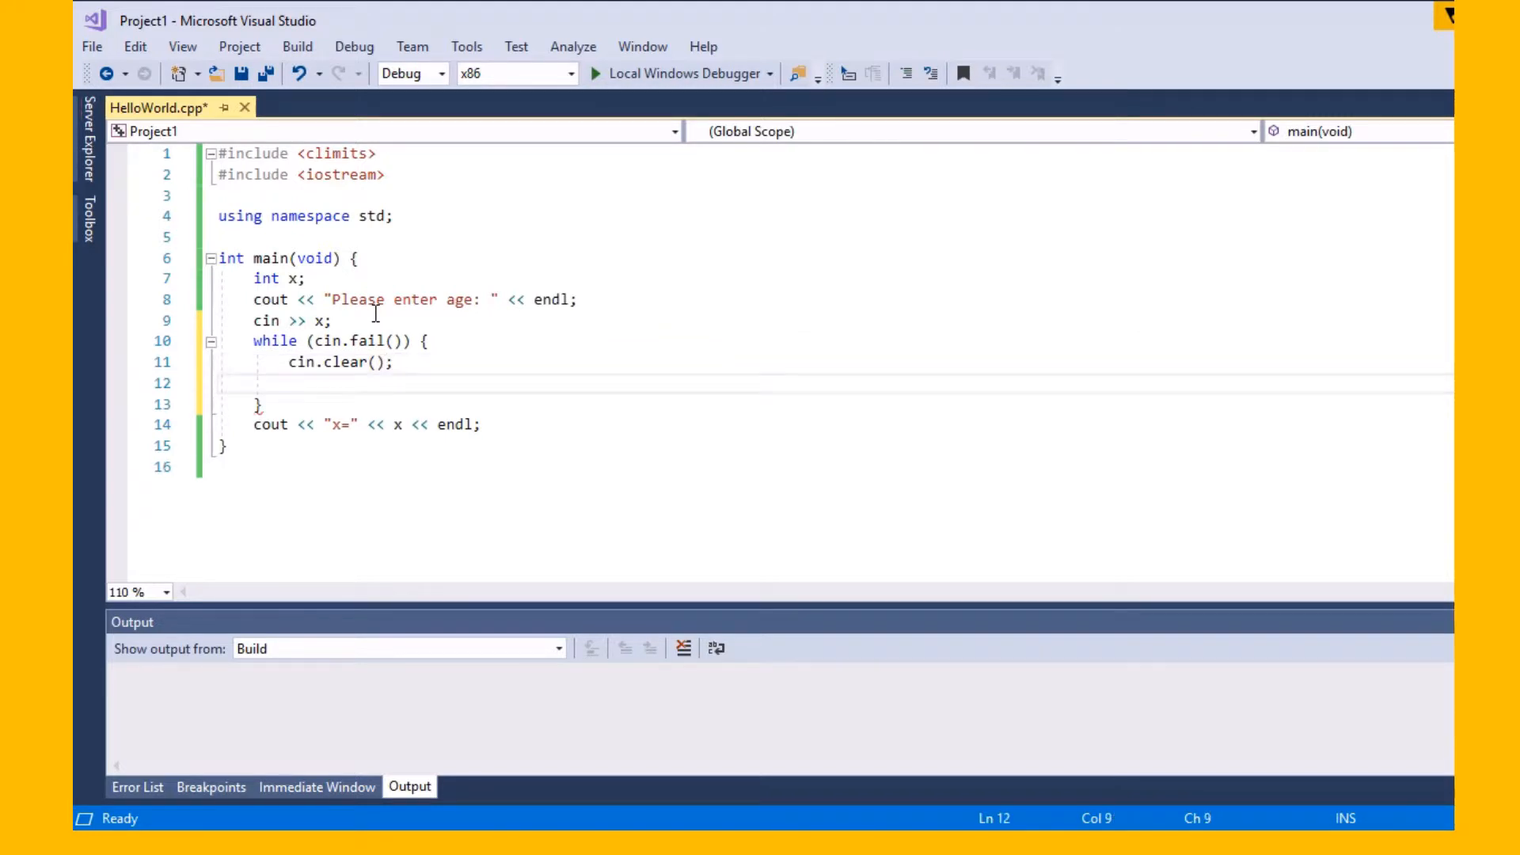
# Add cin.ignore(INT_MAX, '\n'); inside the loop to discard the bad line
pyautogui.click(288, 382)
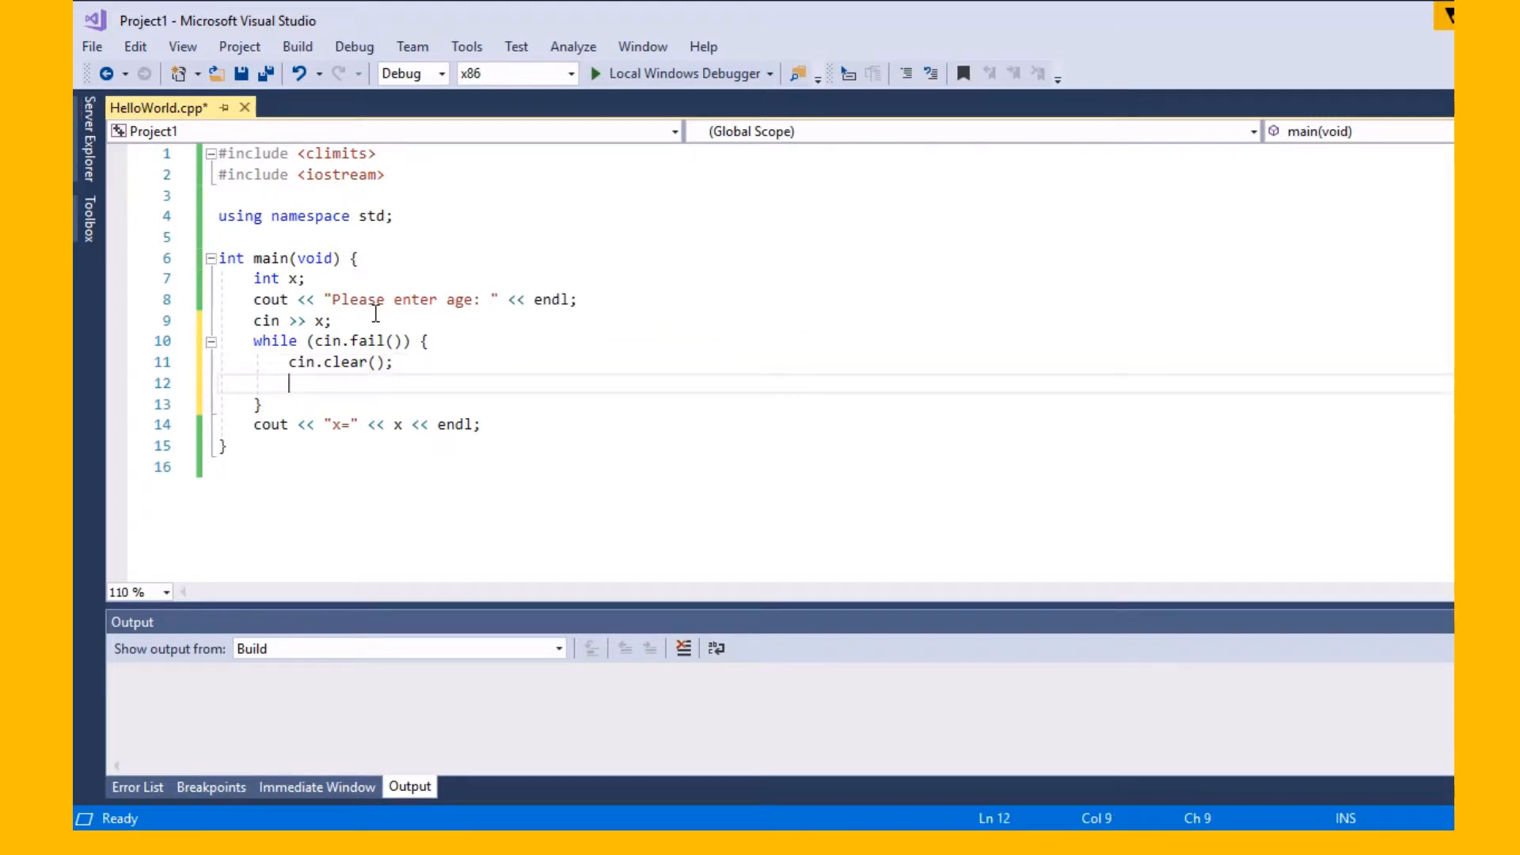
pyautogui.write('cin.ignore')
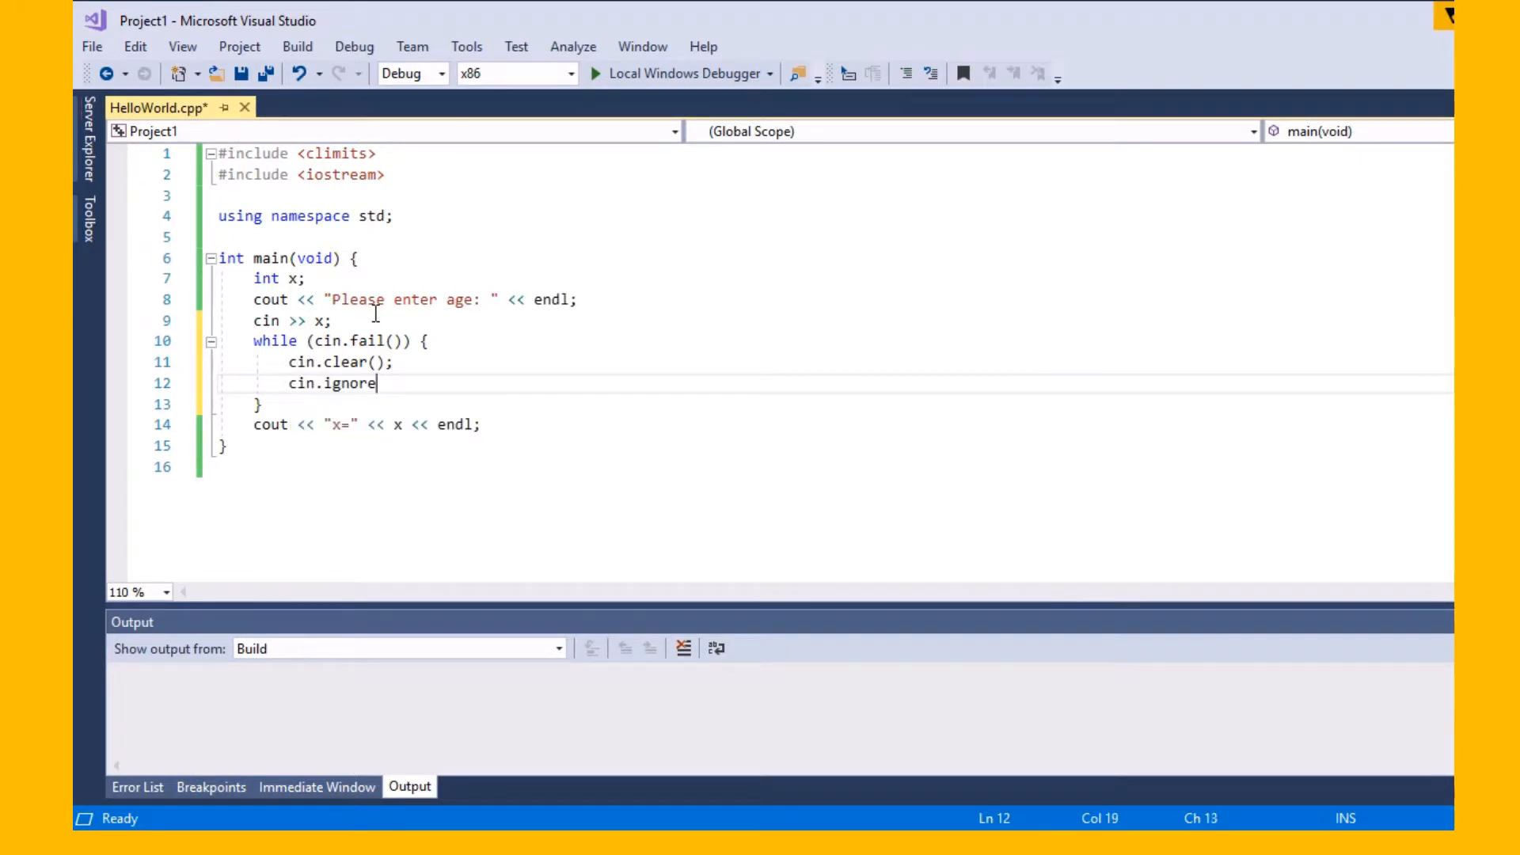
pyautogui.write('(I)')
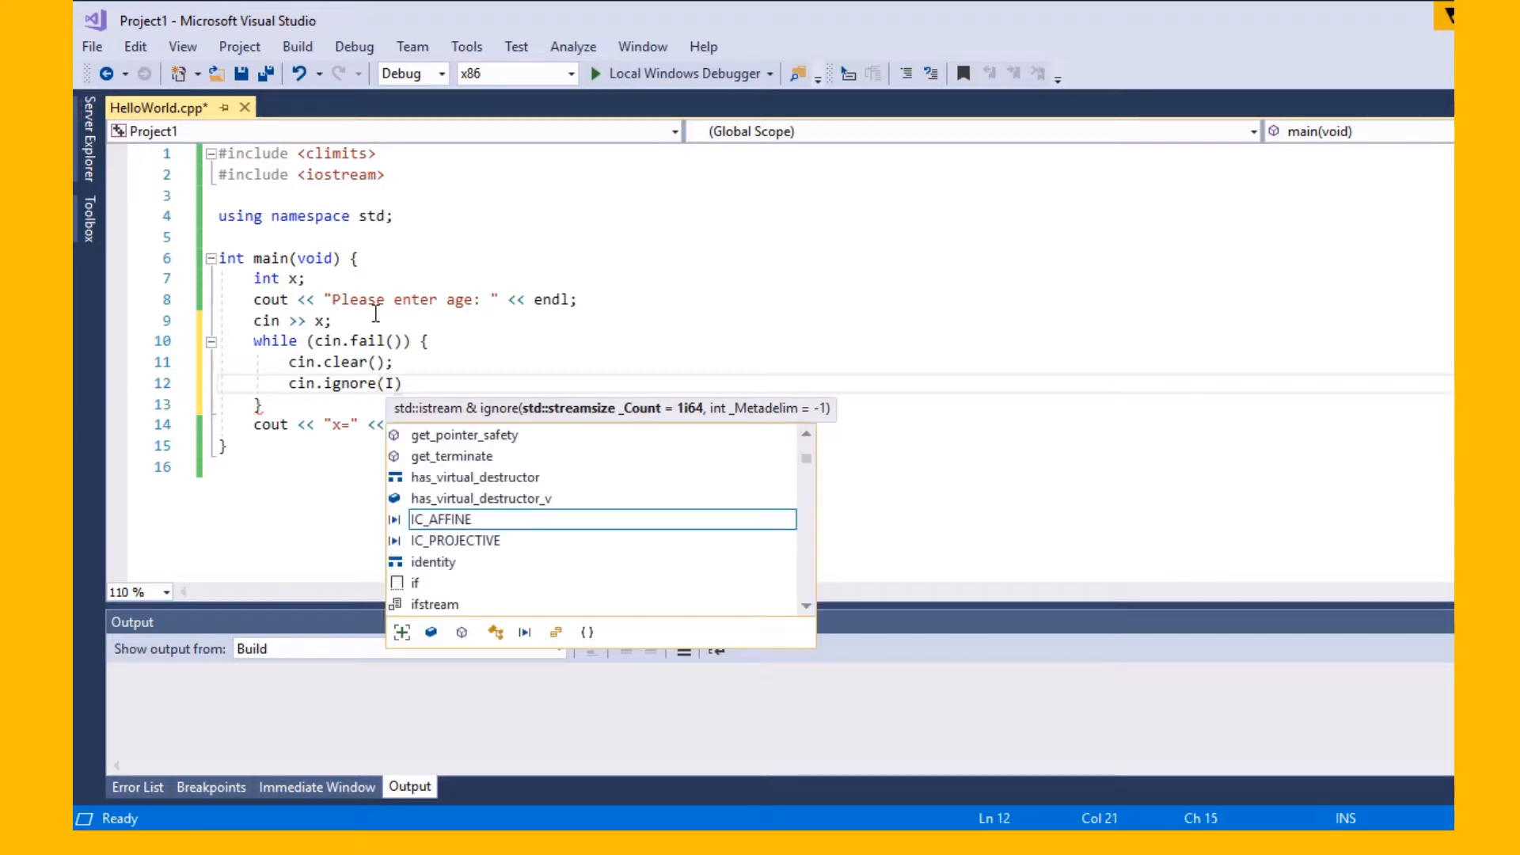
pyautogui.write('NT_MAX,')
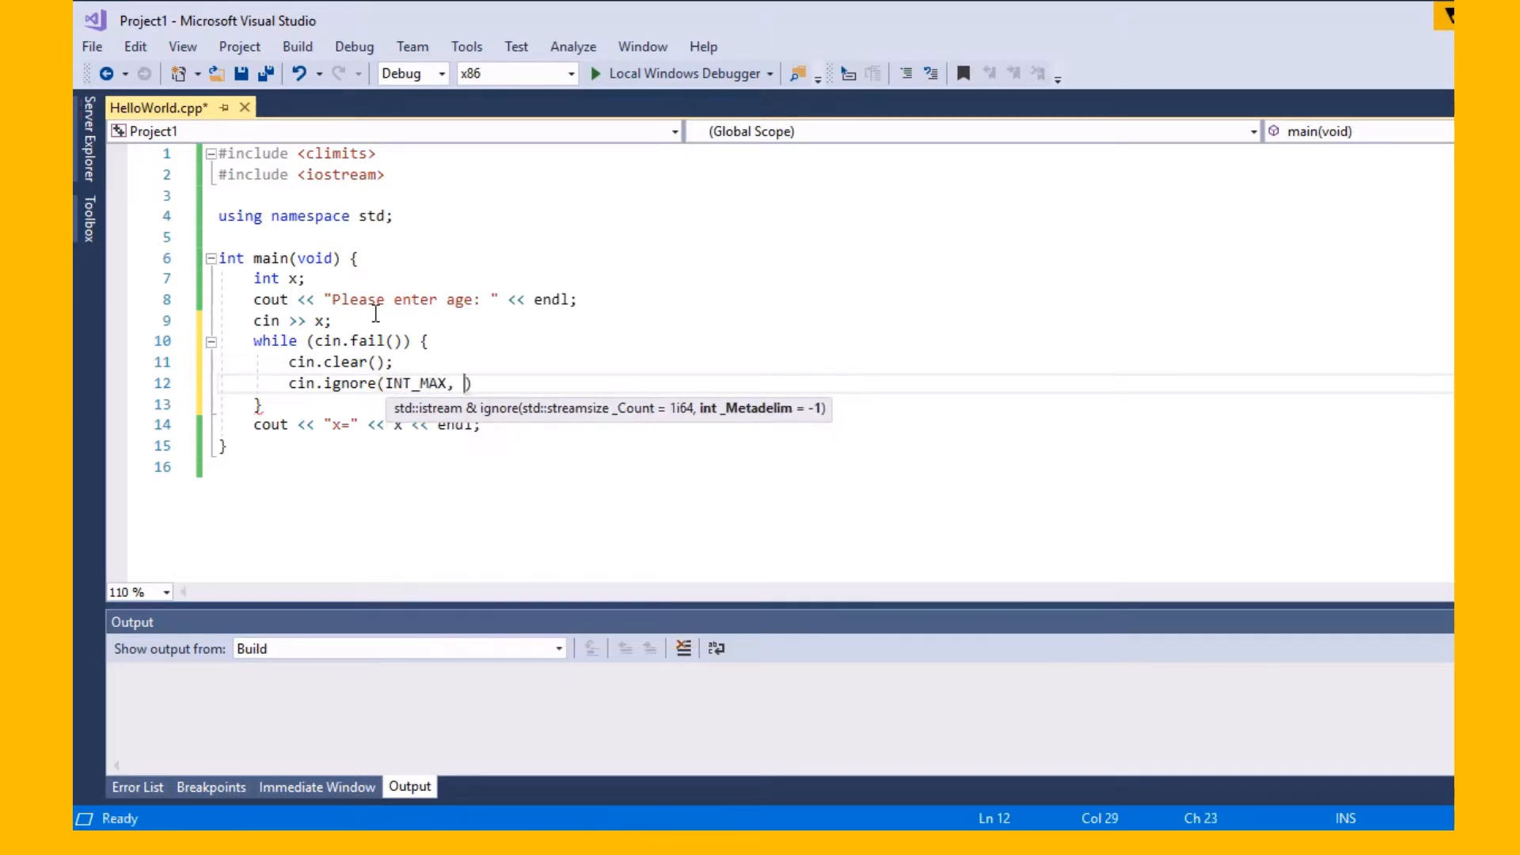
pyautogui.write("'")
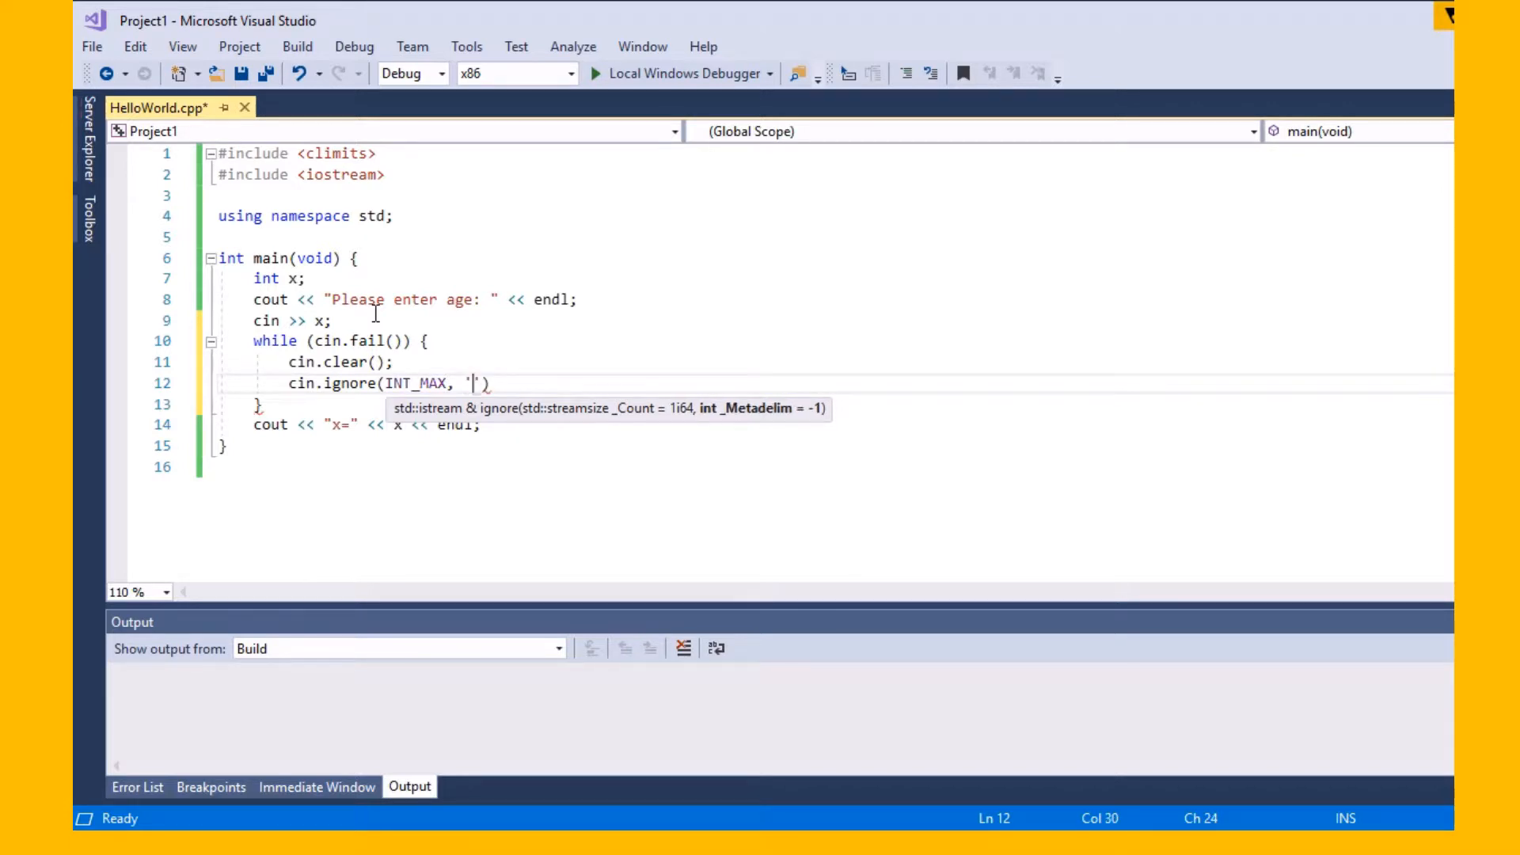
pyautogui.write('\\n')
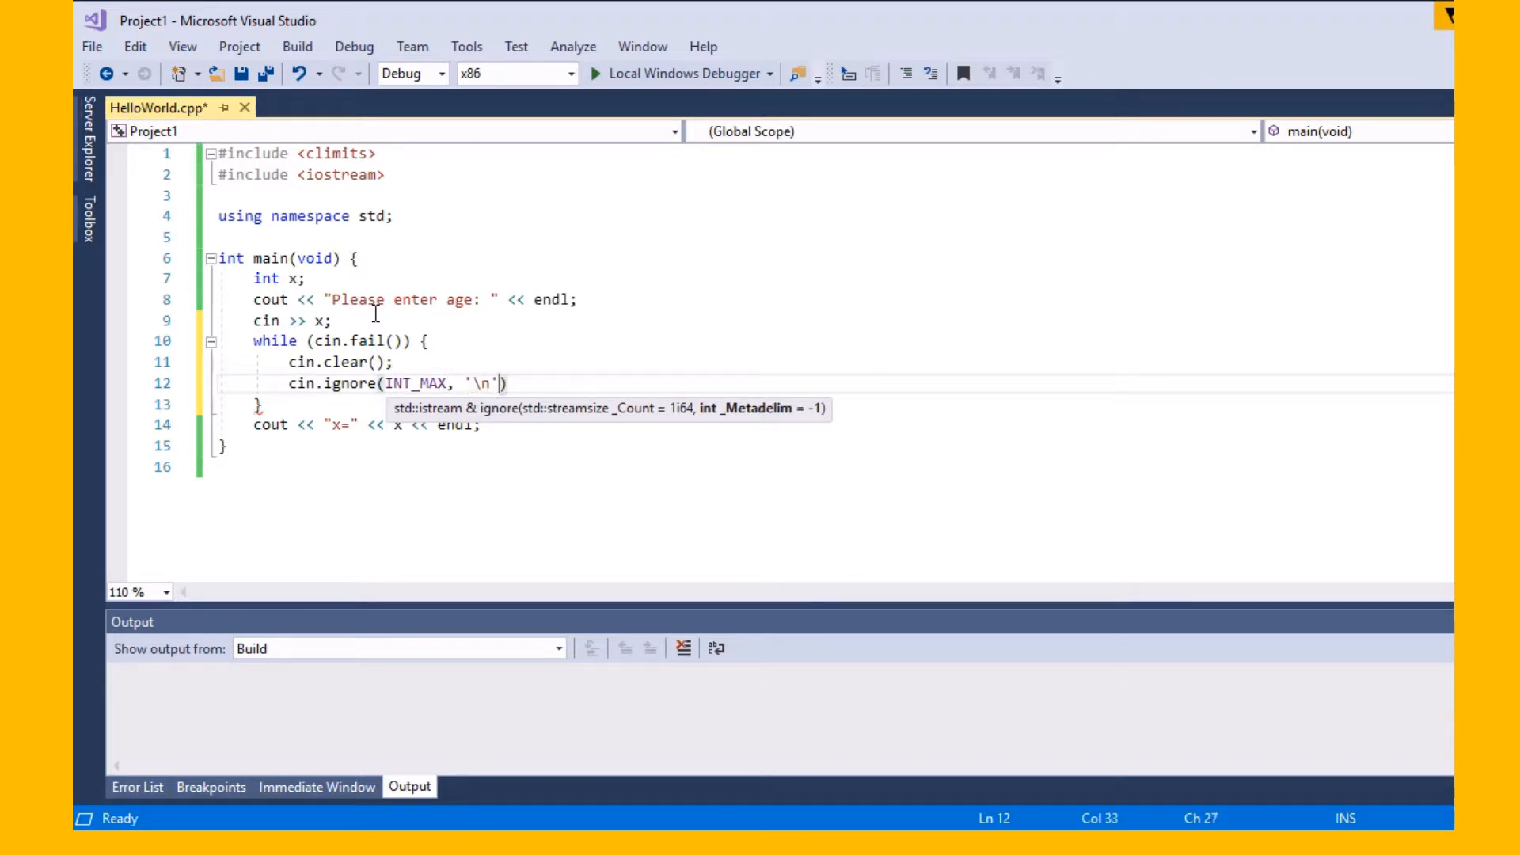
pyautogui.write(');')
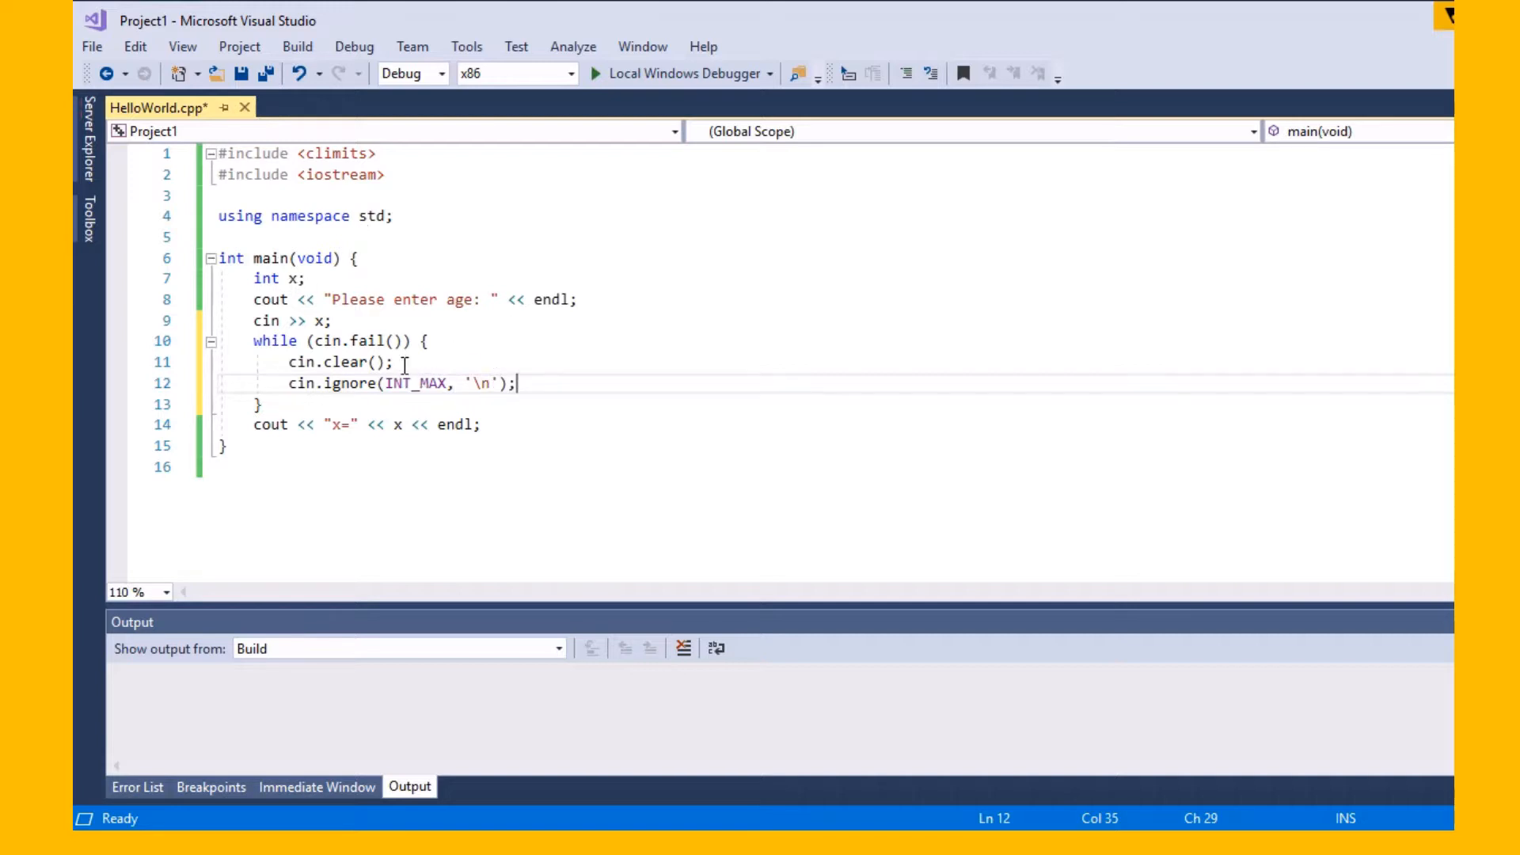
pyautogui.doubleClick(277, 279)
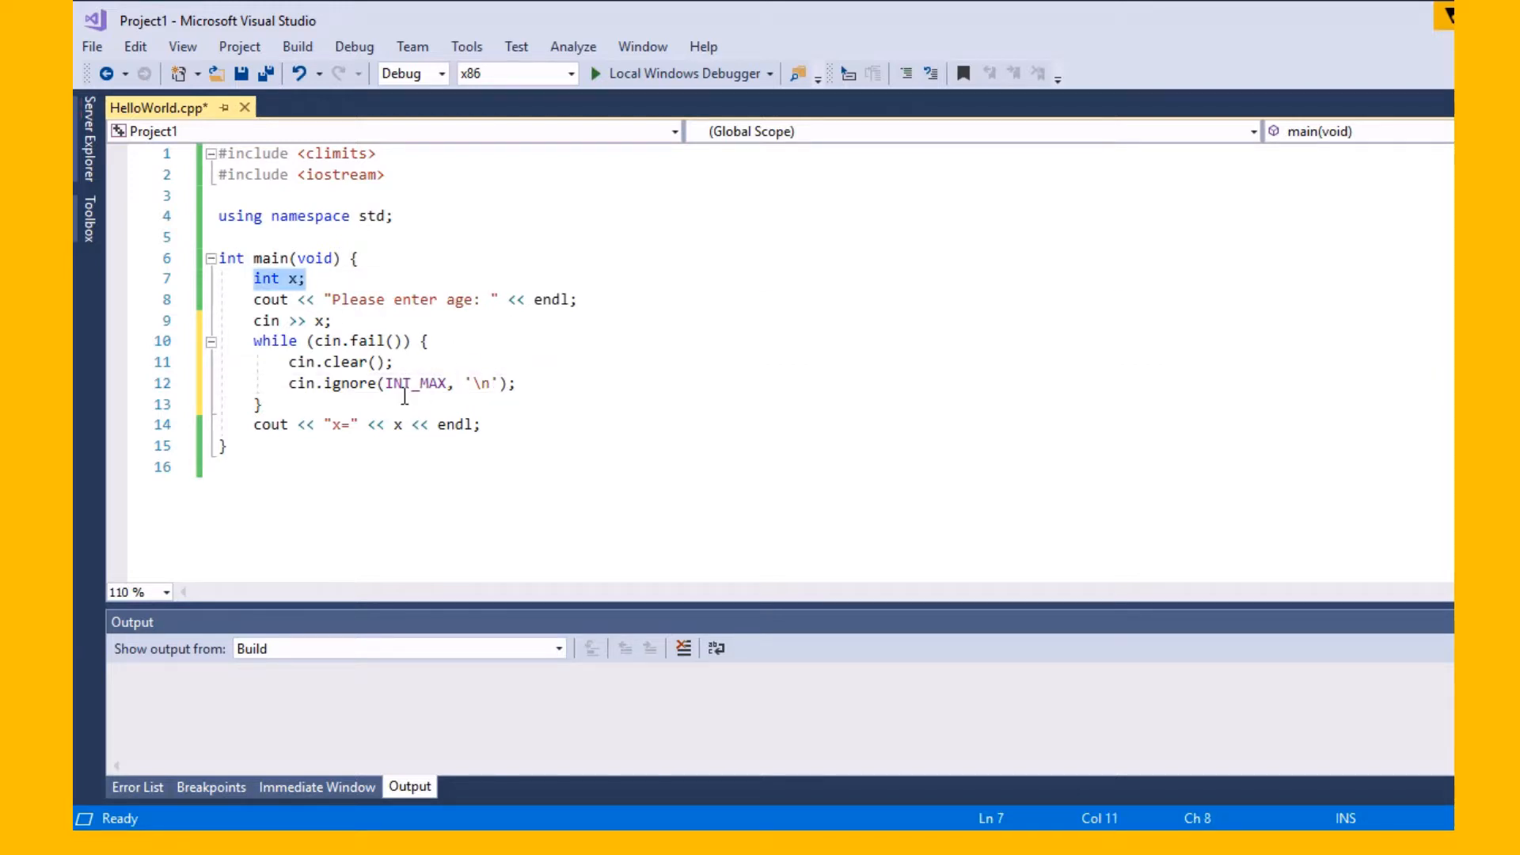
pyautogui.moveTo(430, 383)
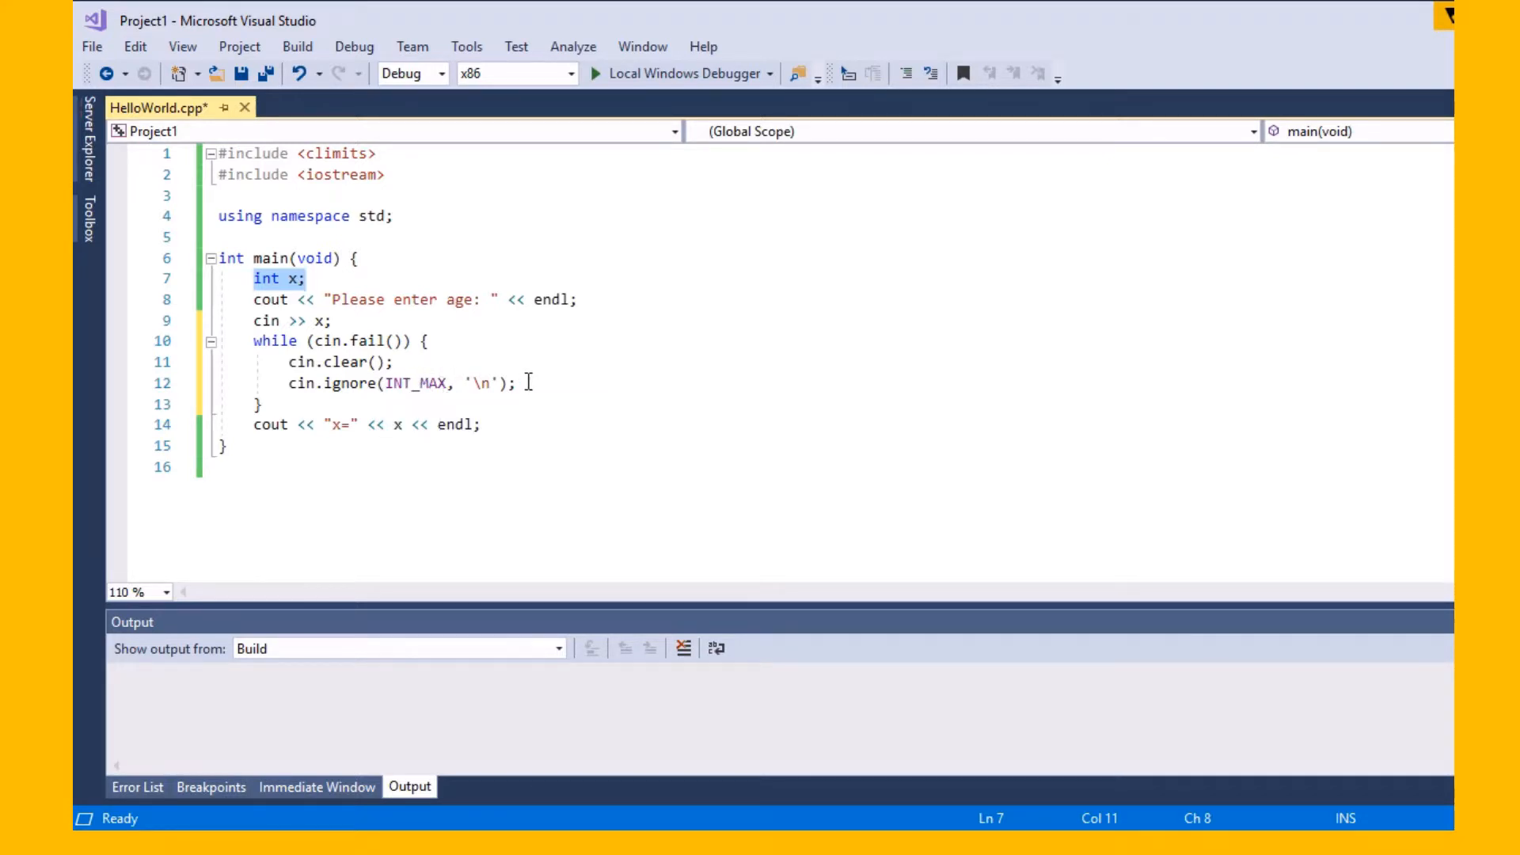
pyautogui.click(520, 383)
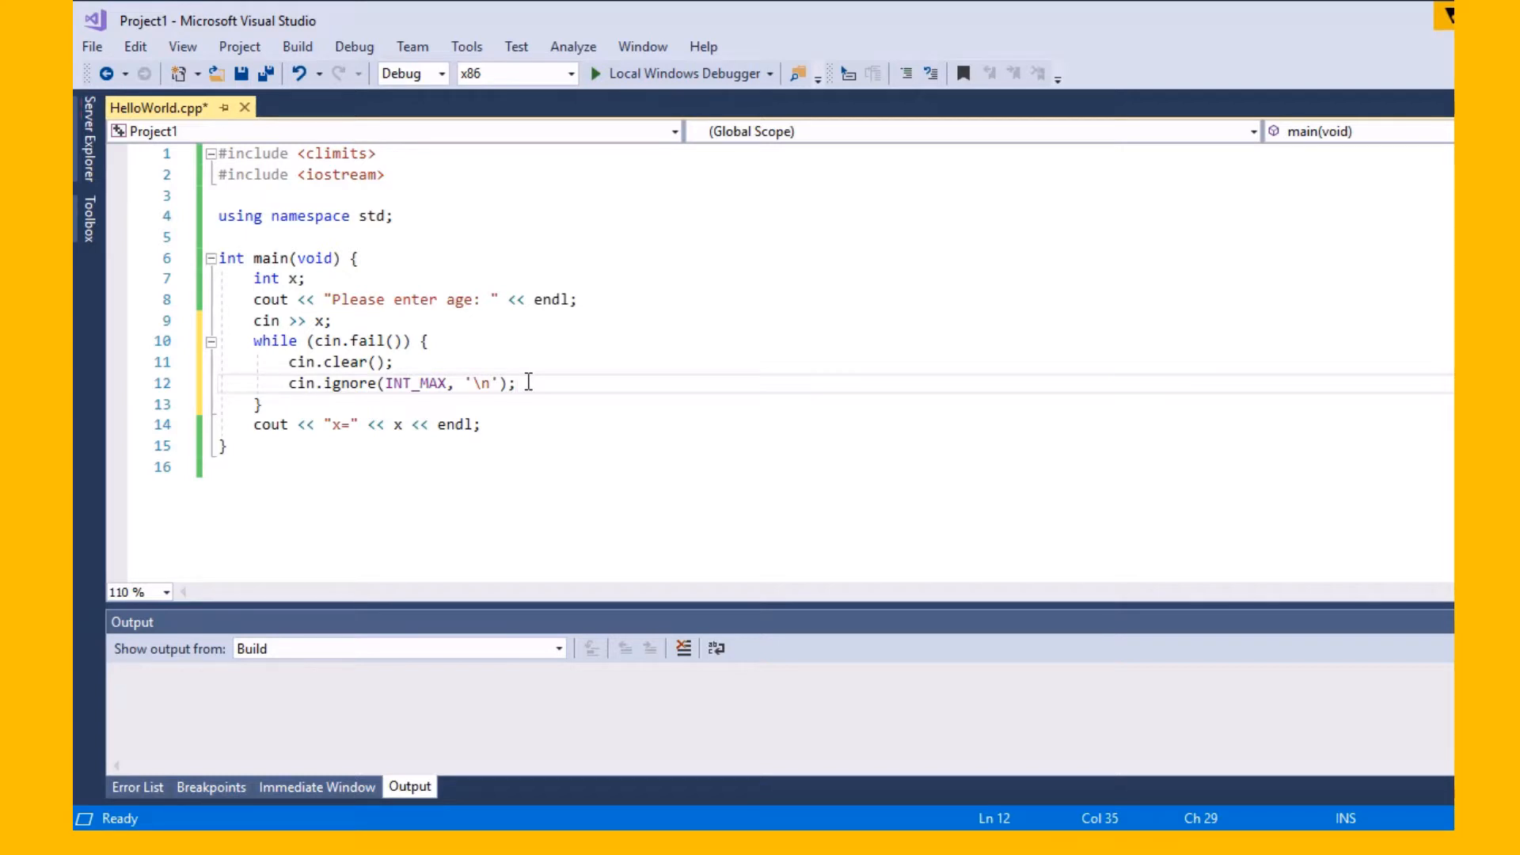
pyautogui.moveTo(466, 383)
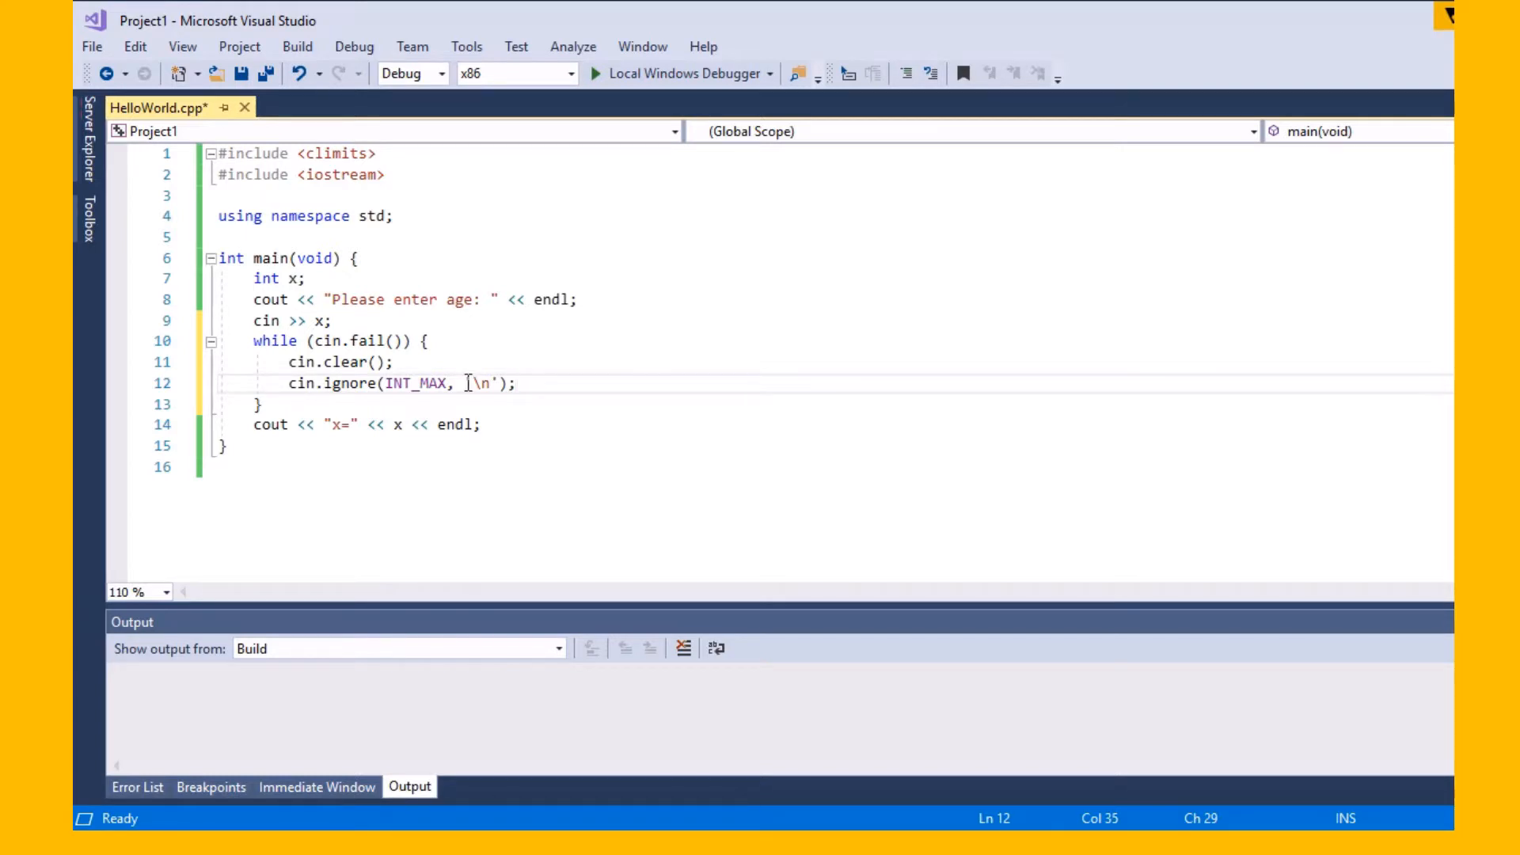
pyautogui.doubleClick(481, 383)
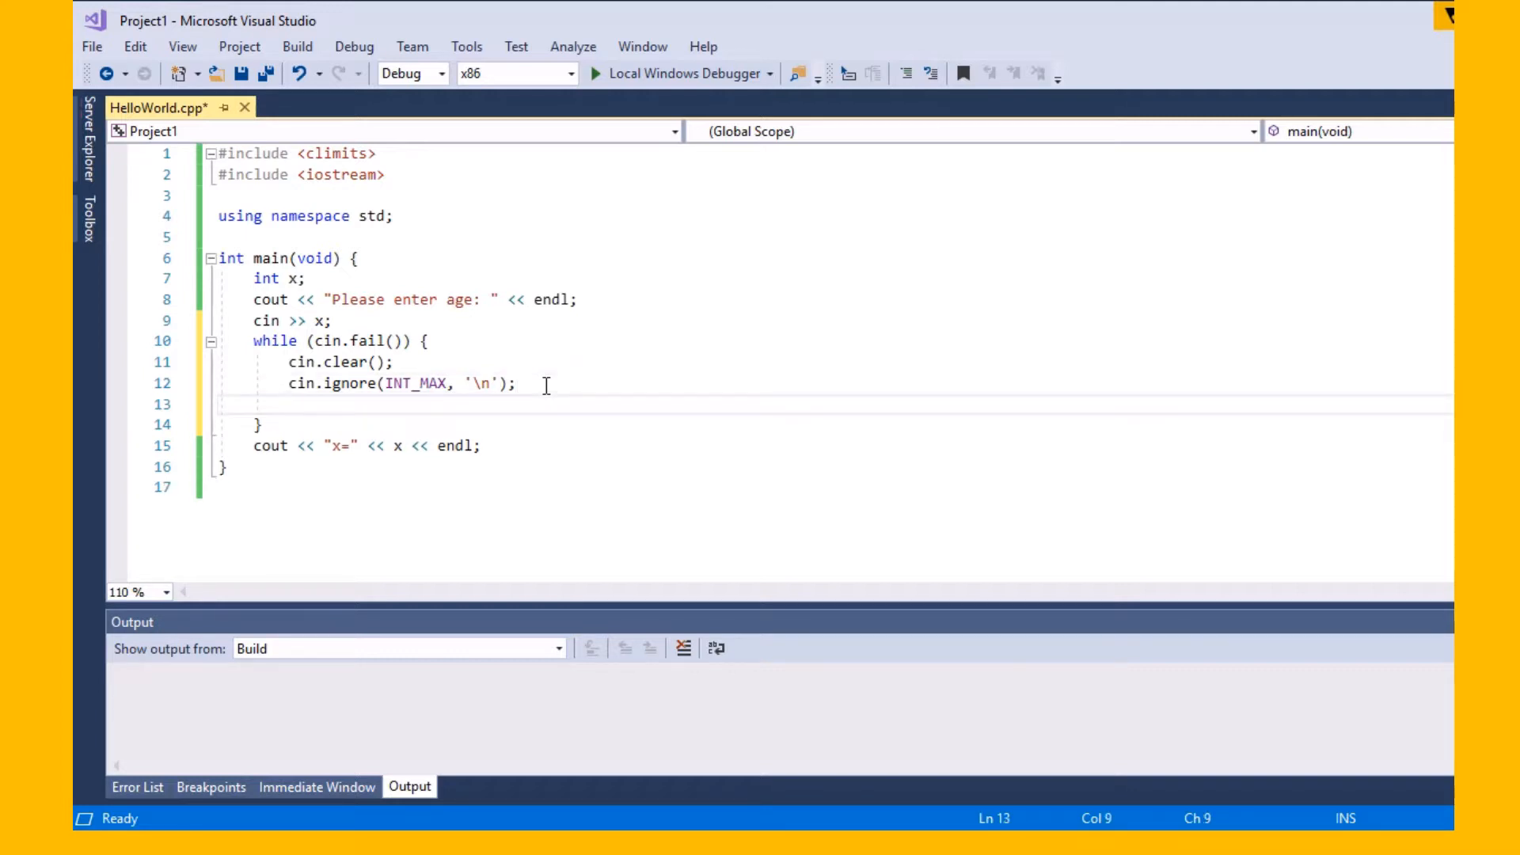
# Add cout << "Error. Try again."; and a new cin >> statement in the loop
pyautogui.write('cout << "Error. Try again.";')
pyautogui.write('cin>>n')
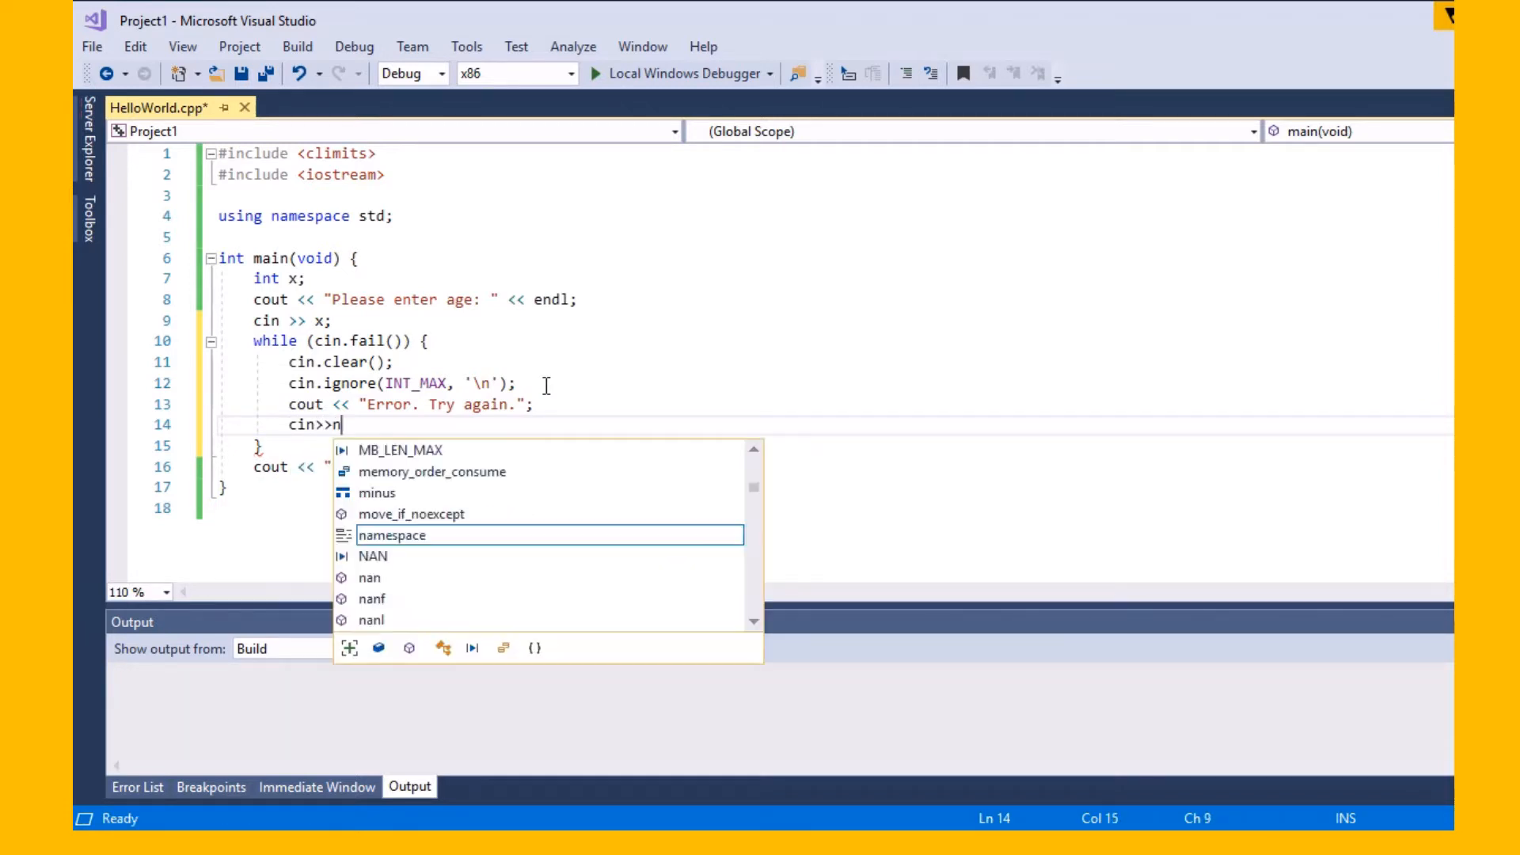
pyautogui.write('um;')
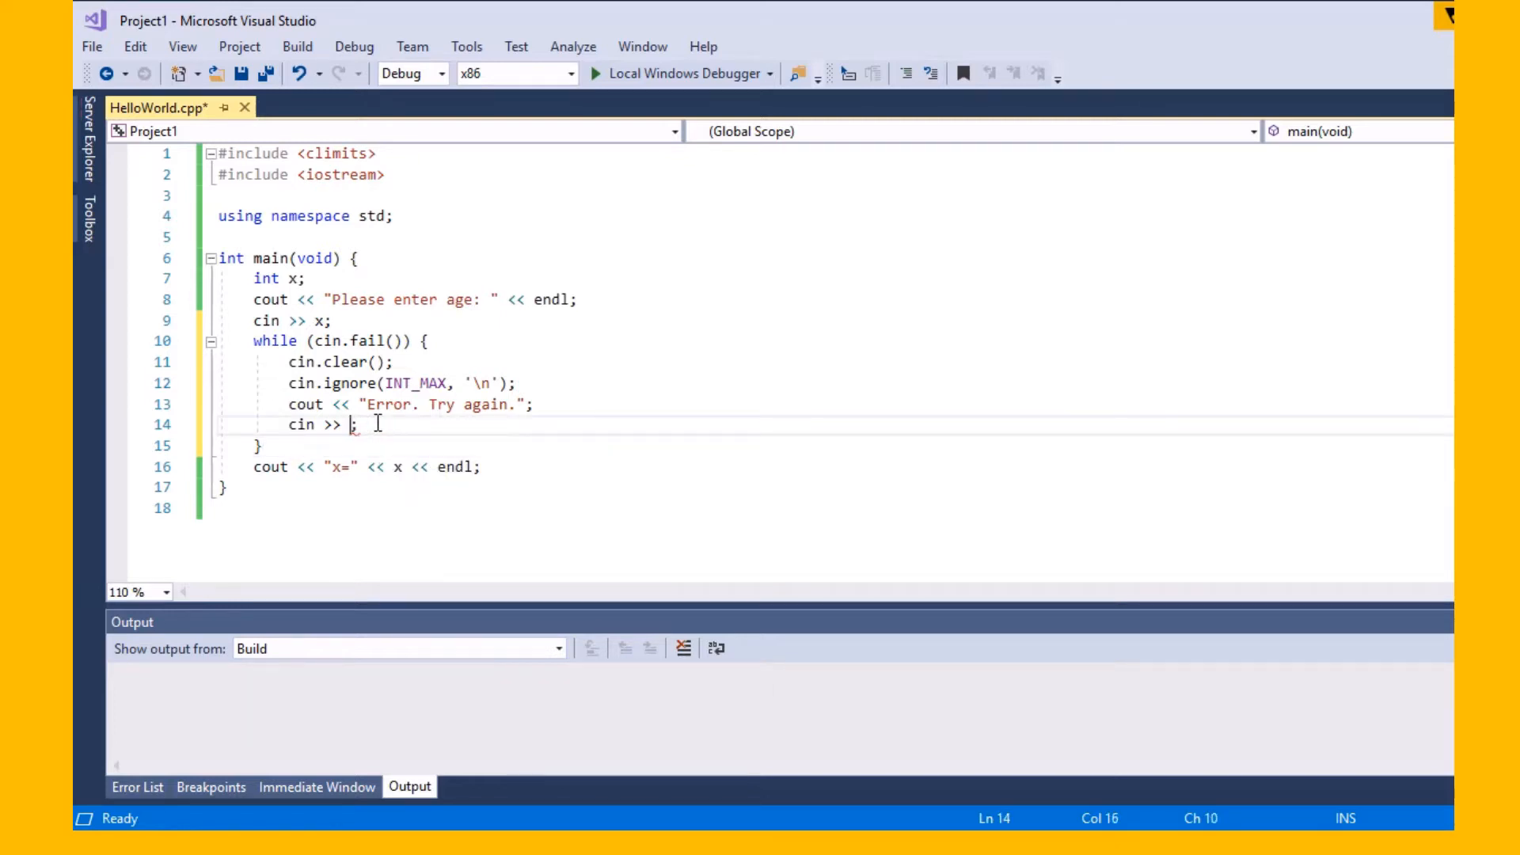
# Build and run the retry-loop program without debugging so it asks for age
pyautogui.click(353, 46)
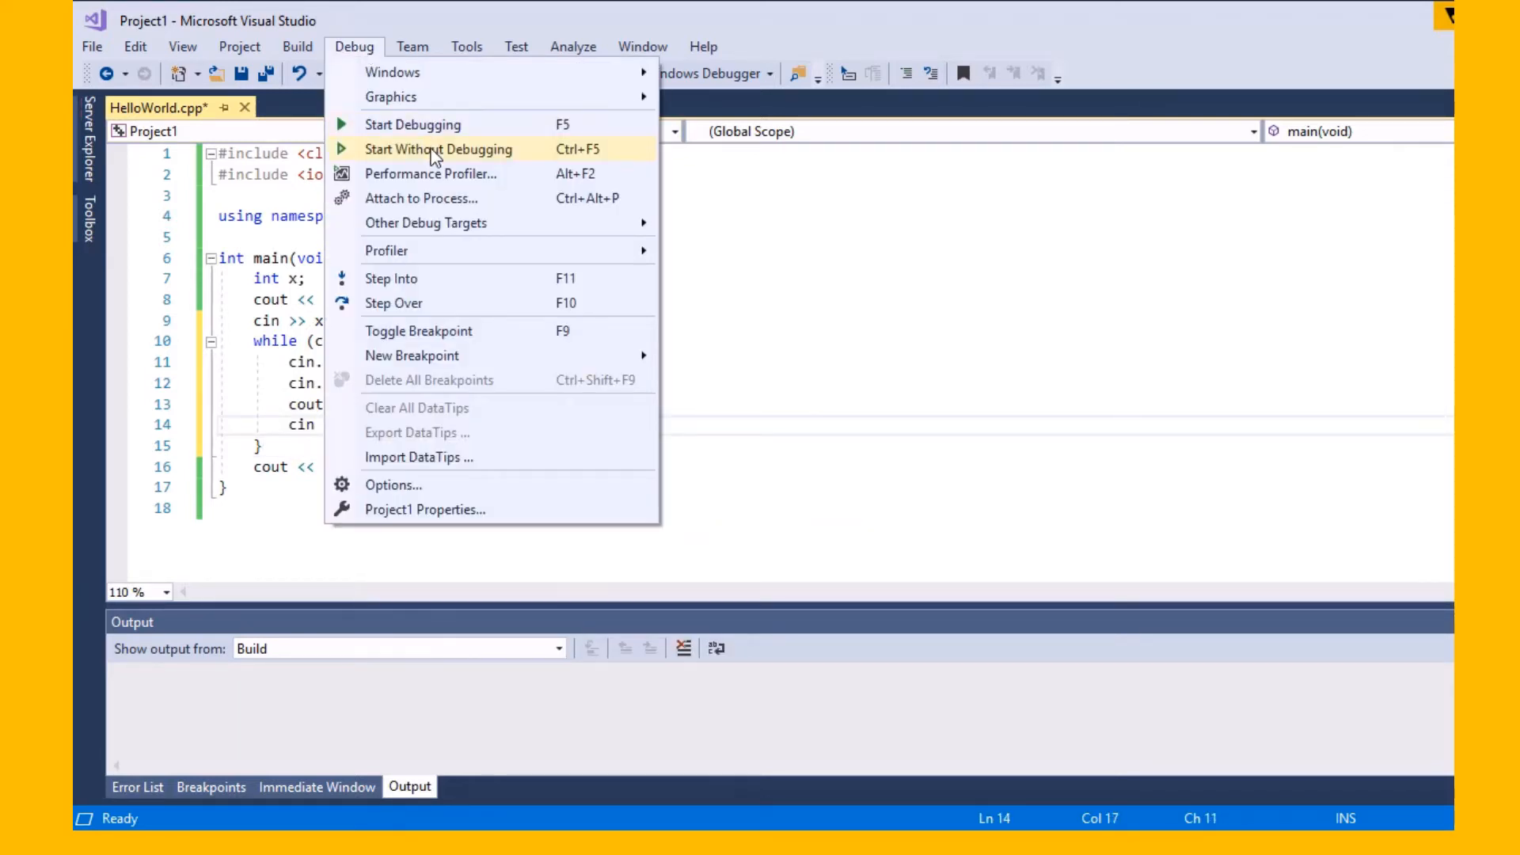
pyautogui.click(439, 149)
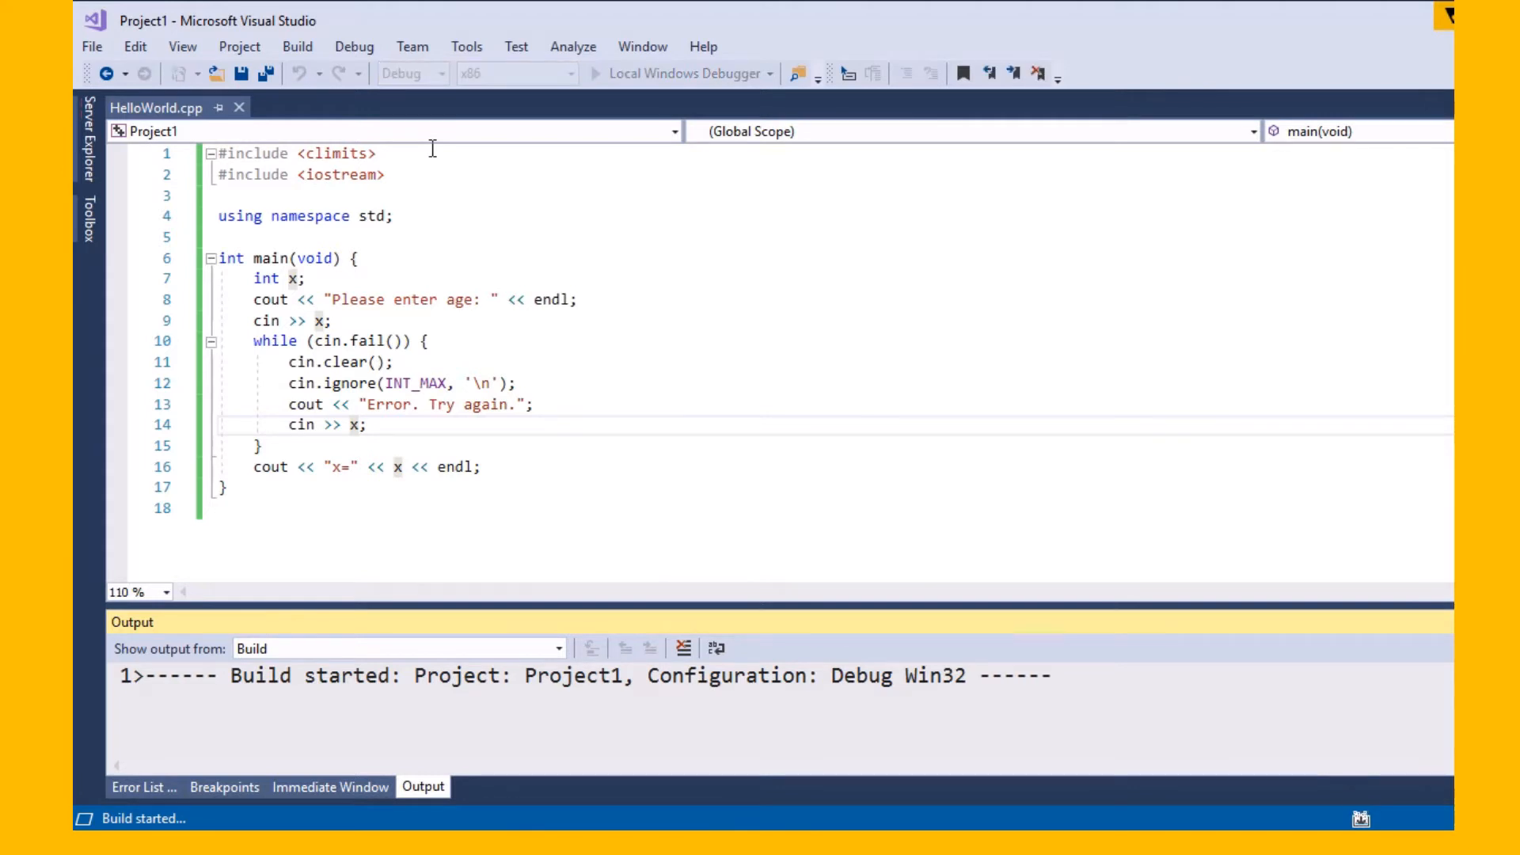
pyautogui.moveTo(741, 521)
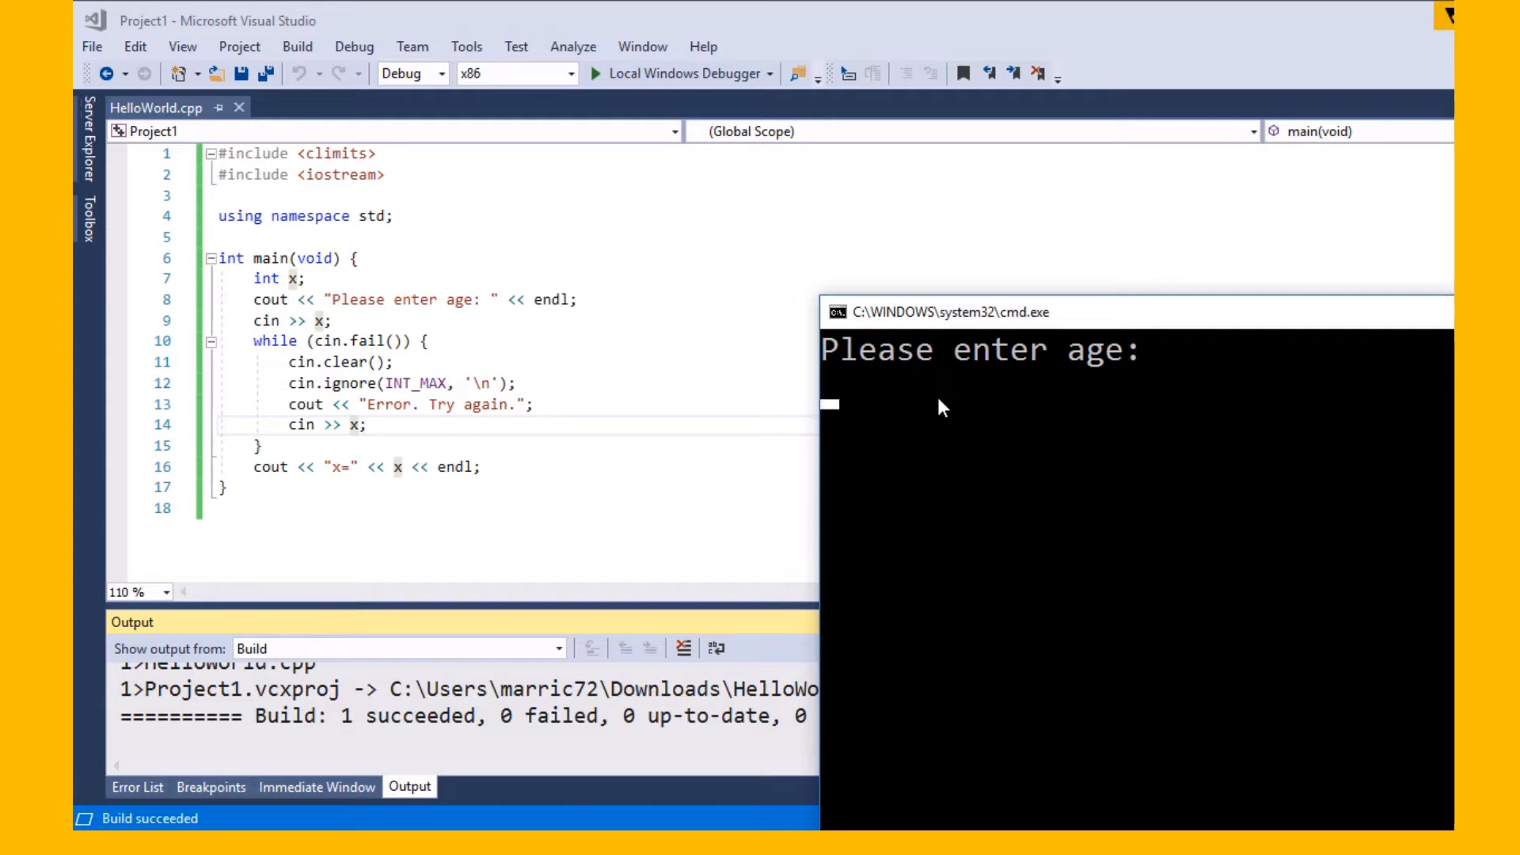
# Enter two and lskjdflakjs, each rejected with "Error. Try again.", then enter 20
pyautogui.write('two')
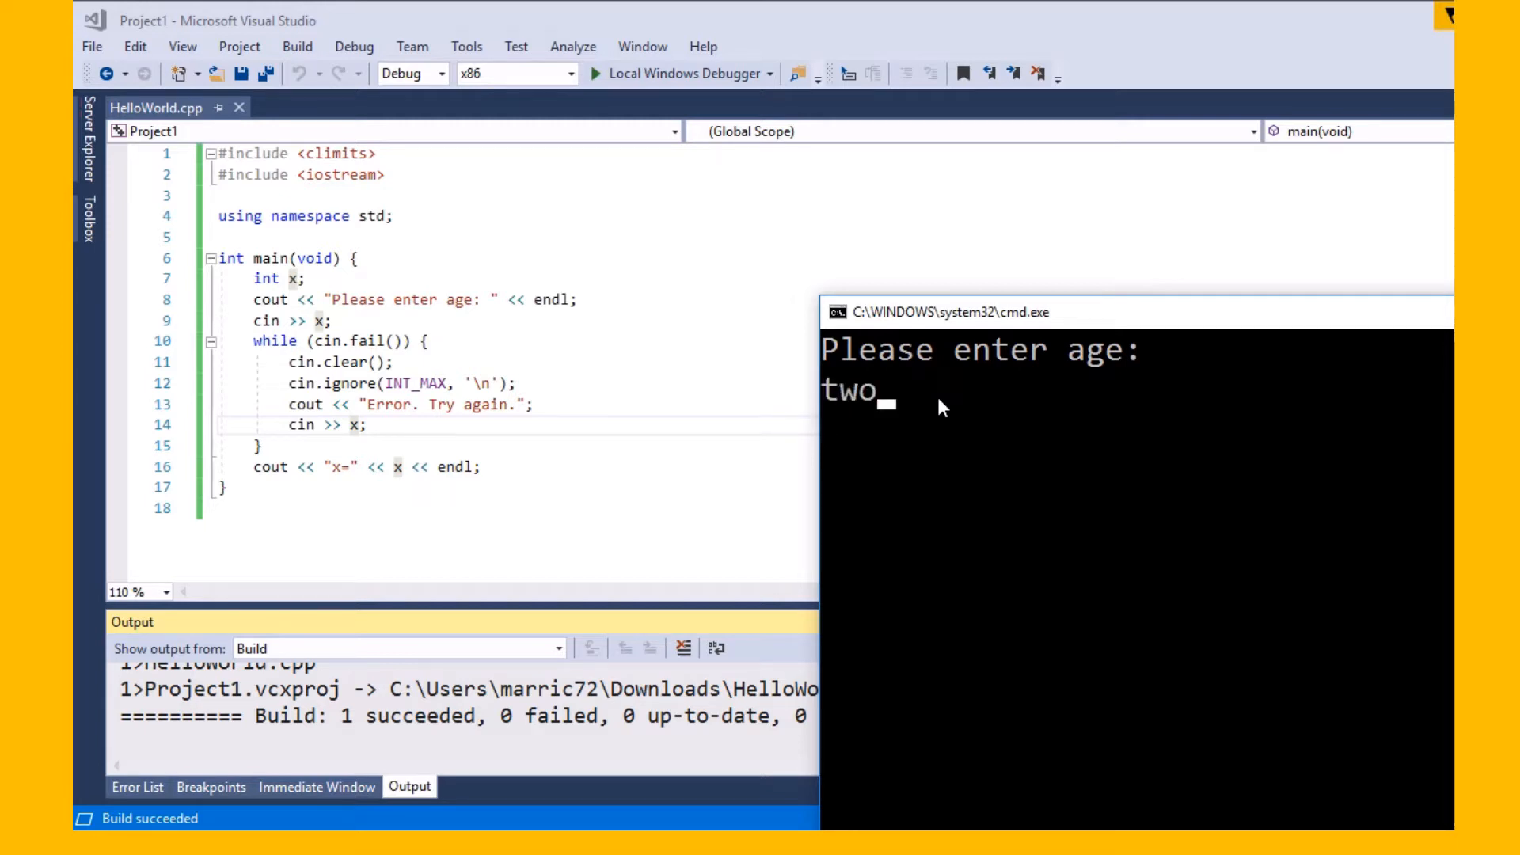
pyautogui.press('Return')
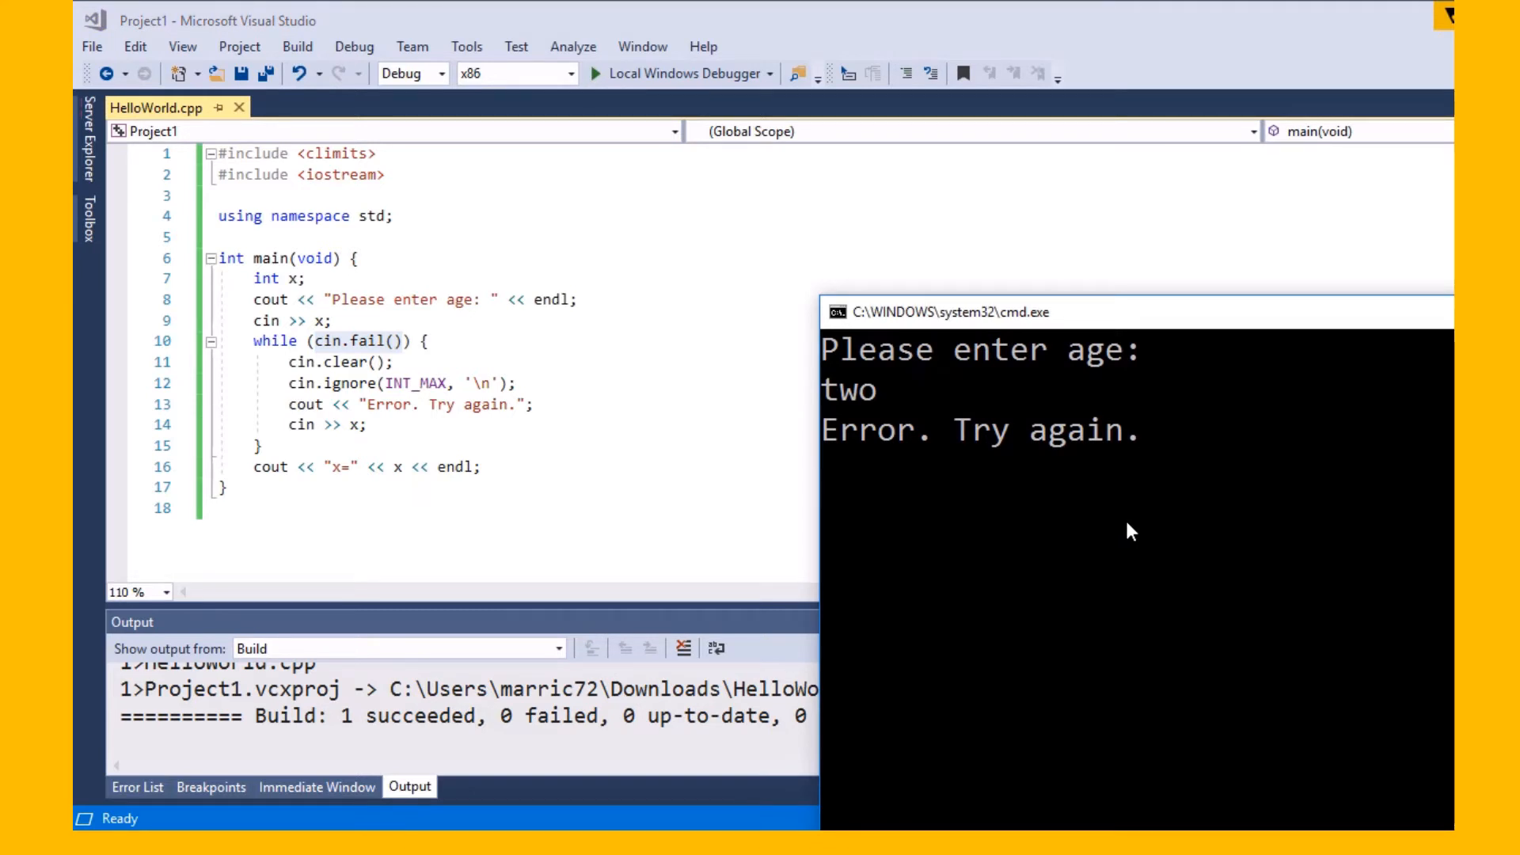
pyautogui.write('lskjdflakjs')
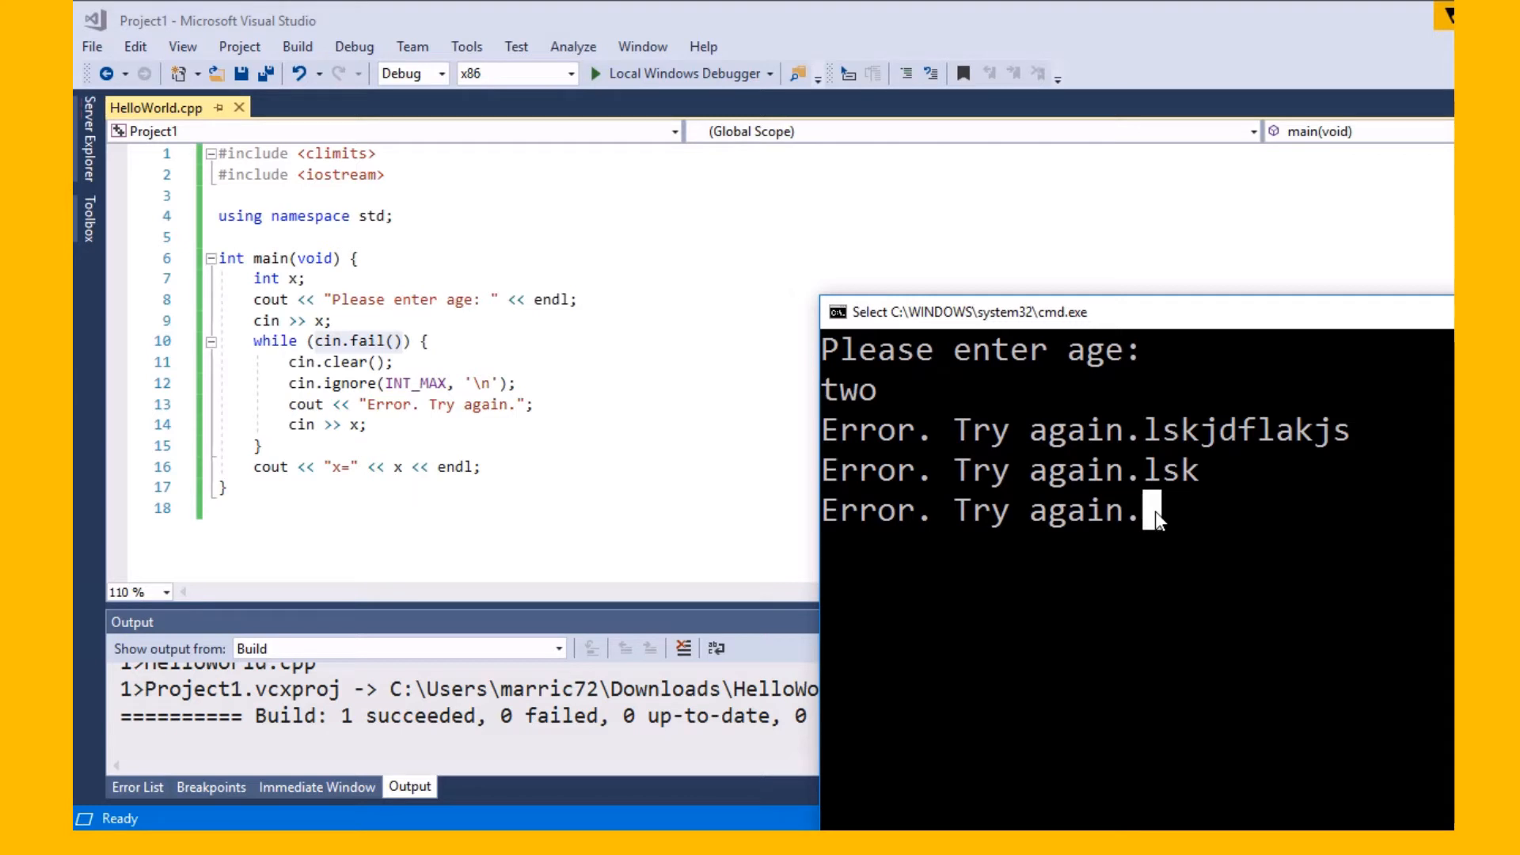
pyautogui.write('20')
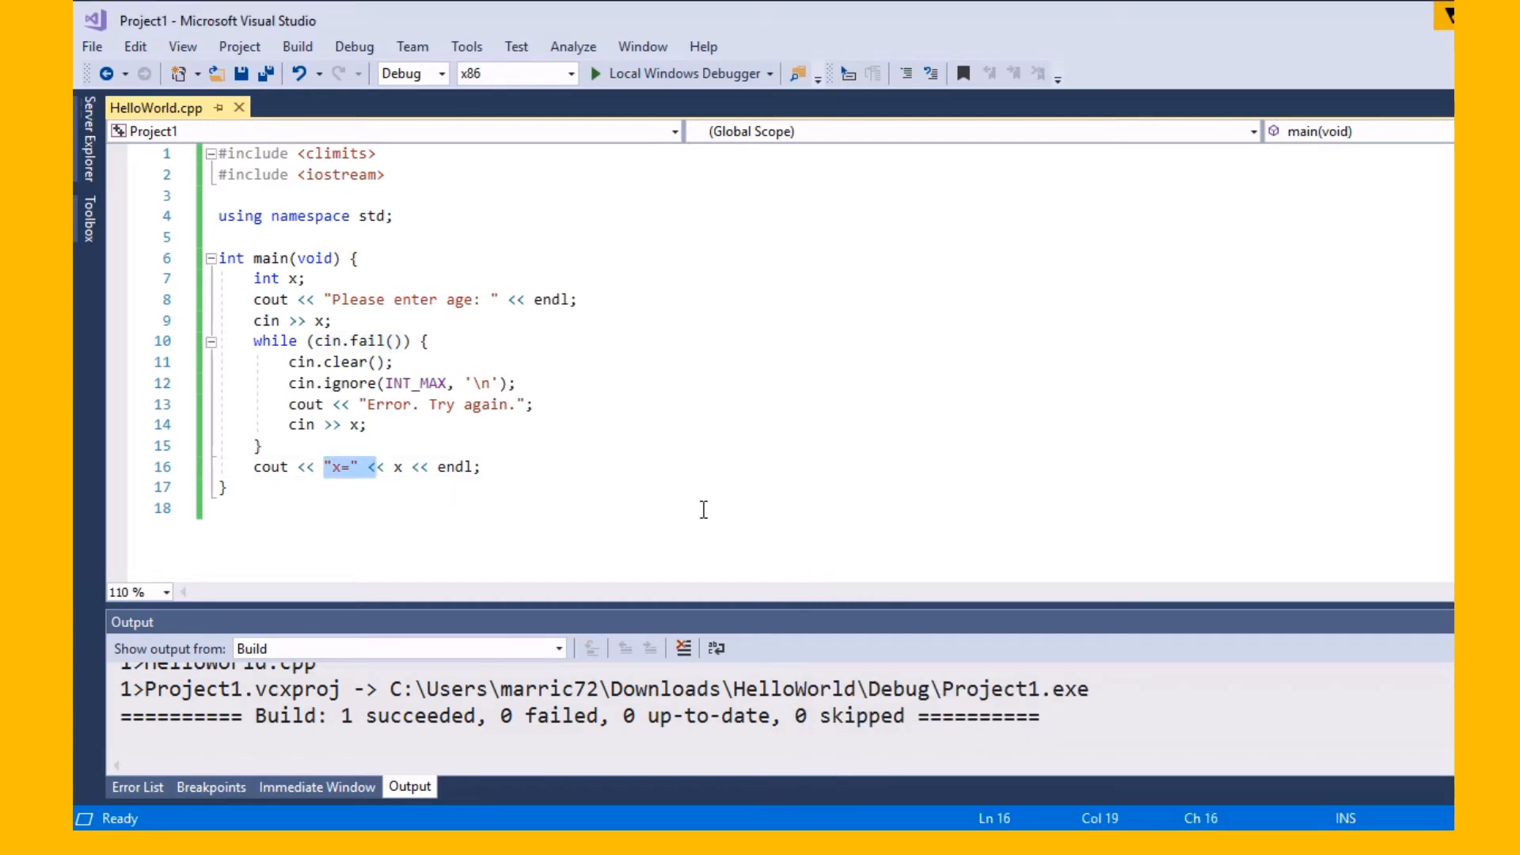
# Bring the console forward showing x=20, then start another run of the program
pyautogui.click(602, 73)
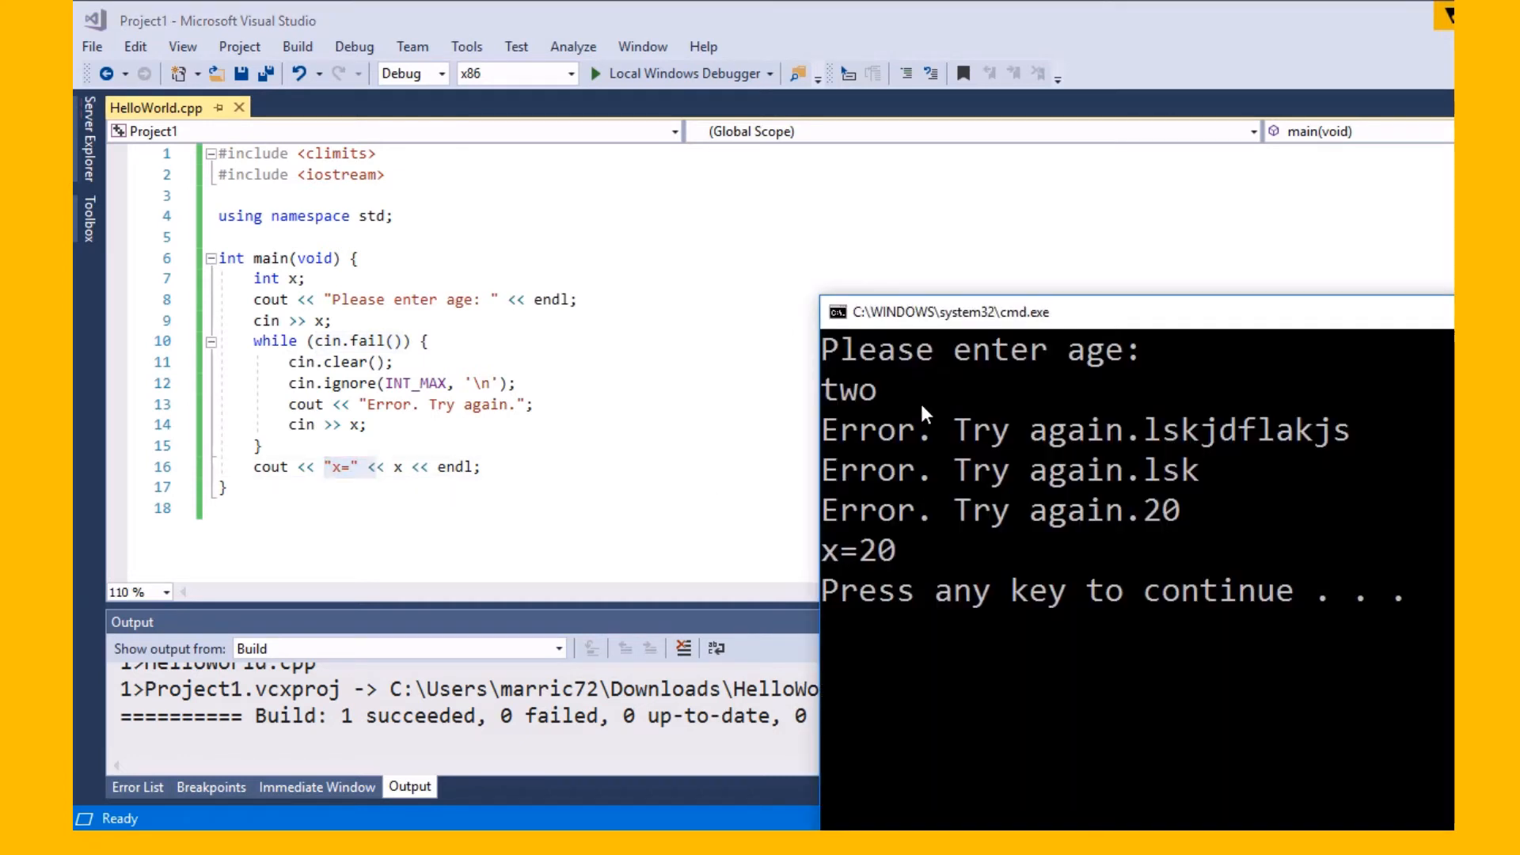
pyautogui.click(353, 46)
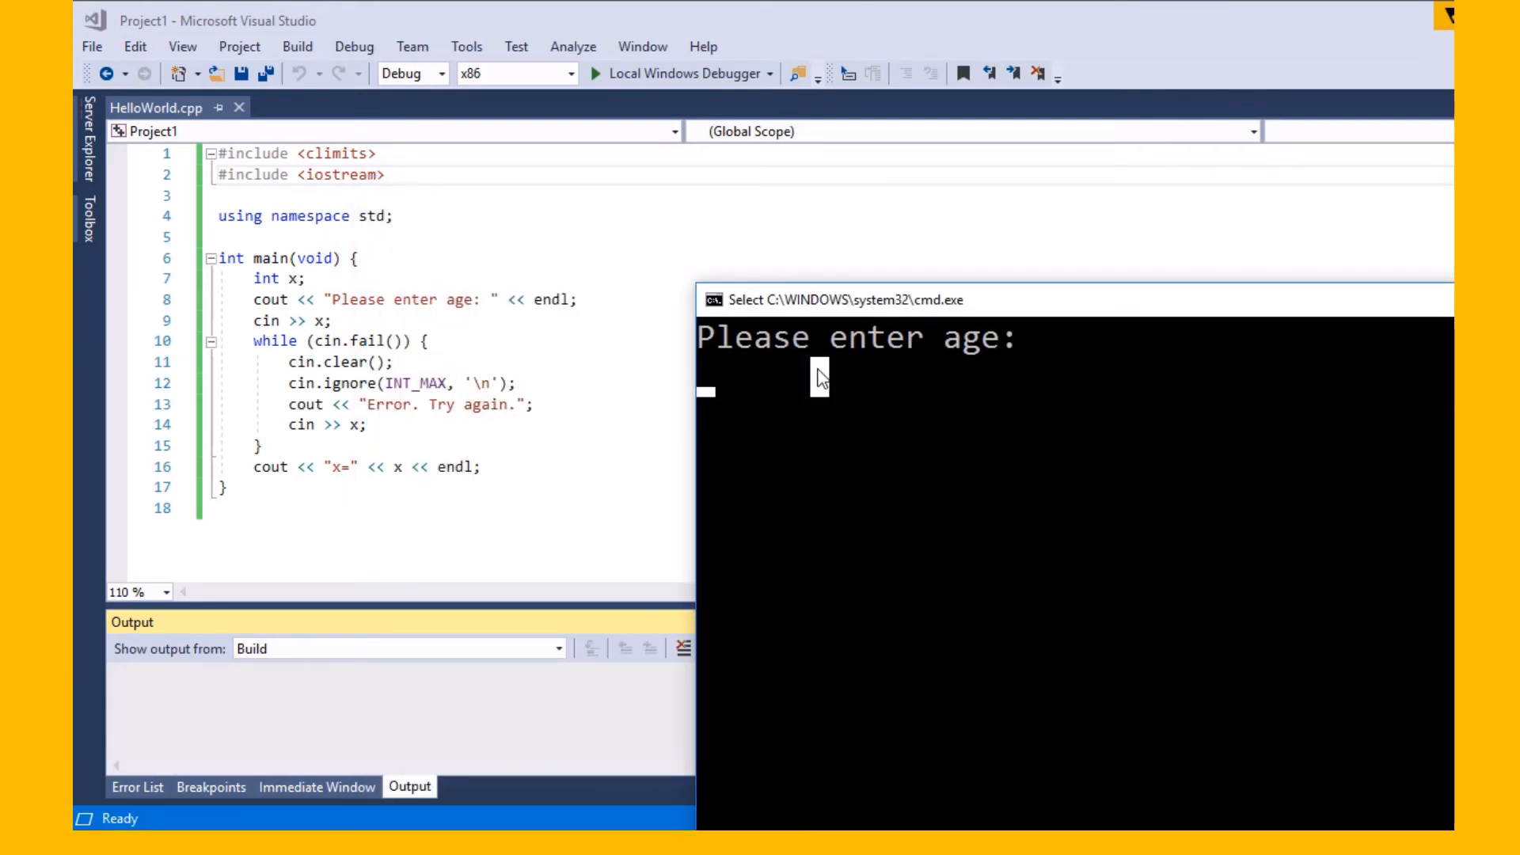
# Enter 20.5 into the running console program, which accepts it and prints x=20
pyautogui.write('20.5')
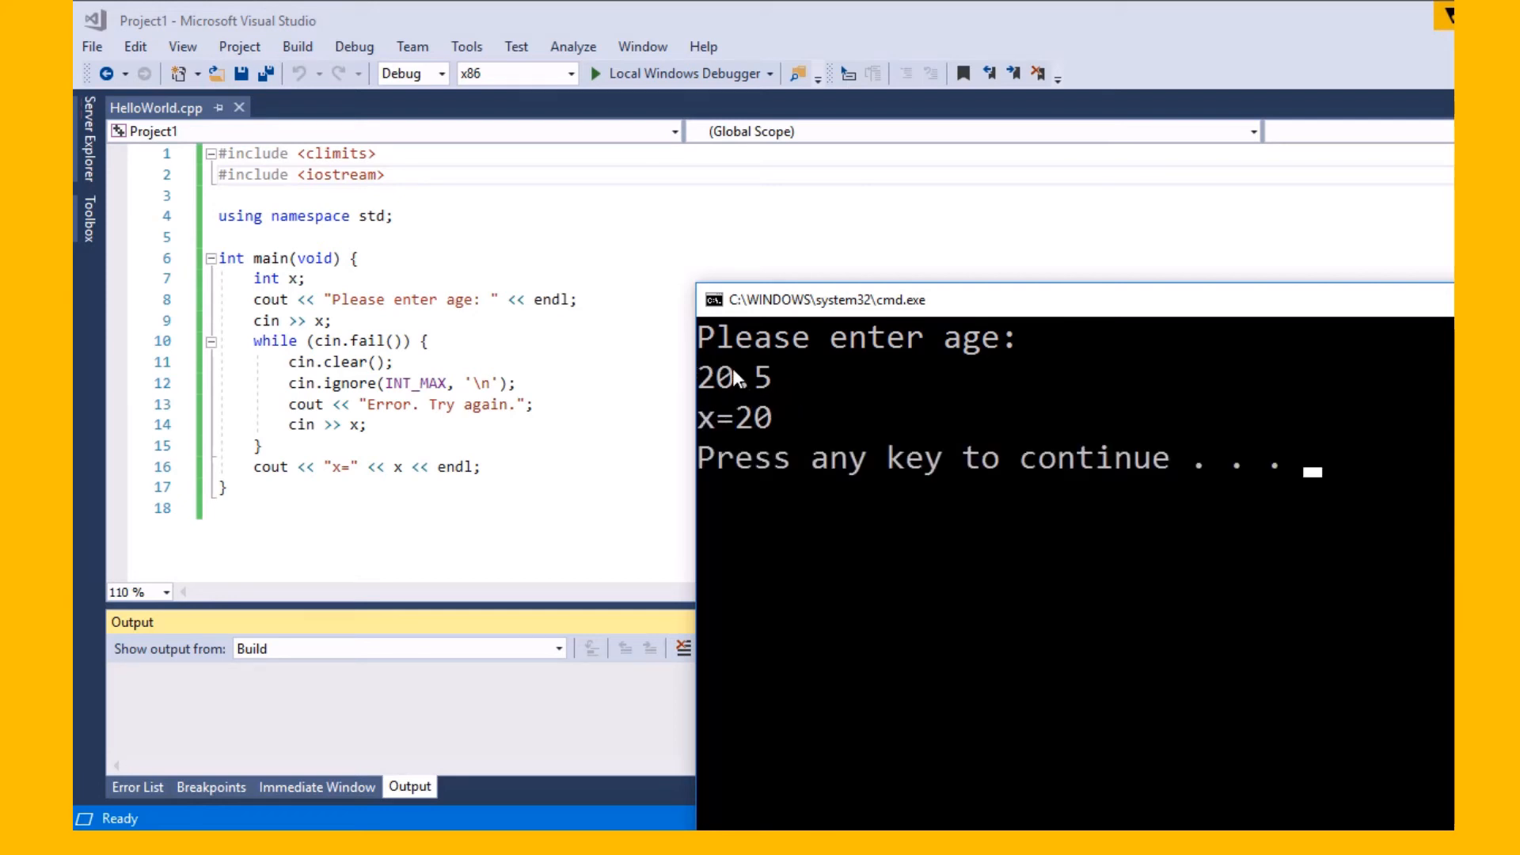
pyautogui.moveTo(735, 398)
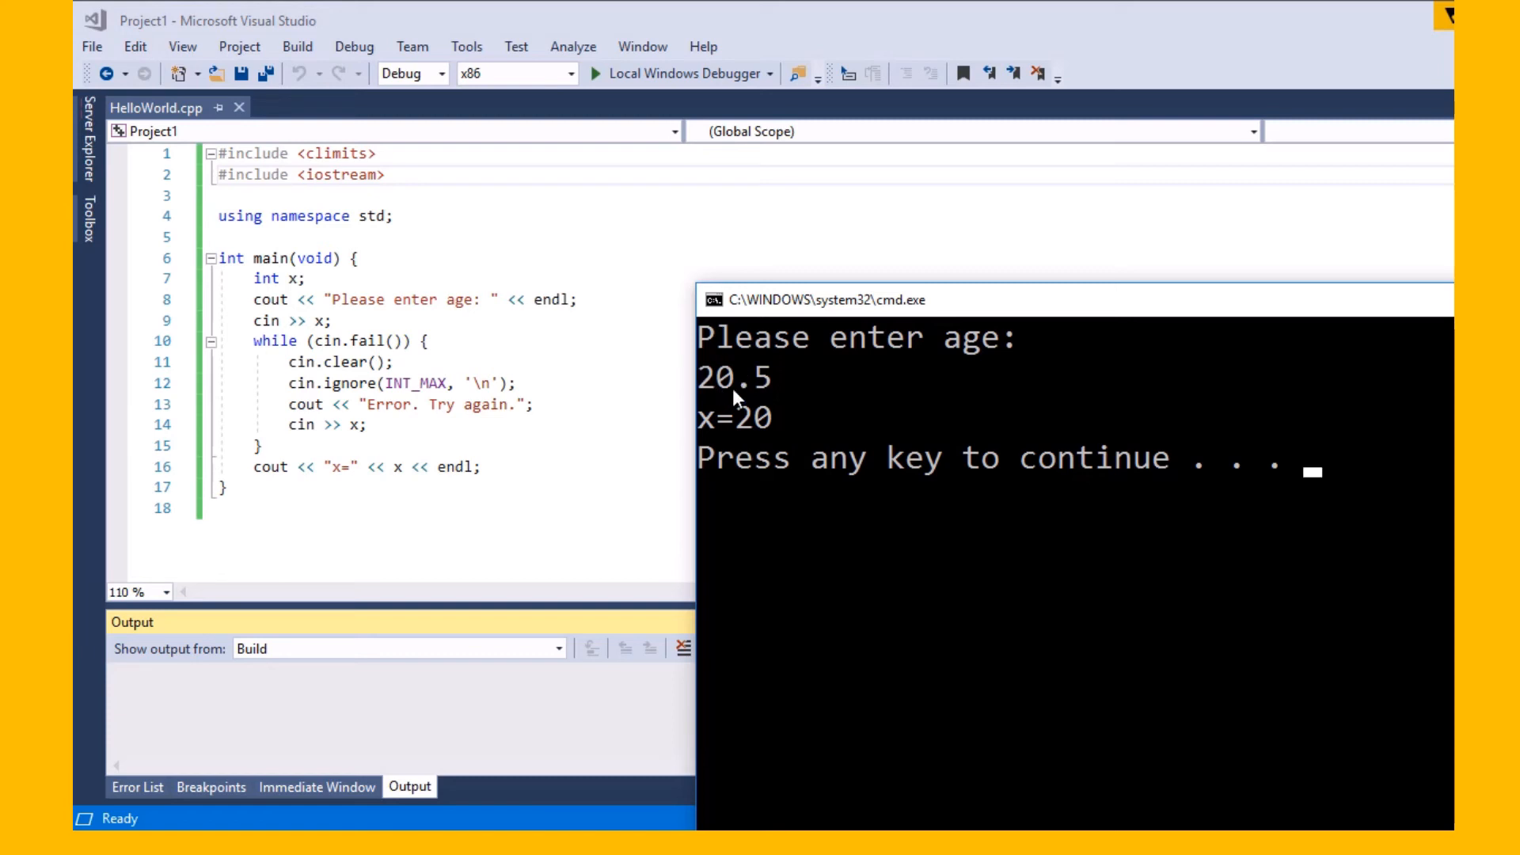
pyautogui.moveTo(744, 394)
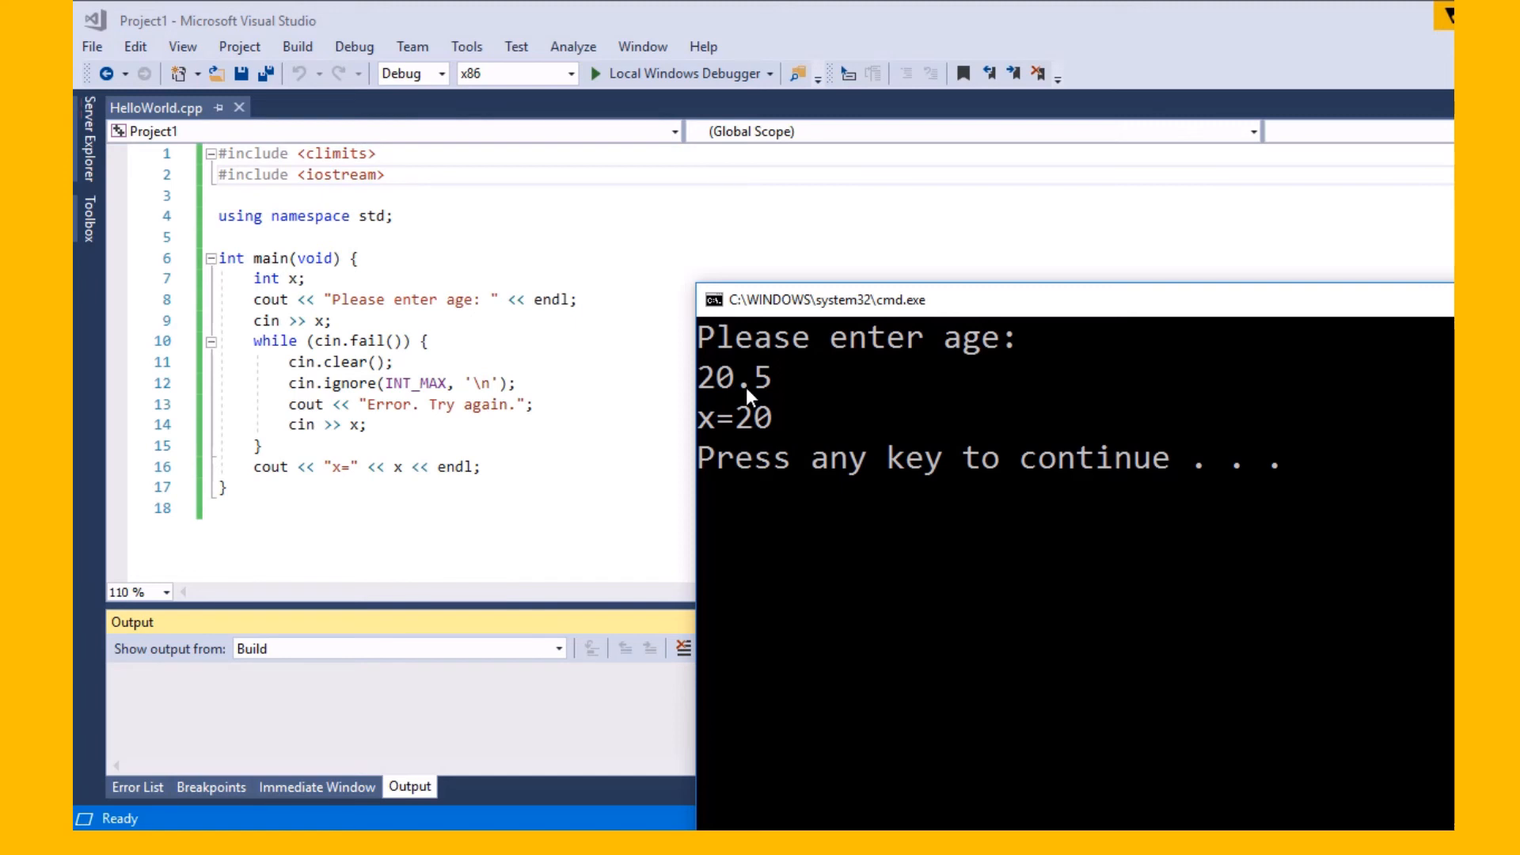
pyautogui.moveTo(812, 417)
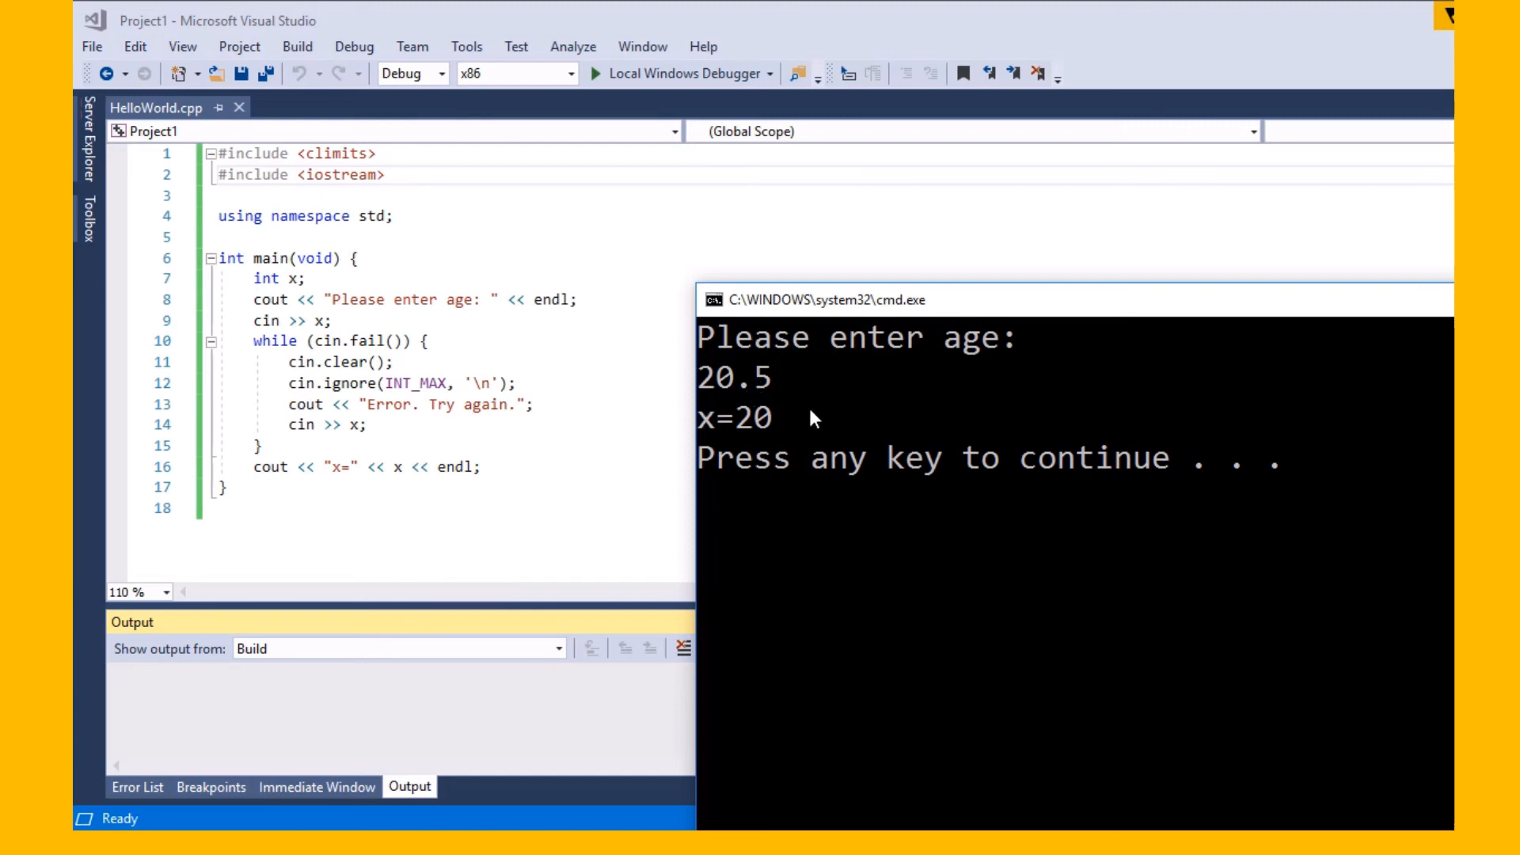
pyautogui.moveTo(703, 386)
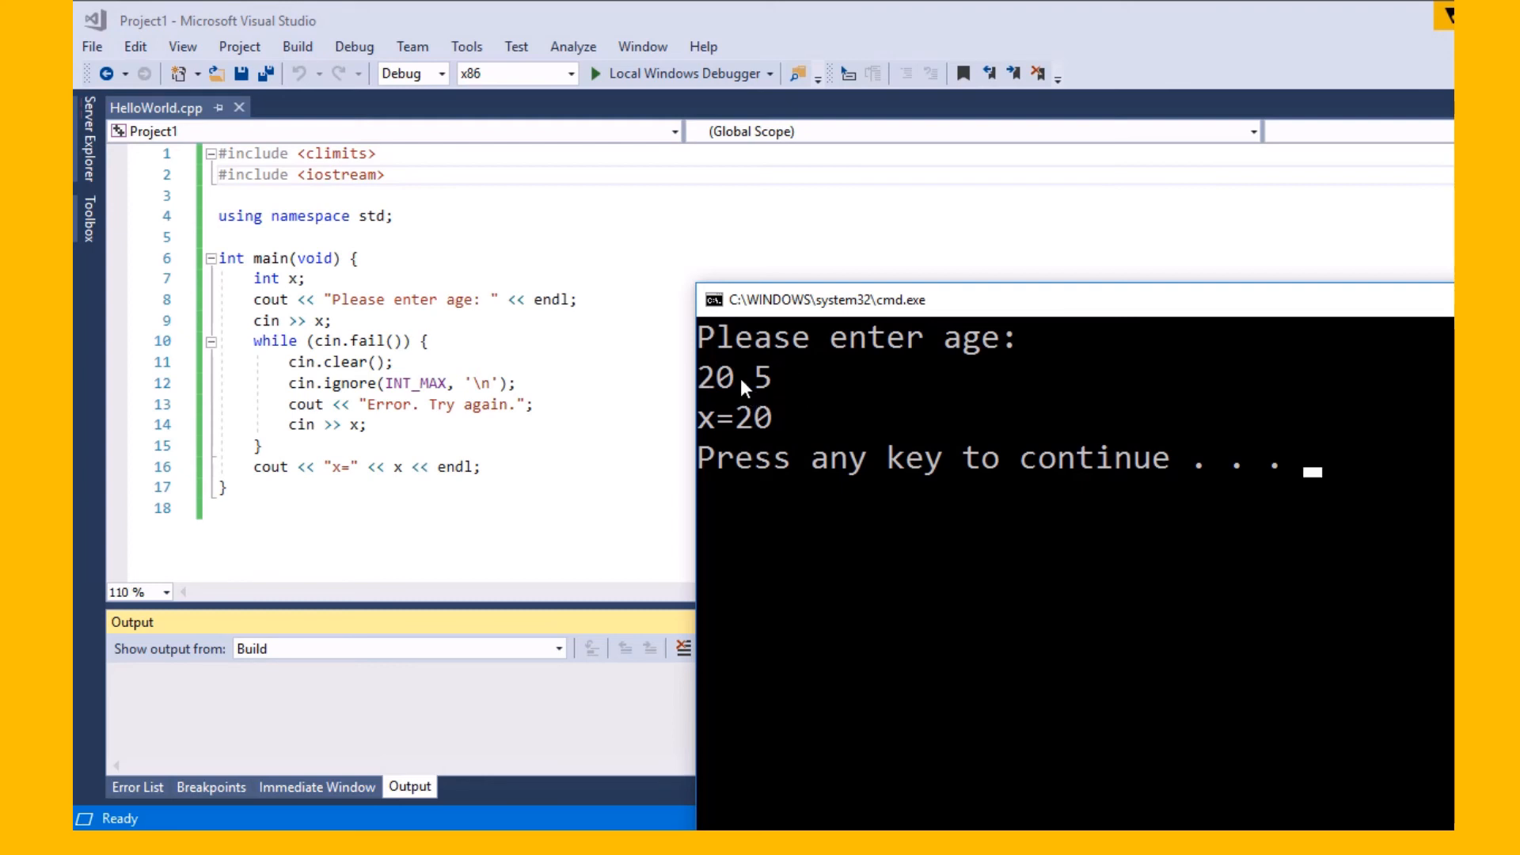
pyautogui.moveTo(787, 403)
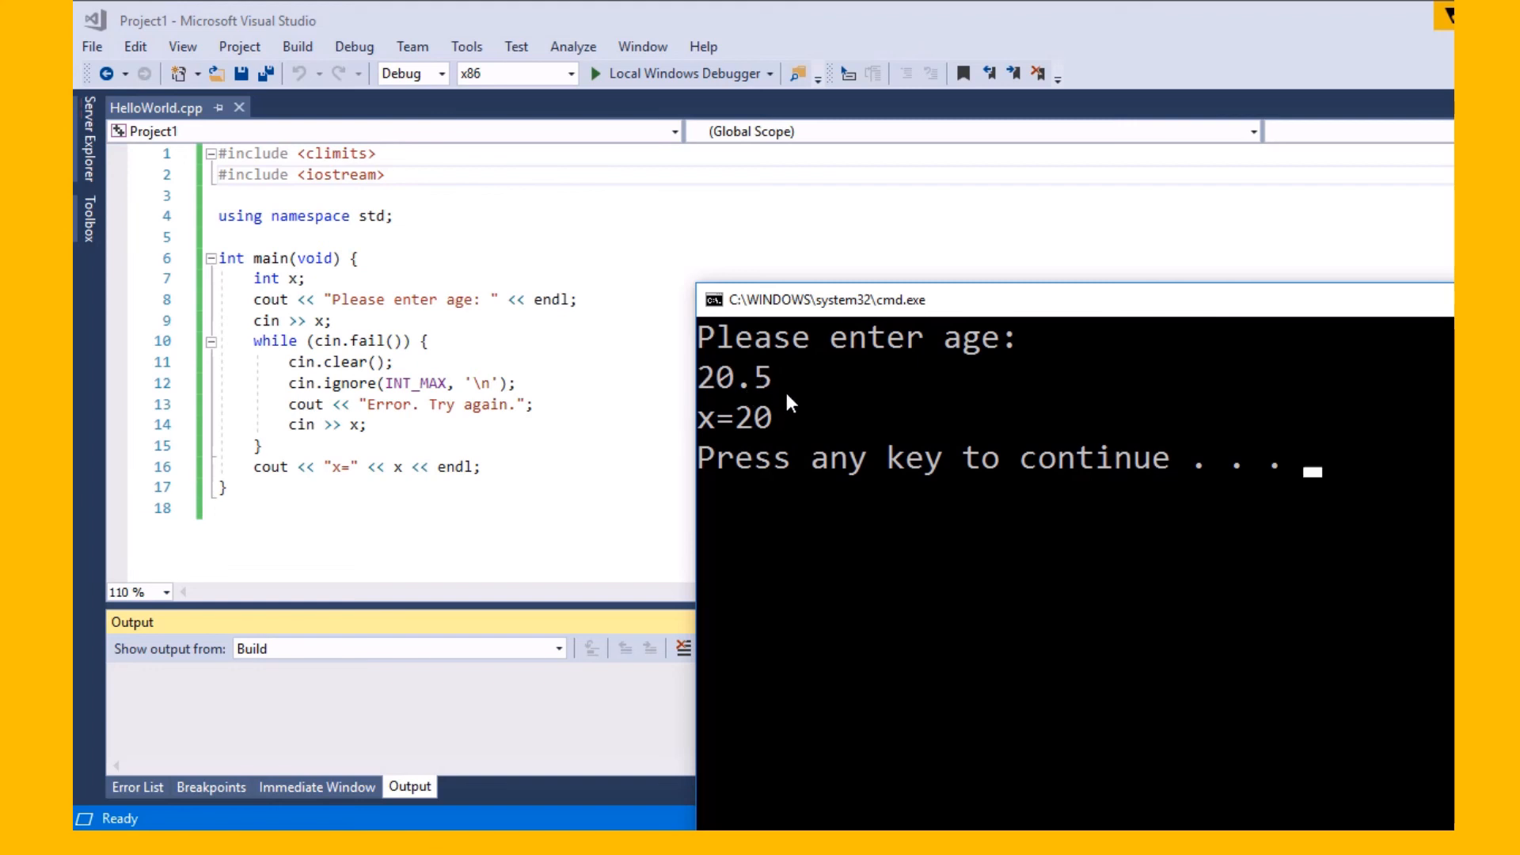
pyautogui.moveTo(790, 402)
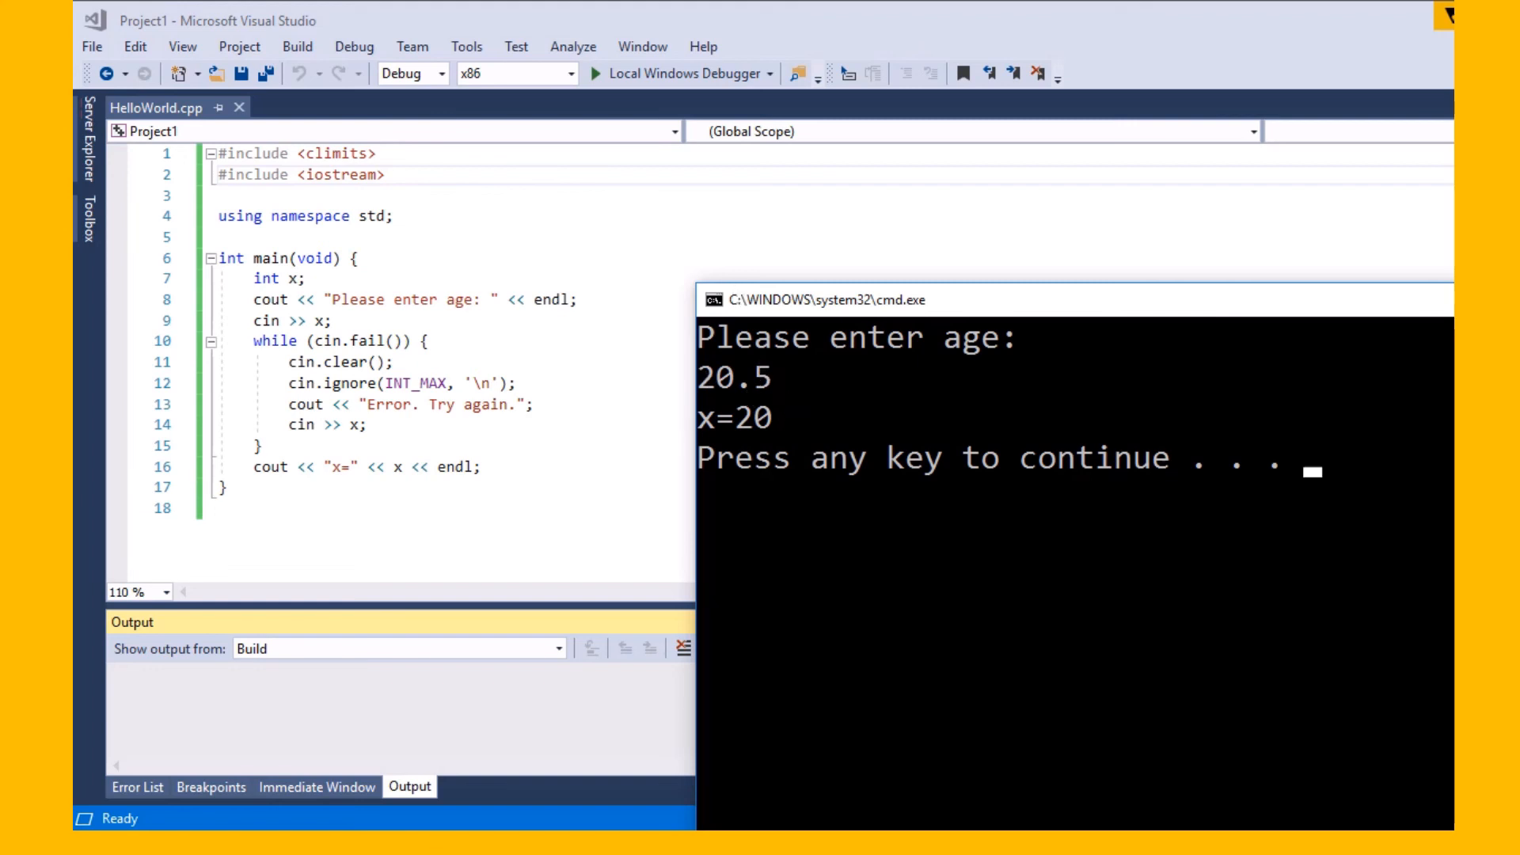